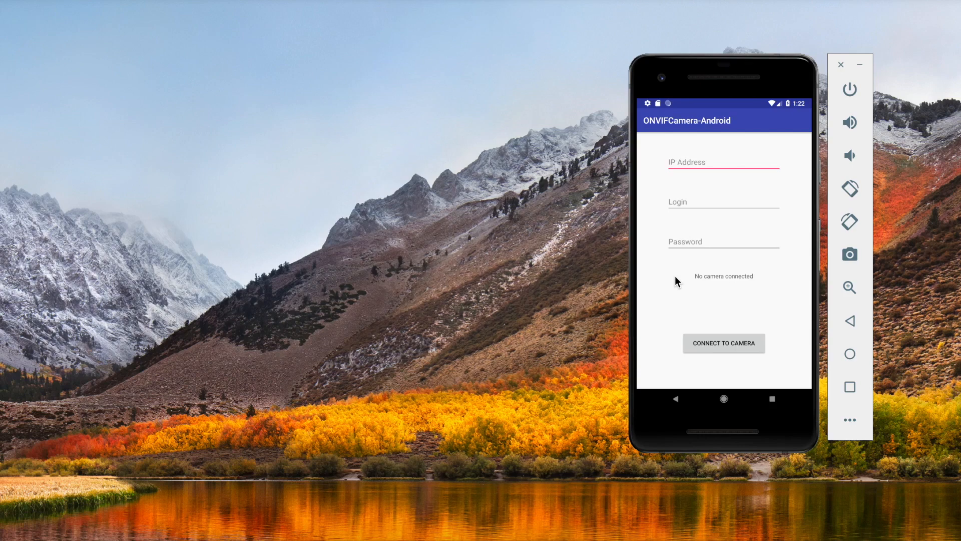
mouse_move(723, 337)
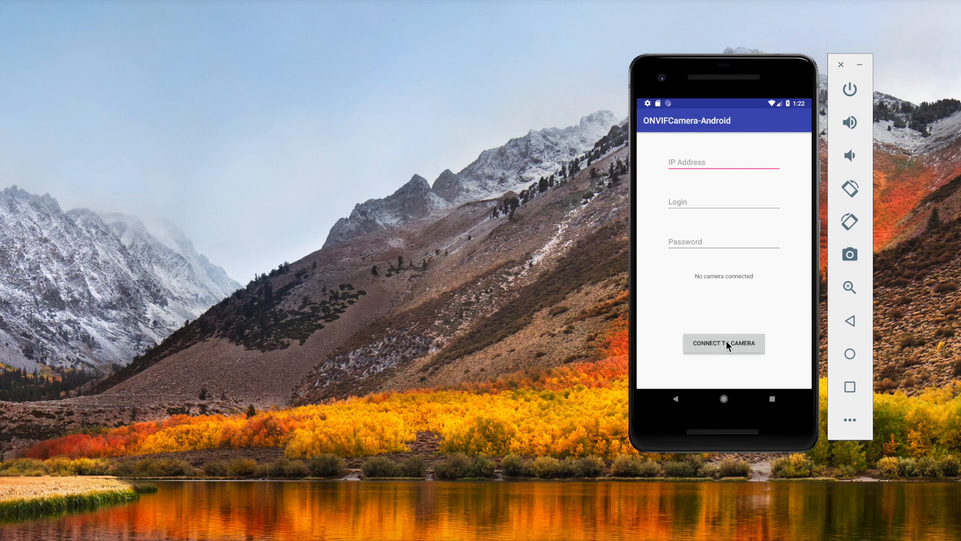
- Connect to the Bosch camera, request the stream and start the player until live video shows
click(723, 344)
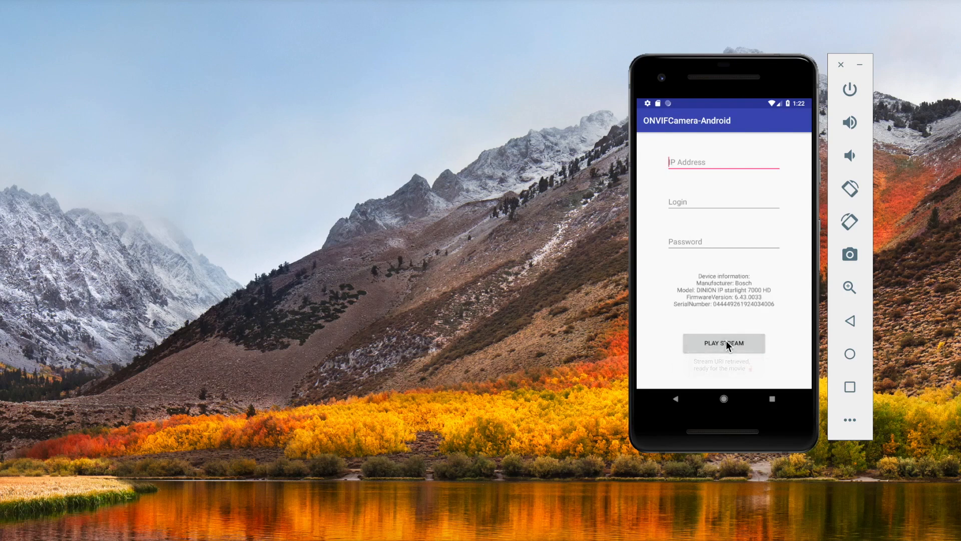
click(723, 343)
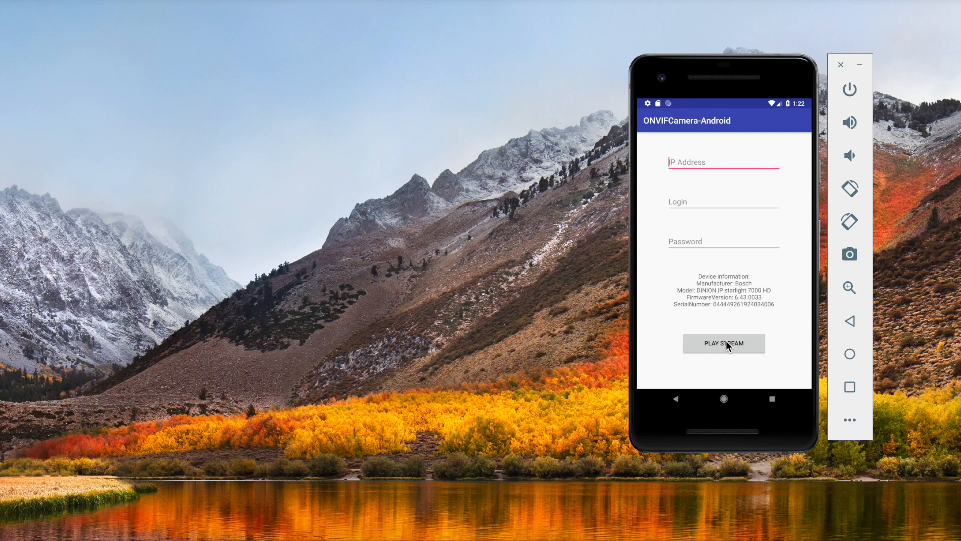
mouse_move(753, 358)
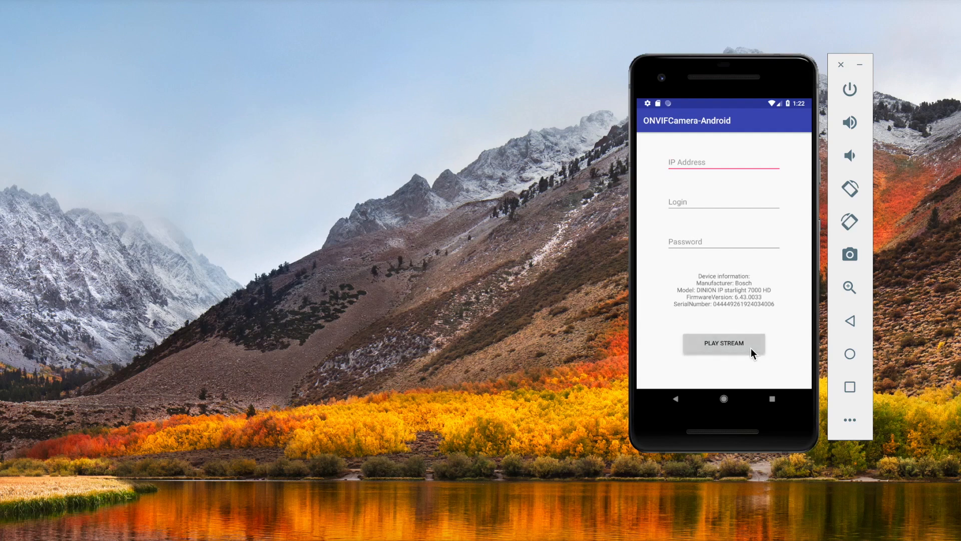
click(723, 342)
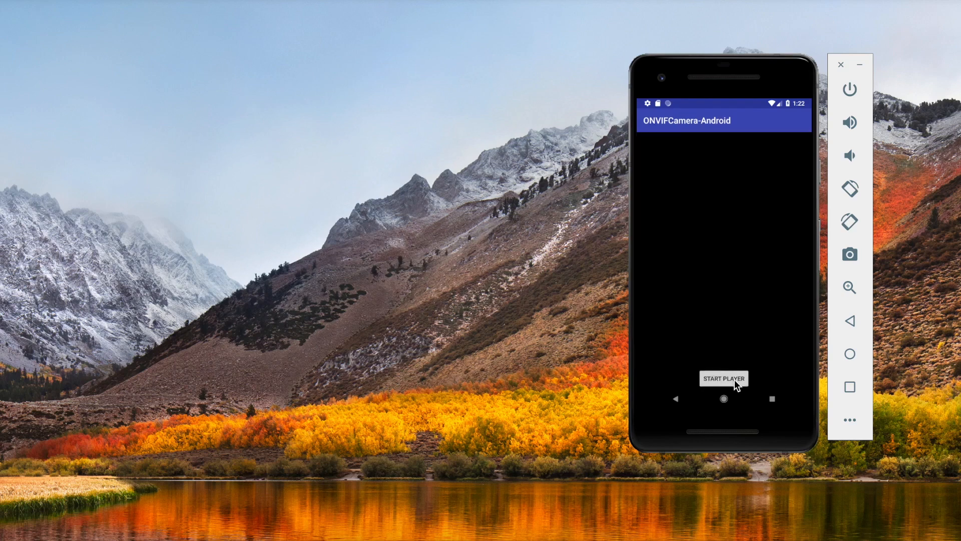
click(723, 379)
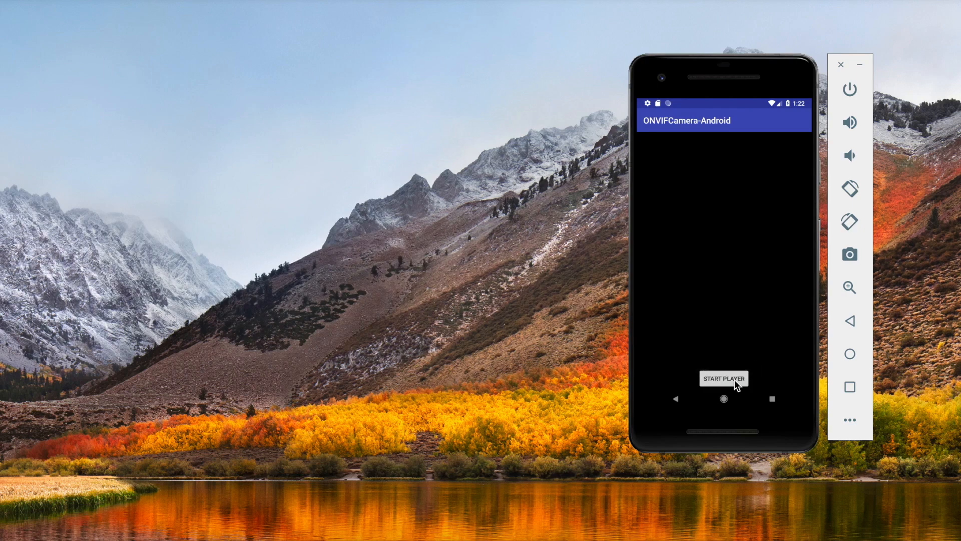
click(723, 379)
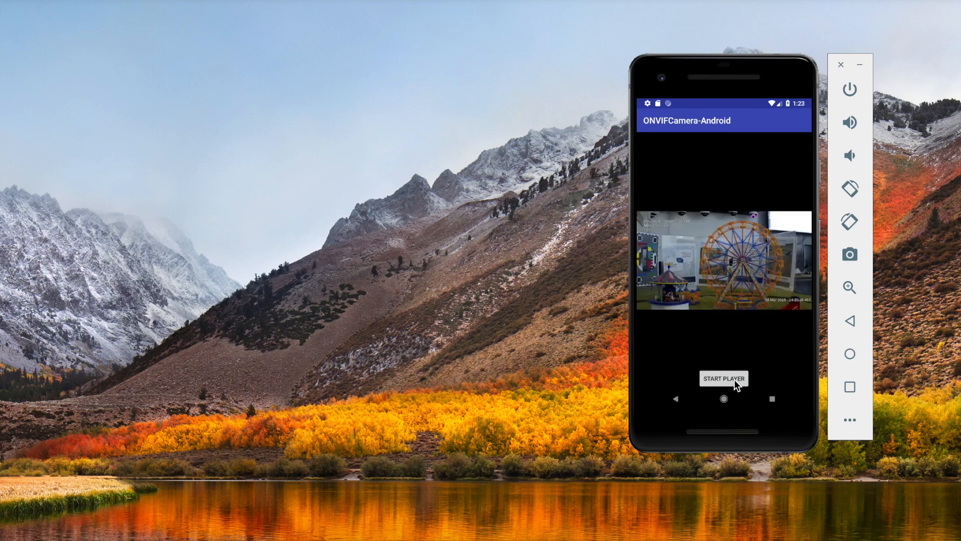
mouse_move(780, 403)
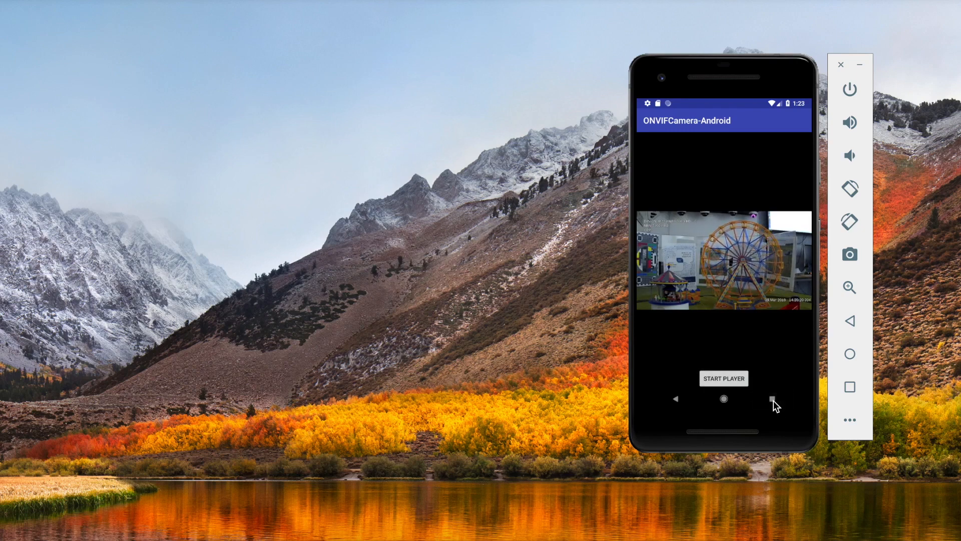
- Launch Android Studio from Spotlight by searching 'android Studio'
text(android Studio)
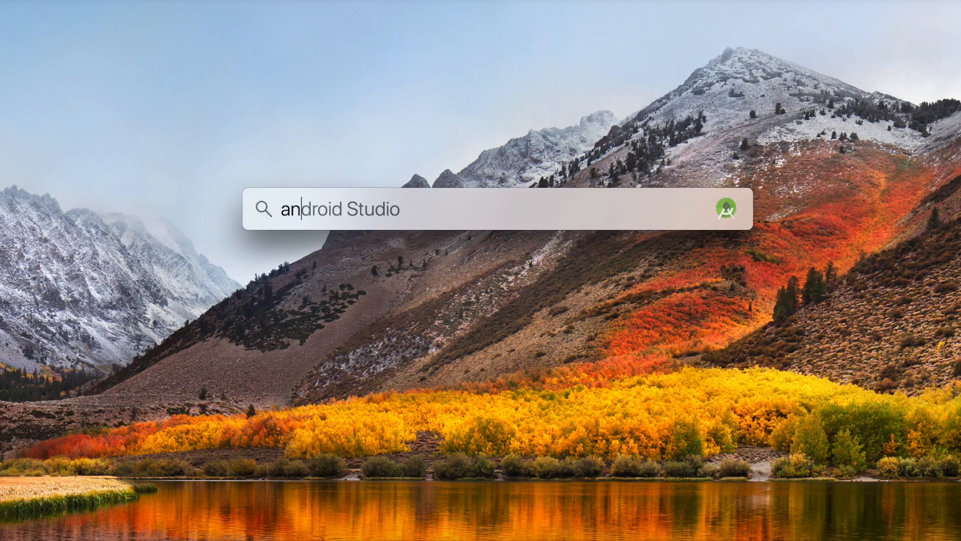
key(Return)
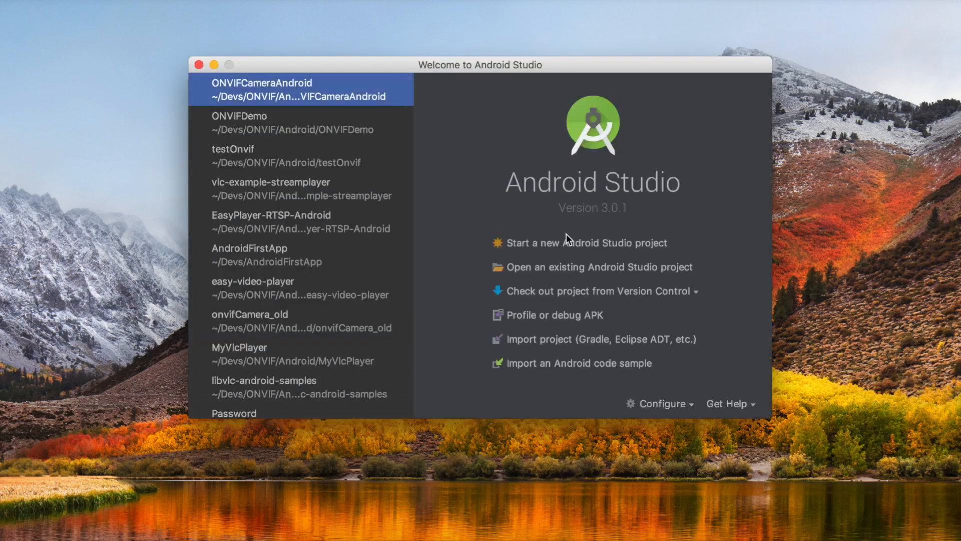
mouse_move(576, 243)
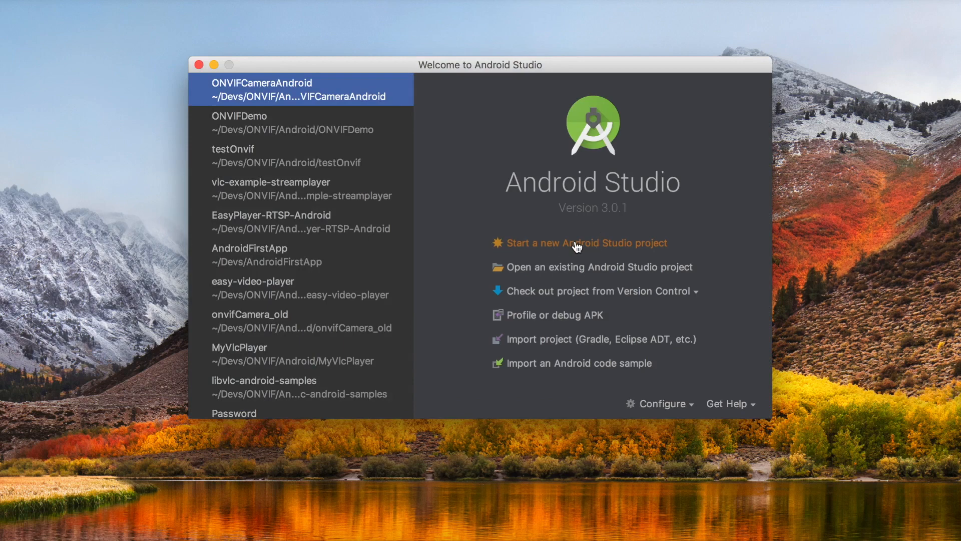
- Create project ONVIFDemo for phone and tablet at API 21 with an Empty Activity
click(586, 243)
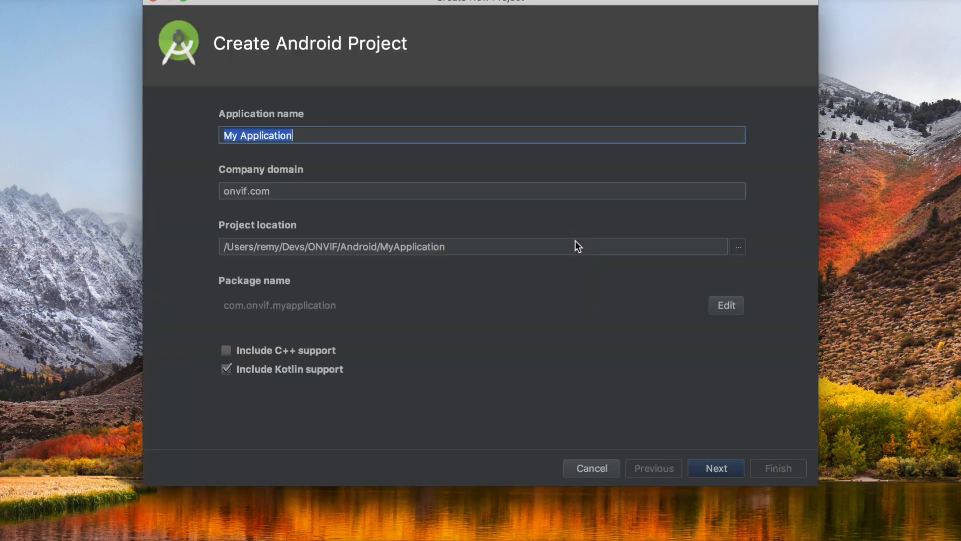
text(O)
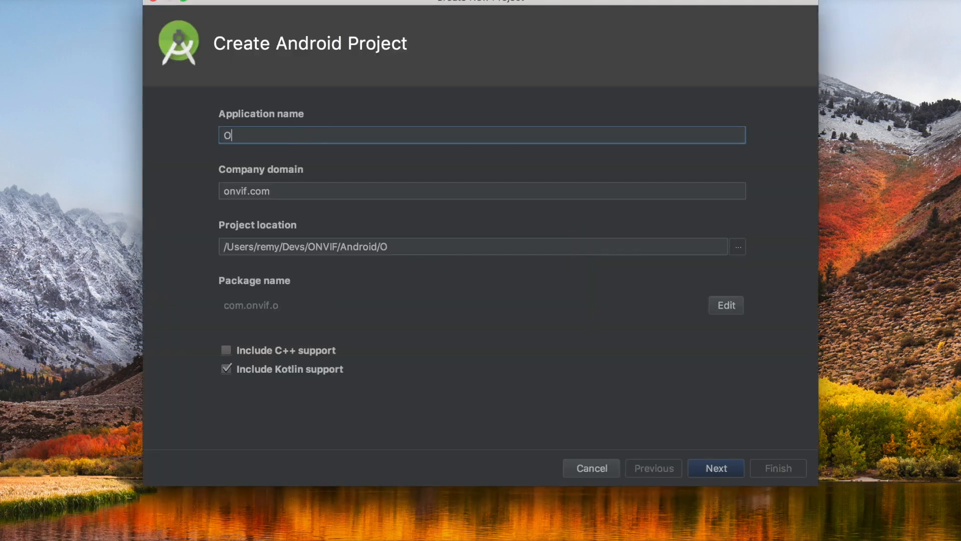
text(NVIFD)
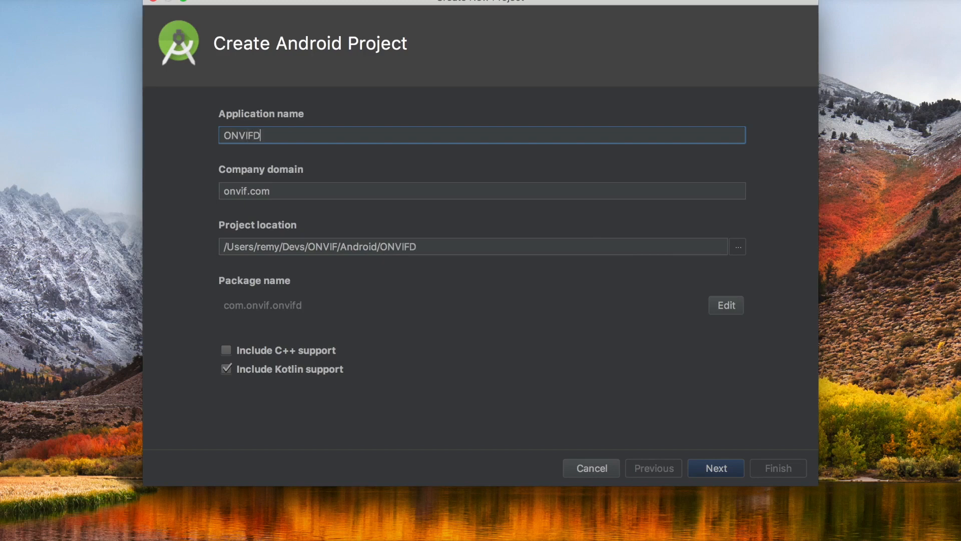
text(emo)
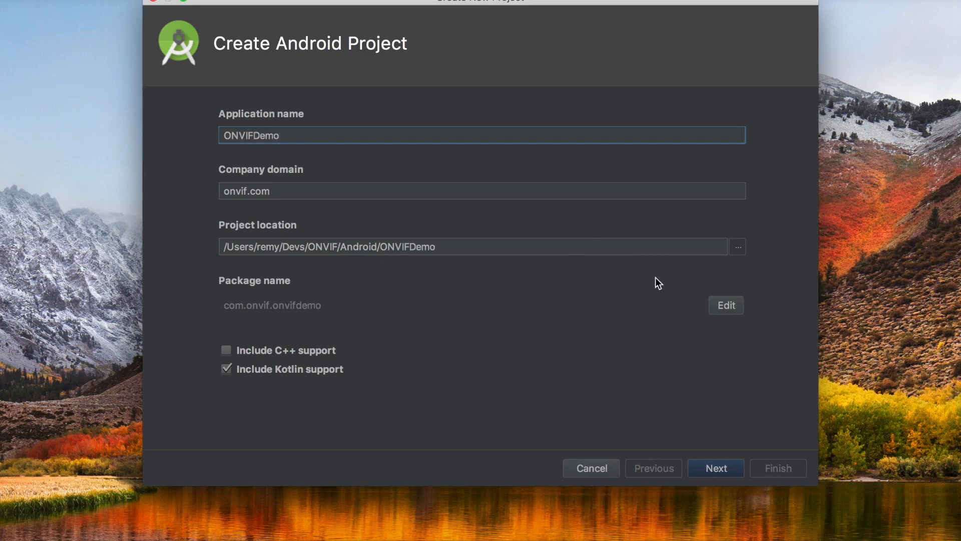
mouse_move(715, 468)
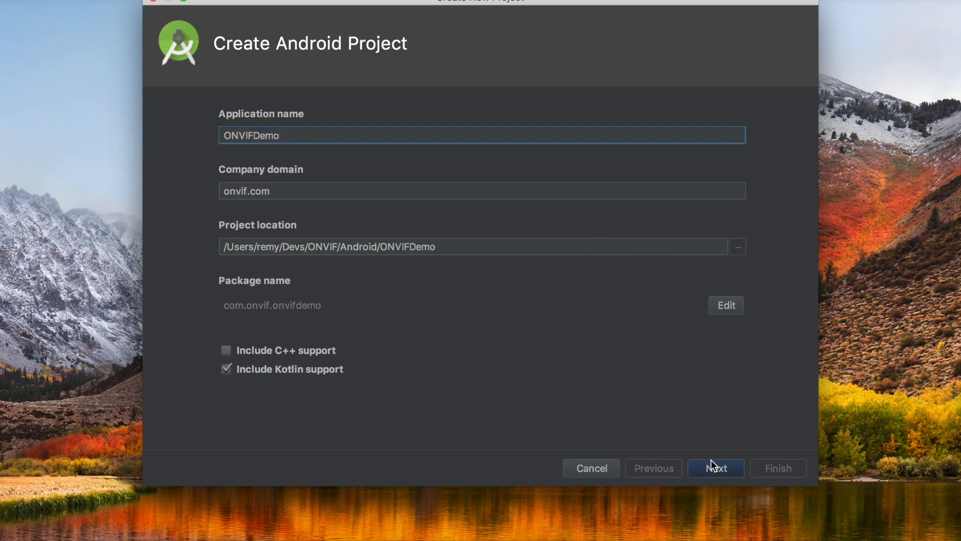
click(715, 468)
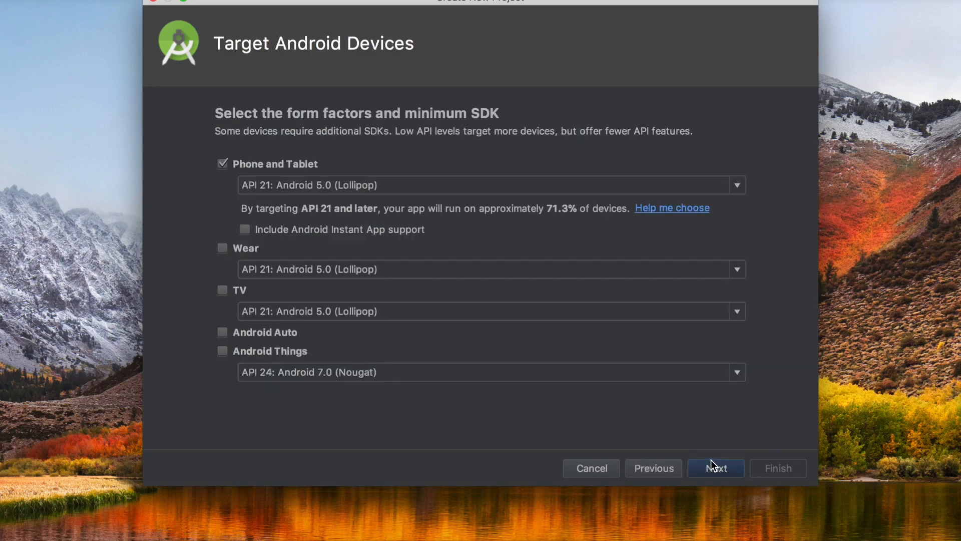
click(715, 467)
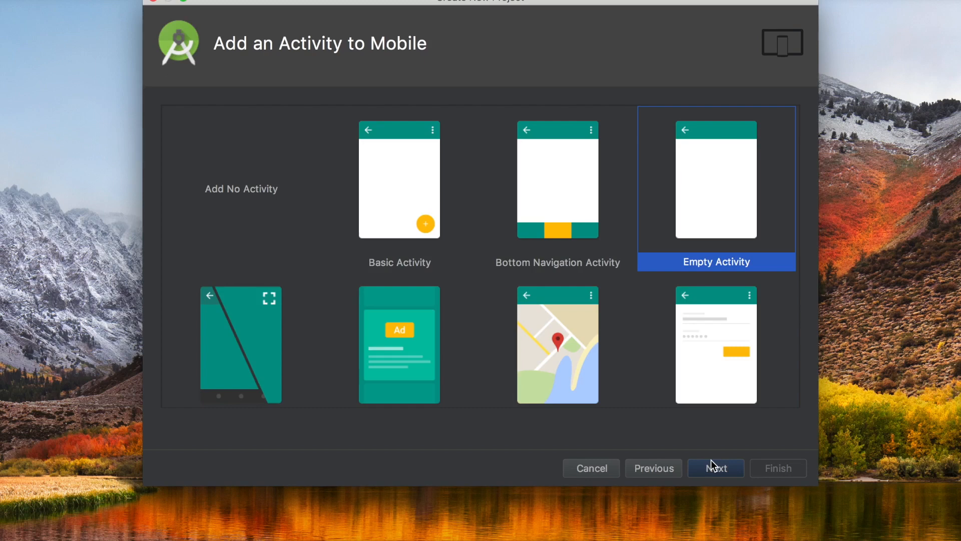
click(715, 468)
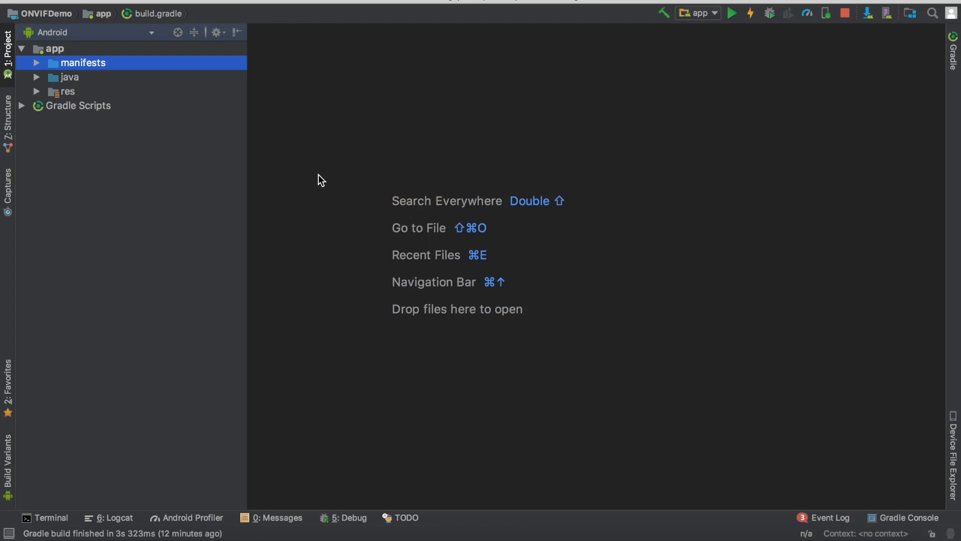
mouse_move(157, 78)
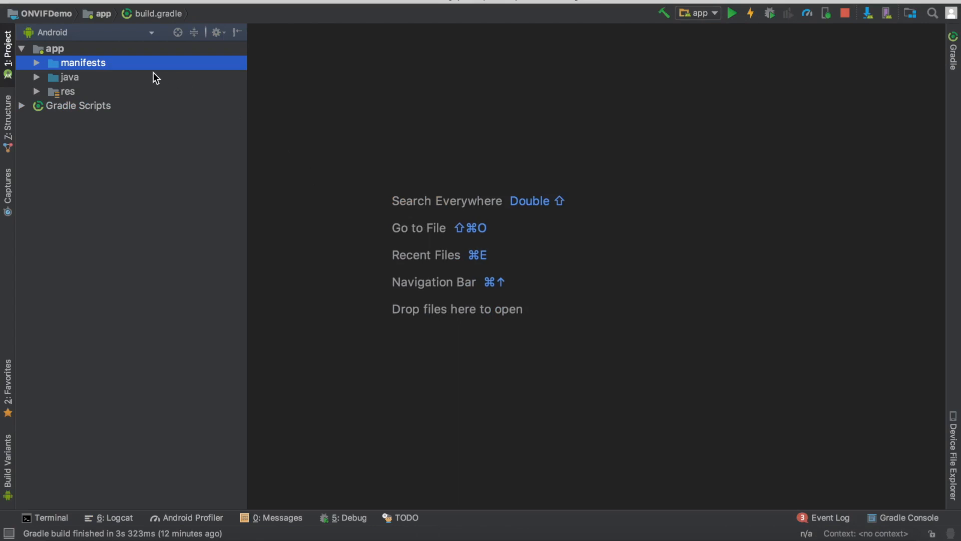
- Add <uses-permission android:name="android.permission.INTERNET"> to AndroidManifest.xml
double_click(83, 62)
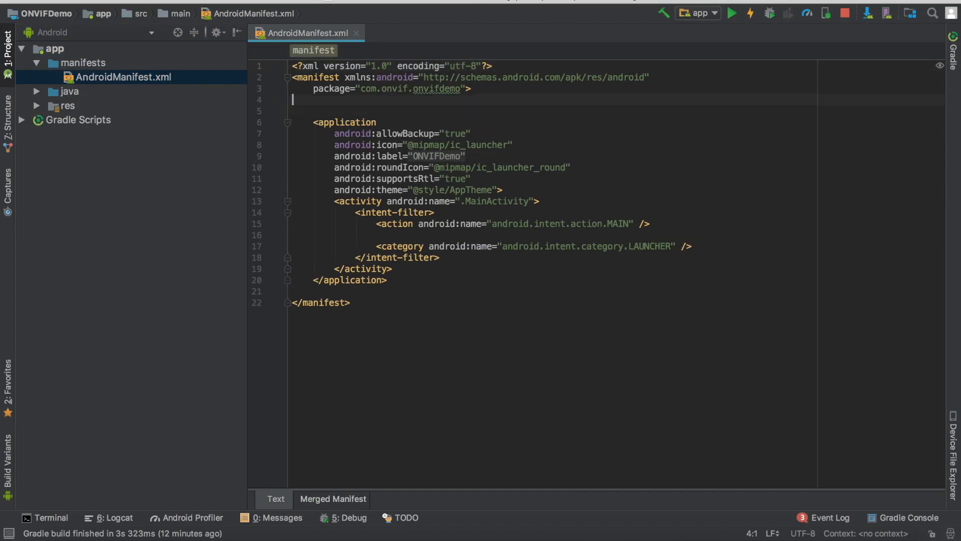
key(enter)
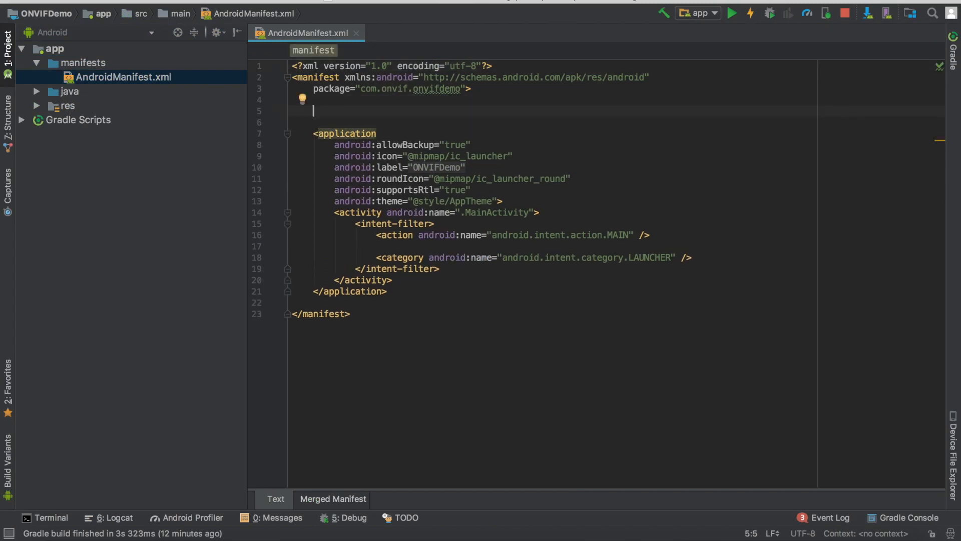
text(<uses-permission android:name=")
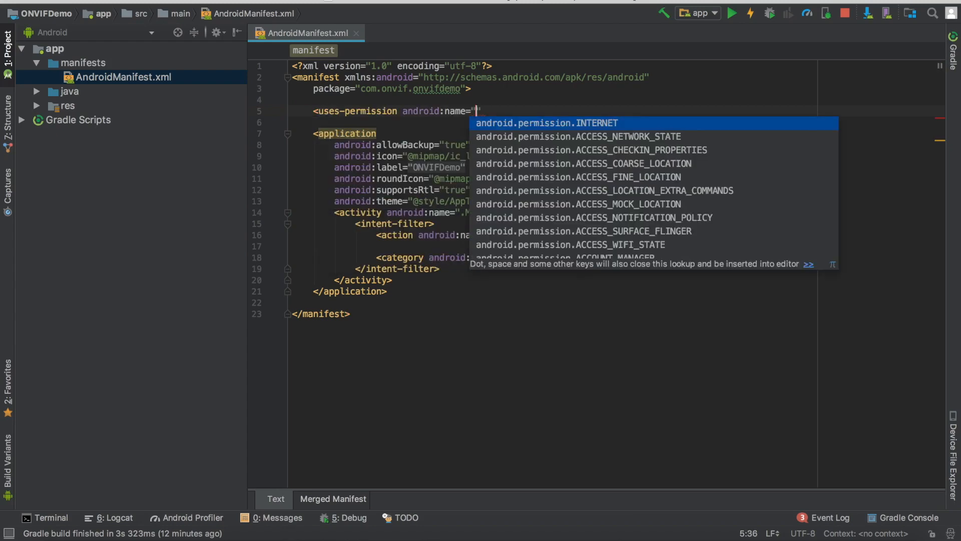
click(546, 122)
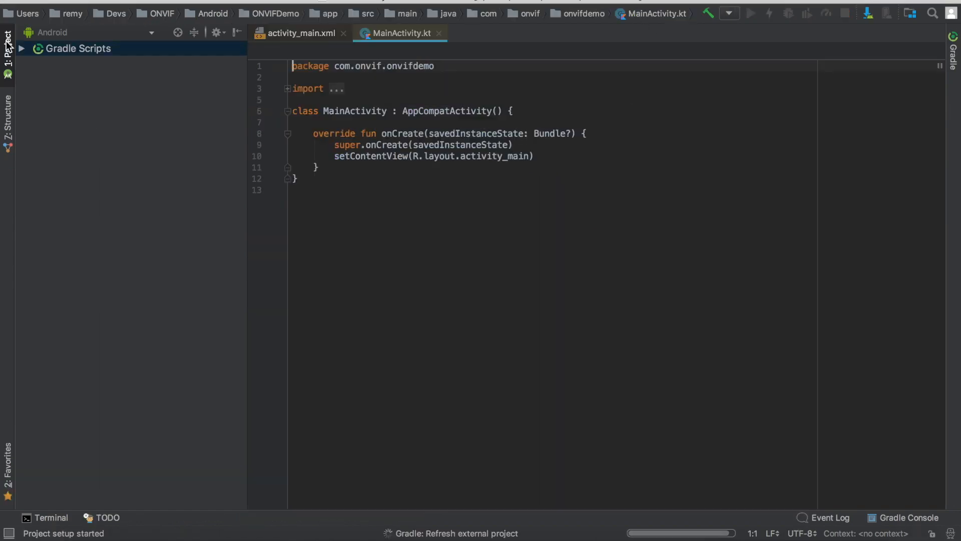
- Expand Gradle Scripts and the app module in the Project panel to reach build.gradle
click(20, 48)
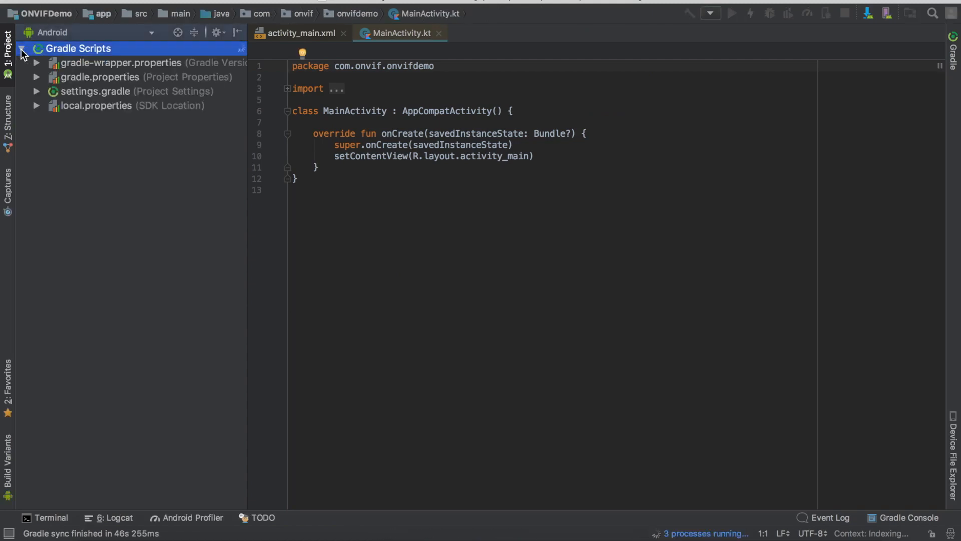
click(20, 54)
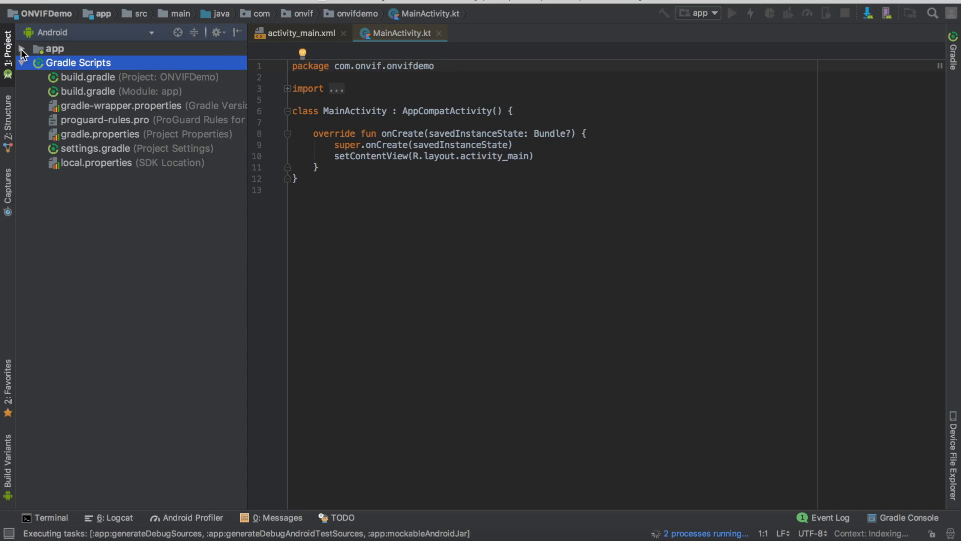
click(21, 48)
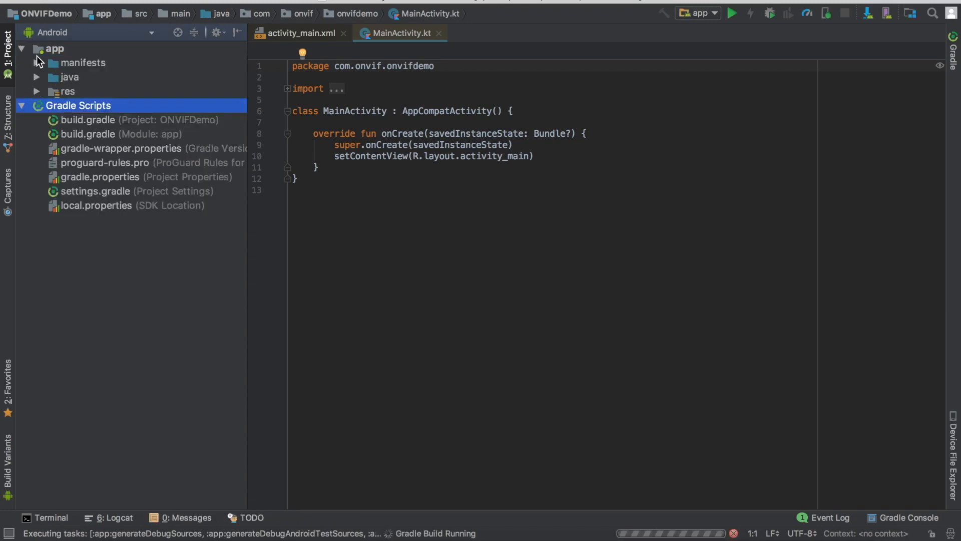
click(37, 63)
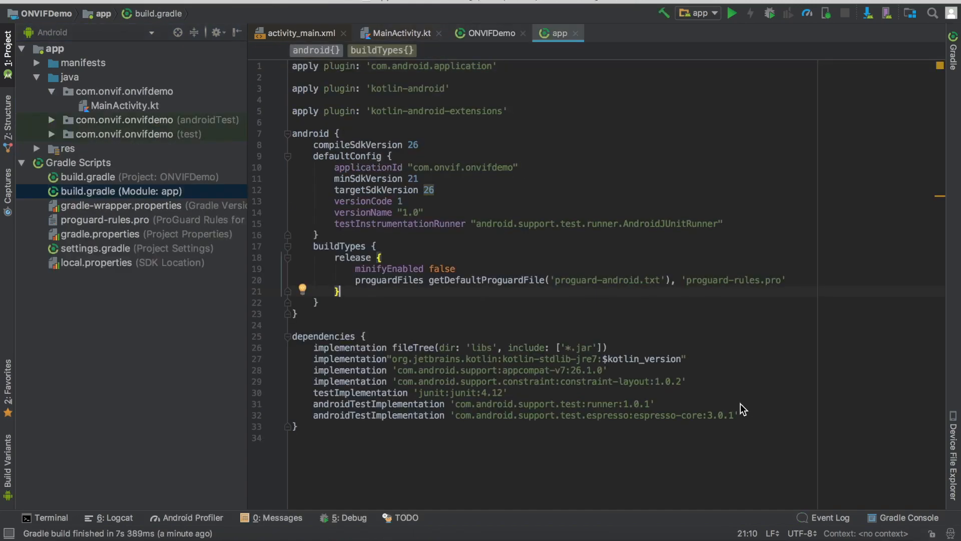
- Add implementation lines for com.rvirin.onvif:onvifcamera:1.1.8 and com.squareup.okhttp3:okhttp:3.10.0
click(741, 414)
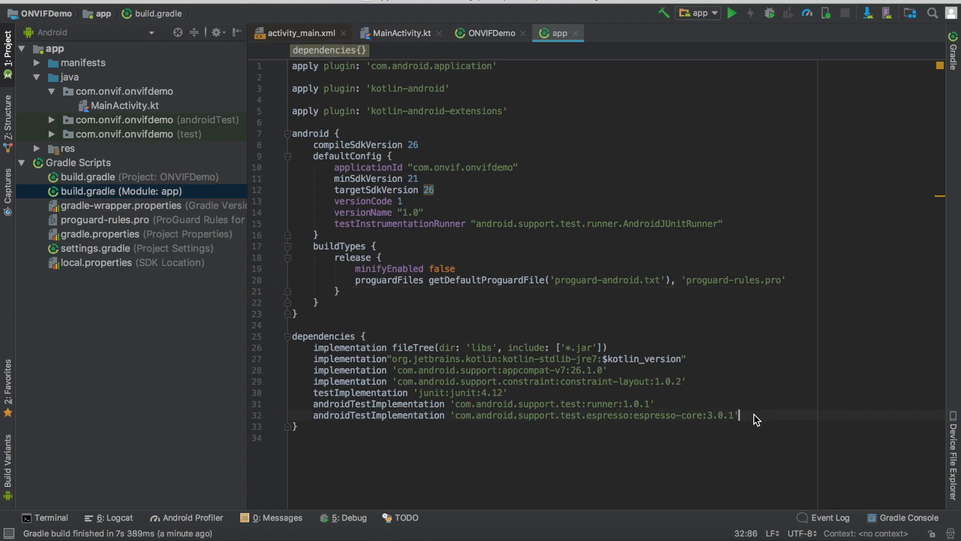
key(Return)
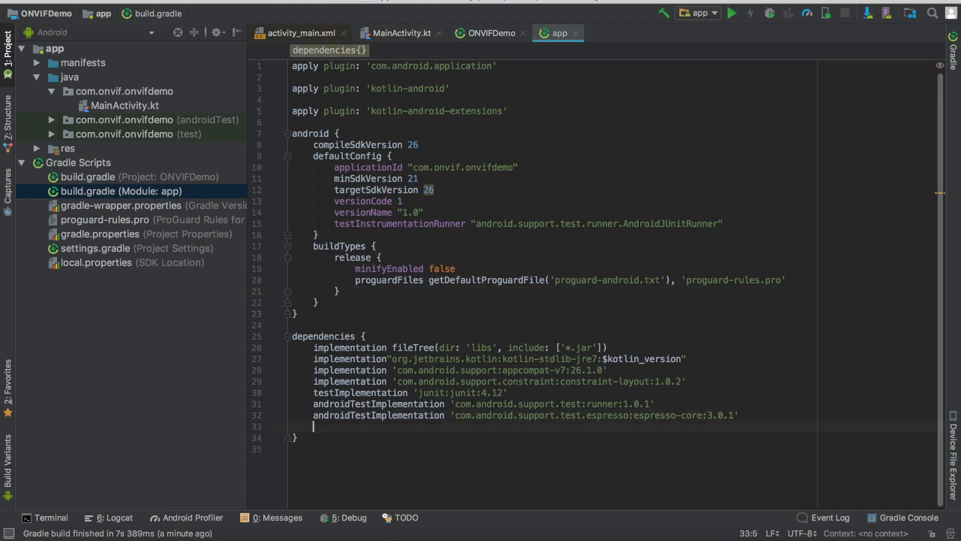
text(implementation)
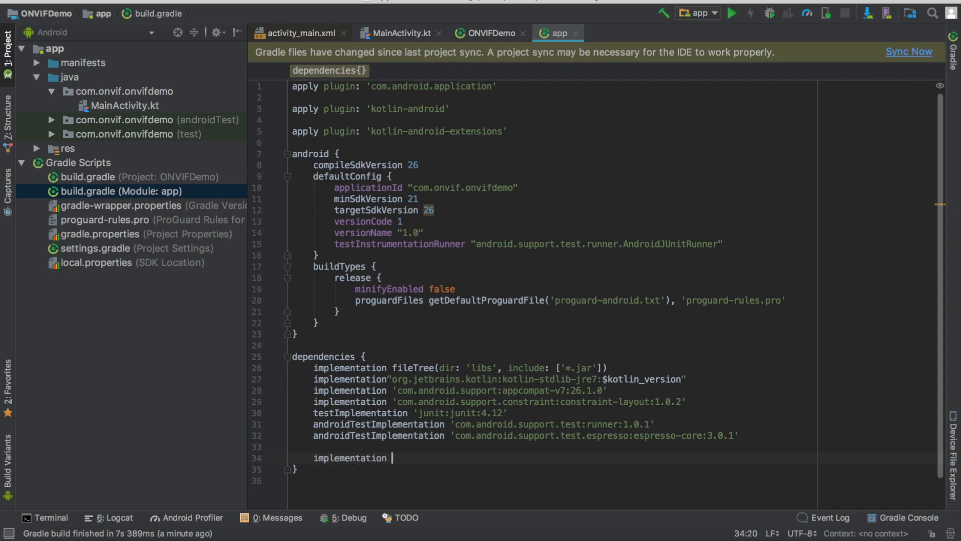
text('com.rvirin.onvif:onvifcamera:1.1.8')
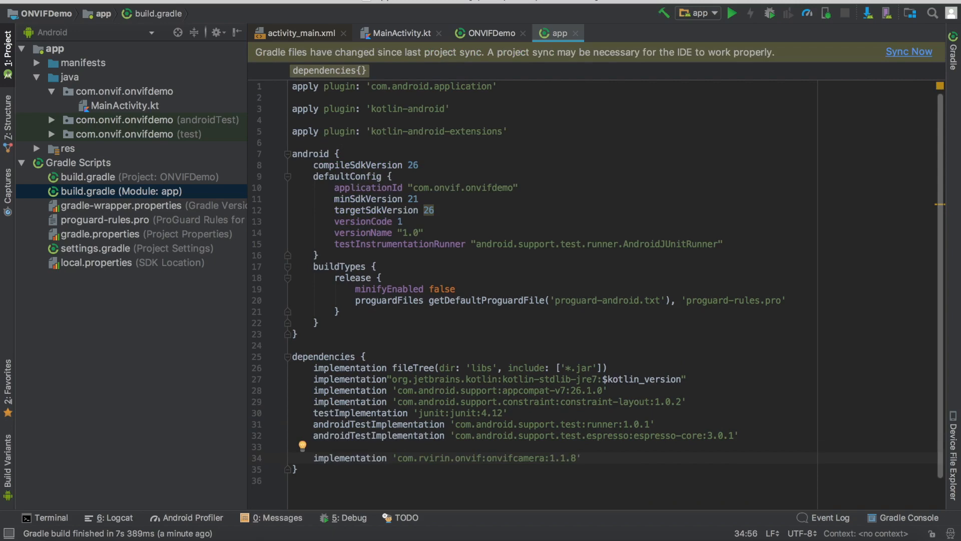
click(581, 457)
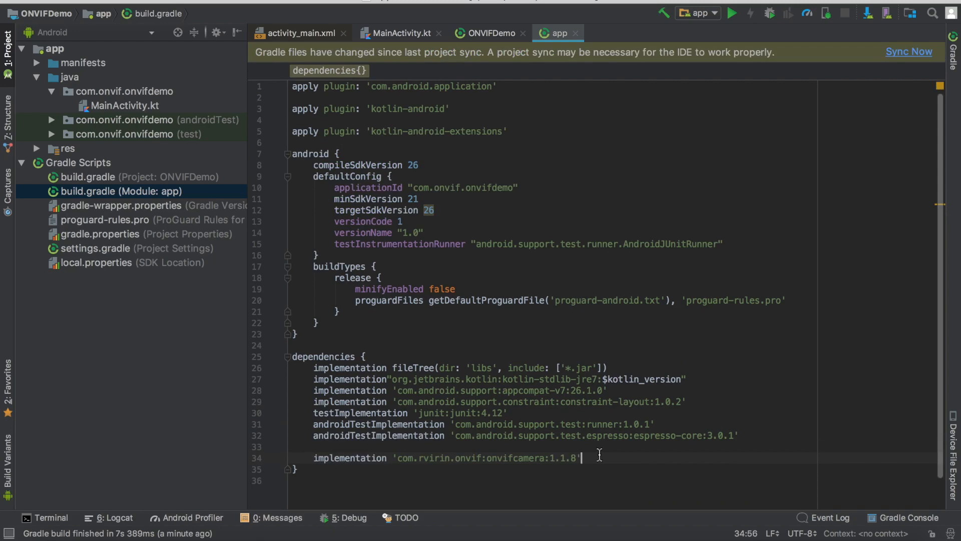
key(enter)
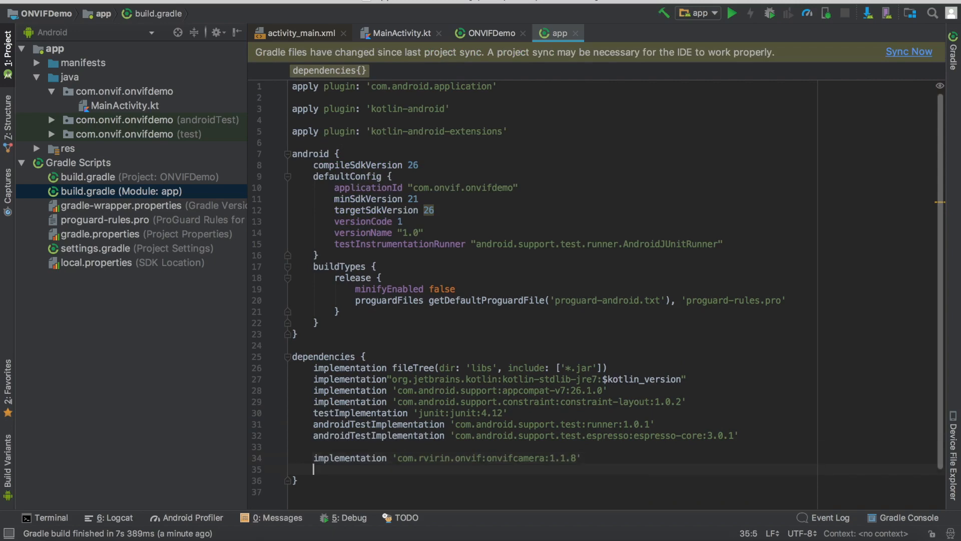
text(implementation 'com.squareup.okhttp3:okhttp:3.10.0')
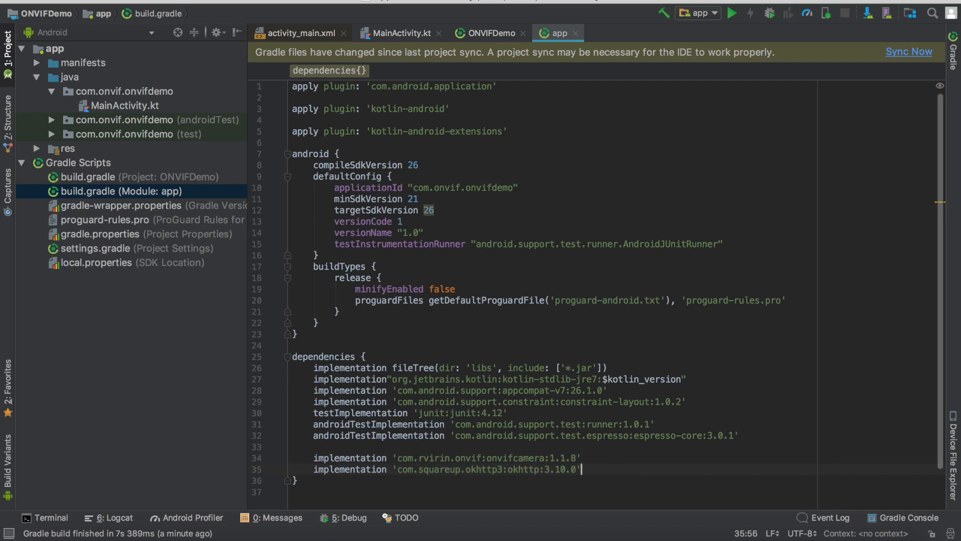
mouse_move(926, 214)
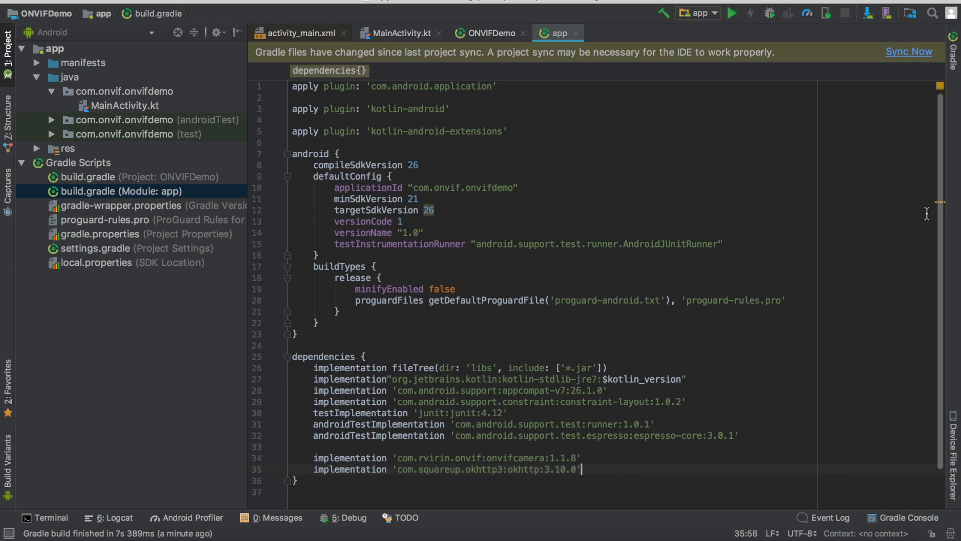
- Sync the project with the new dependencies and return to MainActivity
click(909, 51)
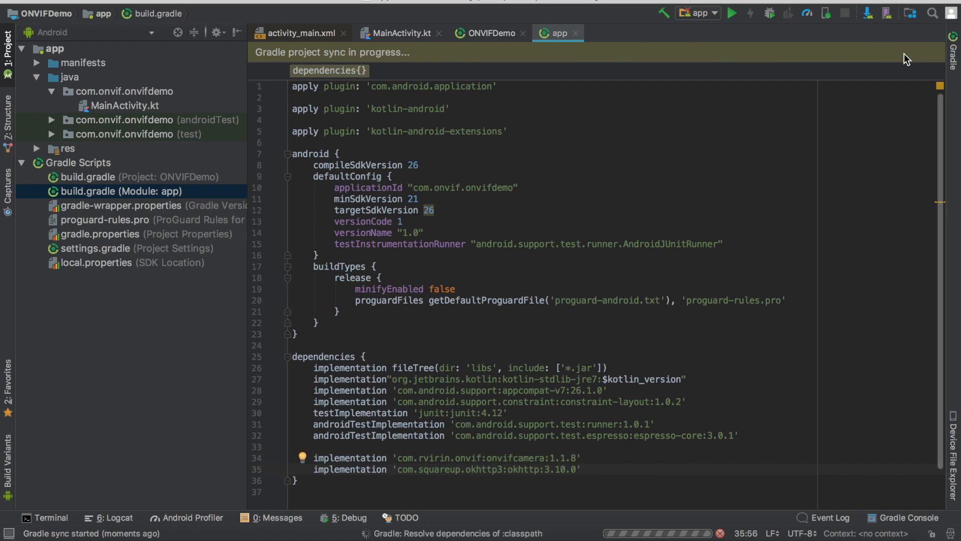
click(398, 33)
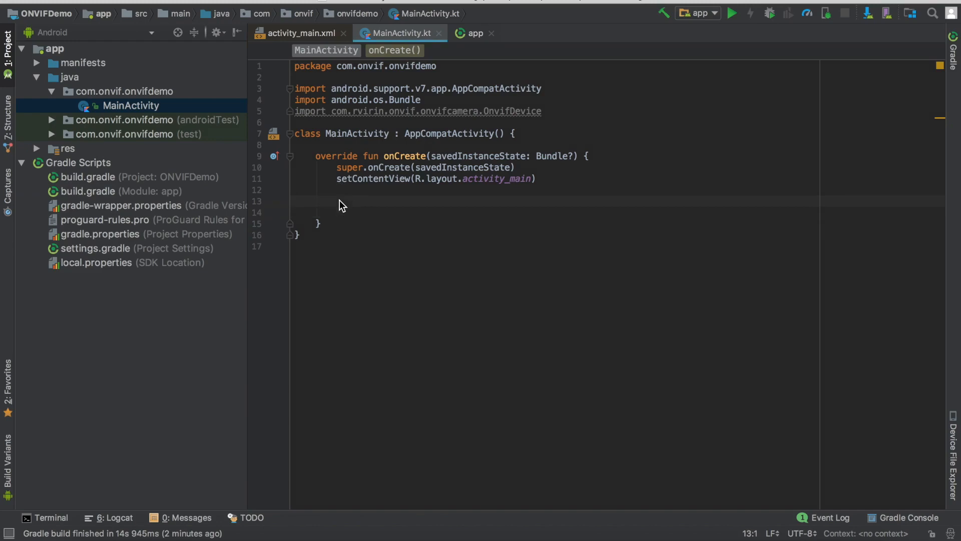
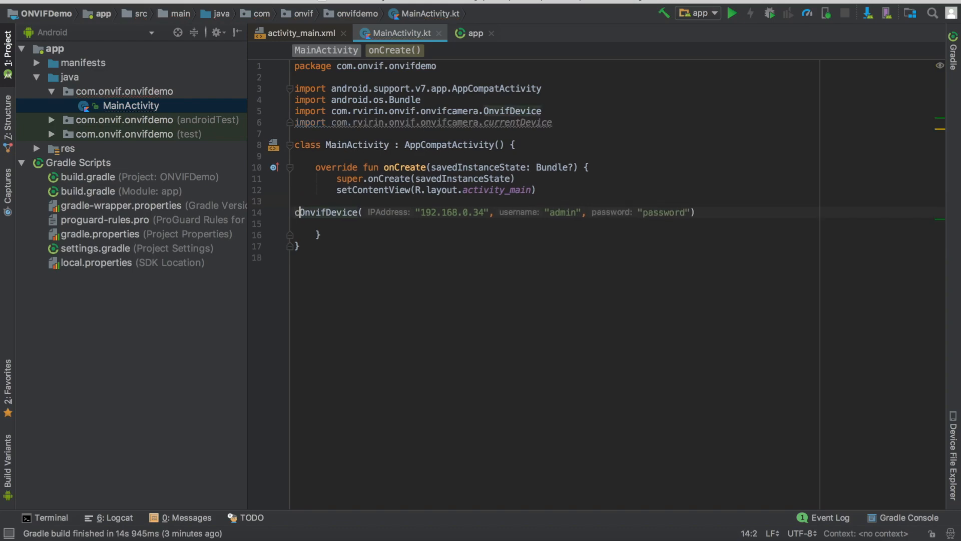
- Set currentDevice.listener = this and declare OnvifListener on the MainActivity class header
text(currentDevice =)
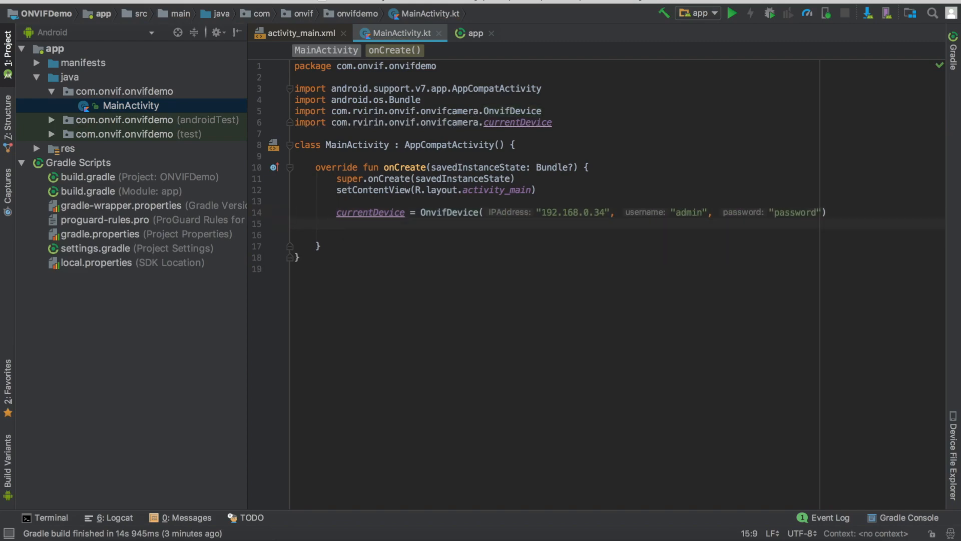
text(currentDevice)
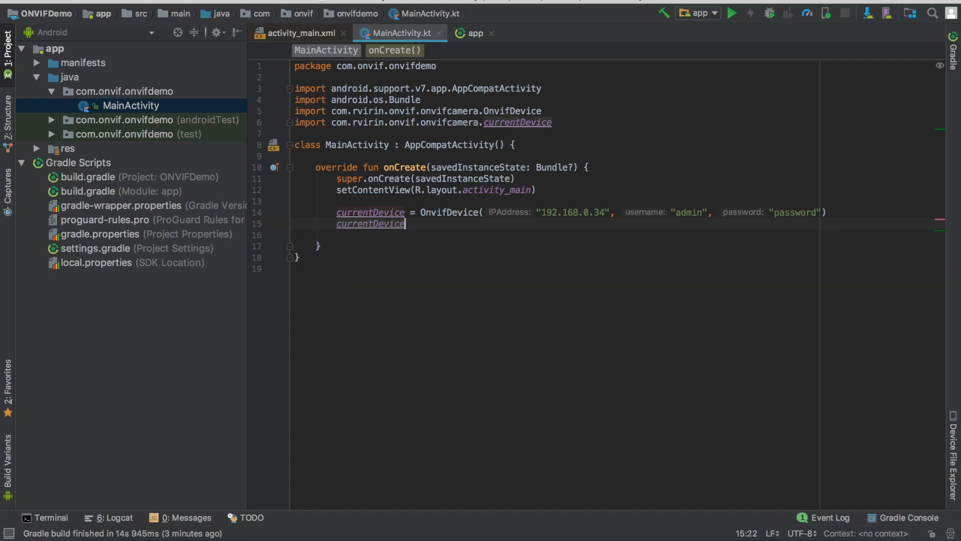
text(.listener)
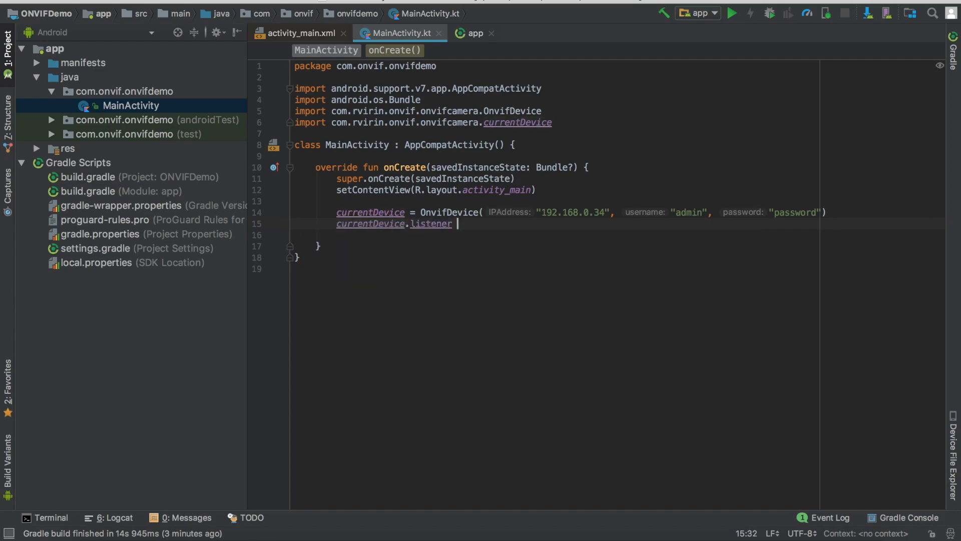
text(= this)
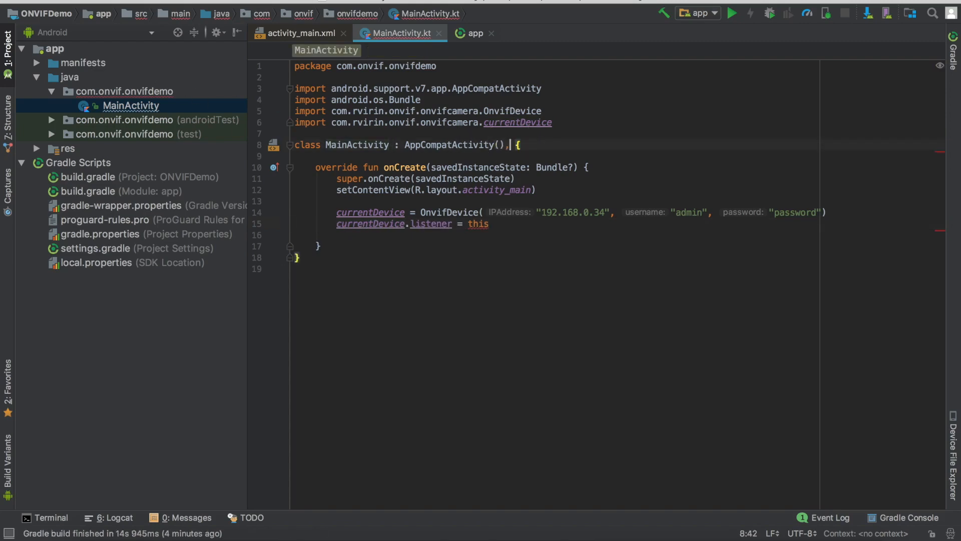
text(ONVI)
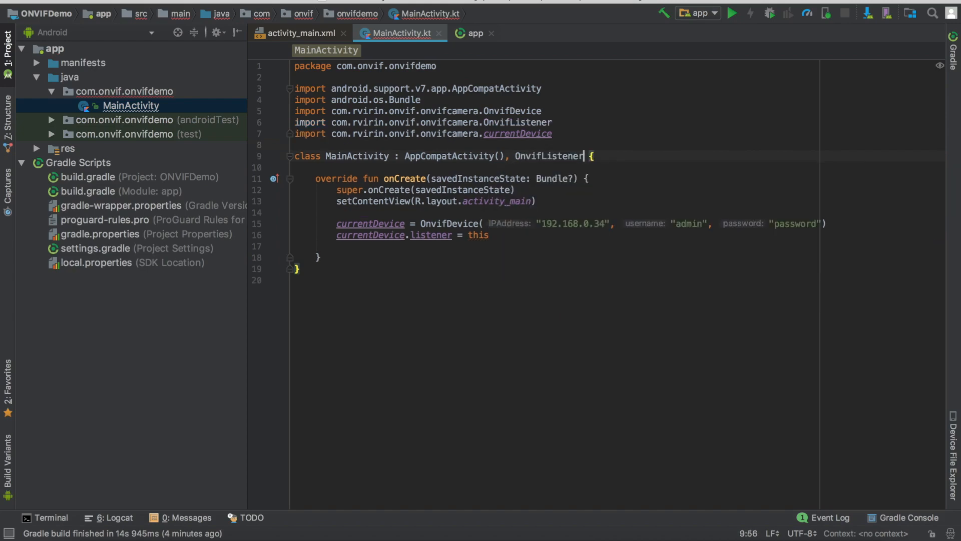
- Build, then use the Implement members quick fix to generate the requestPerformed override
click(732, 12)
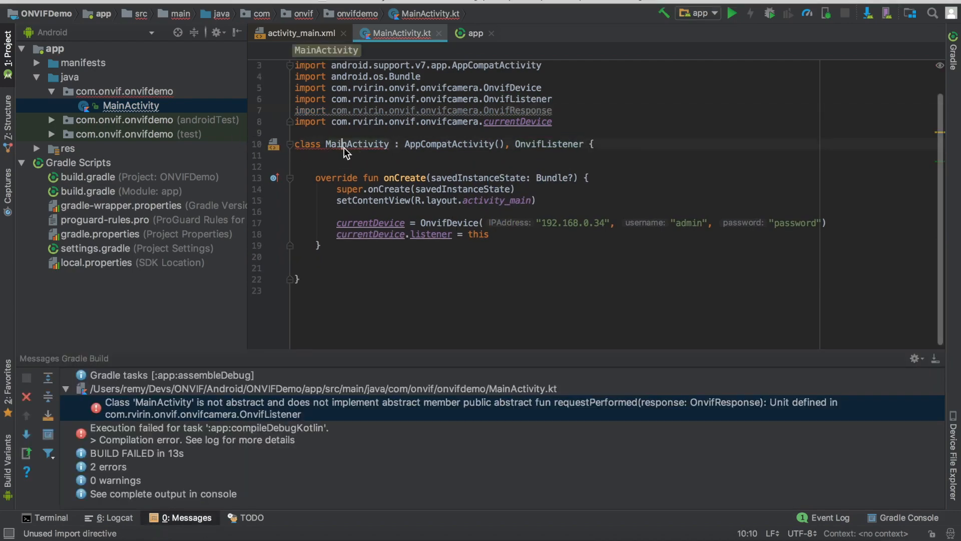
click(305, 133)
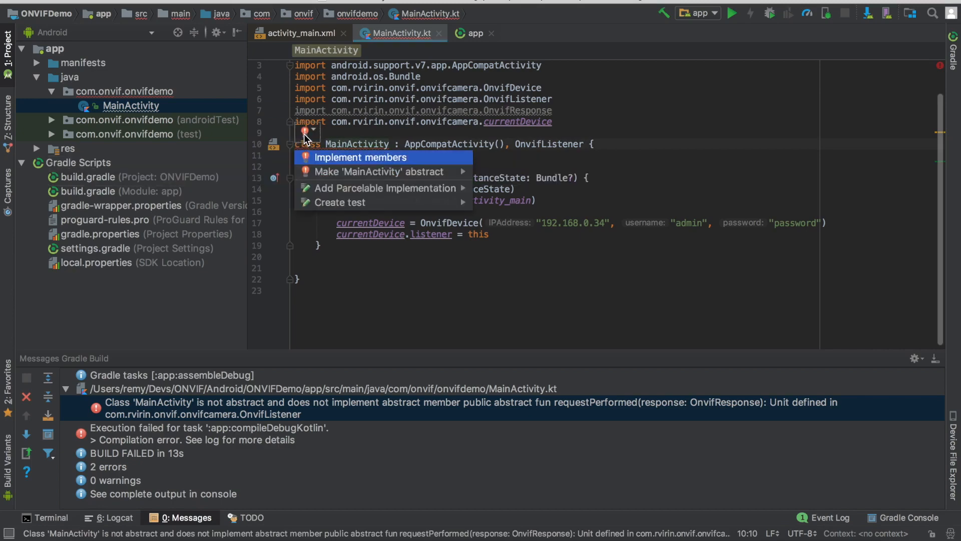
click(360, 157)
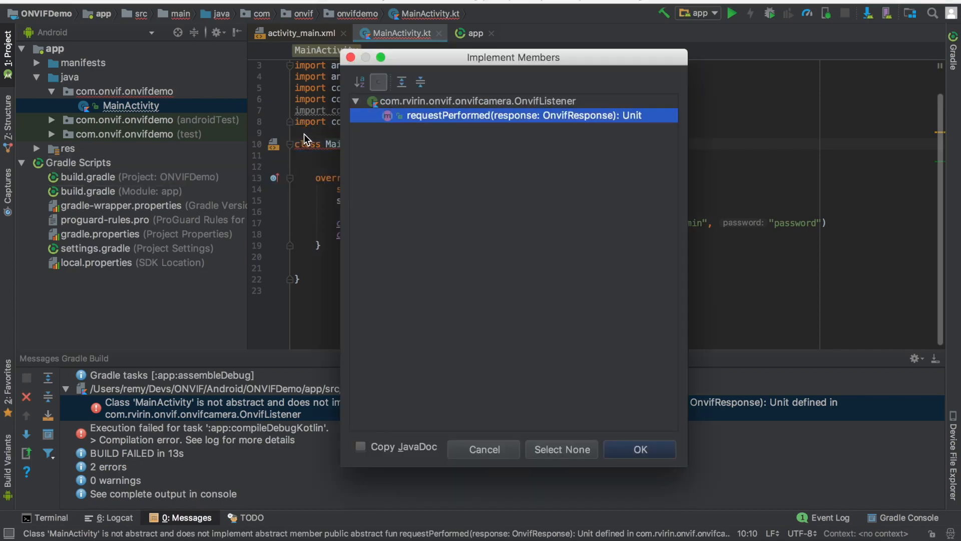
click(640, 448)
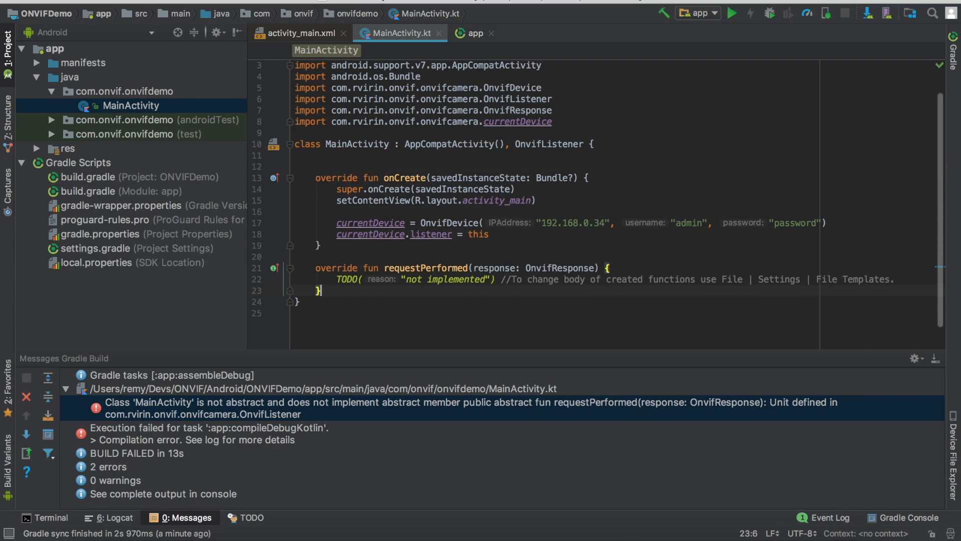
mouse_move(436, 280)
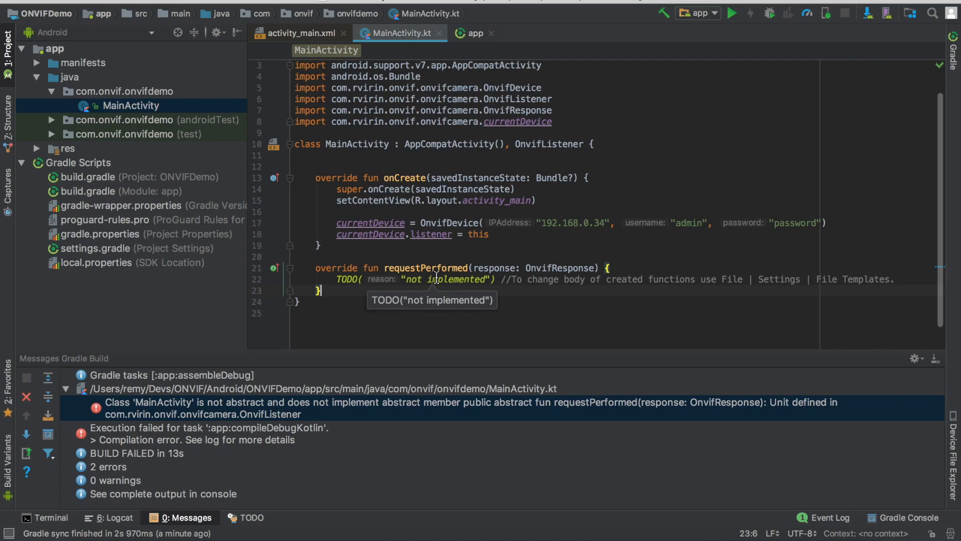
- Delete the generated TODO line, leaving requestPerformed with an empty body
click(424, 269)
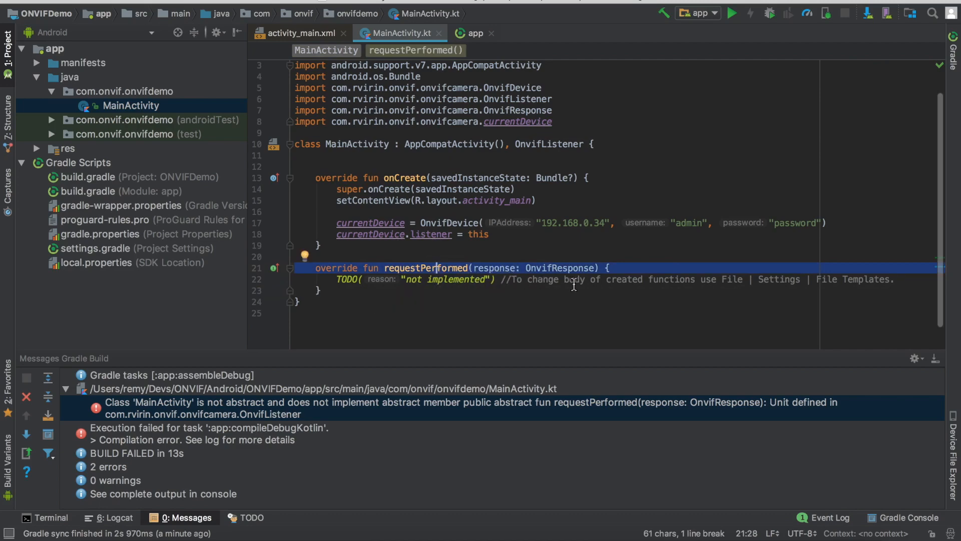
click(570, 279)
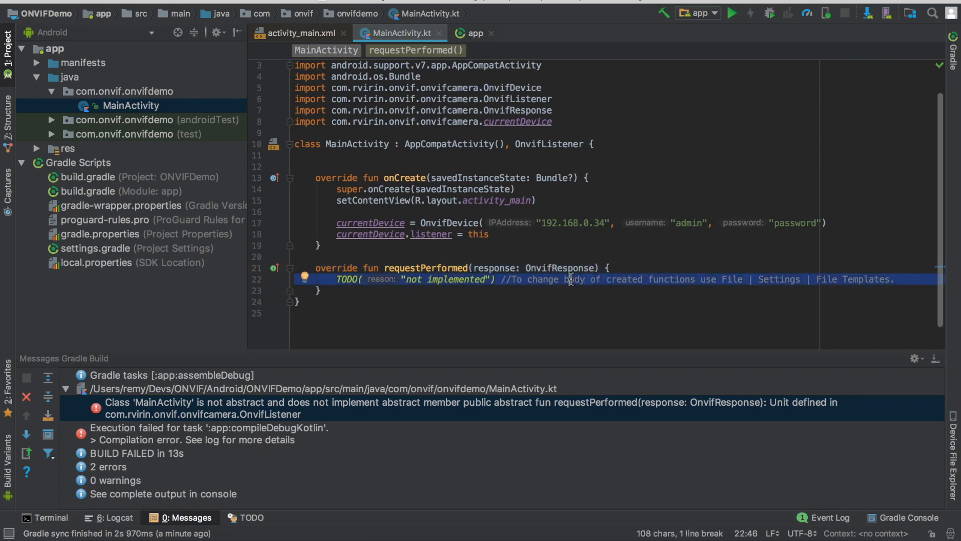
key(Delete)
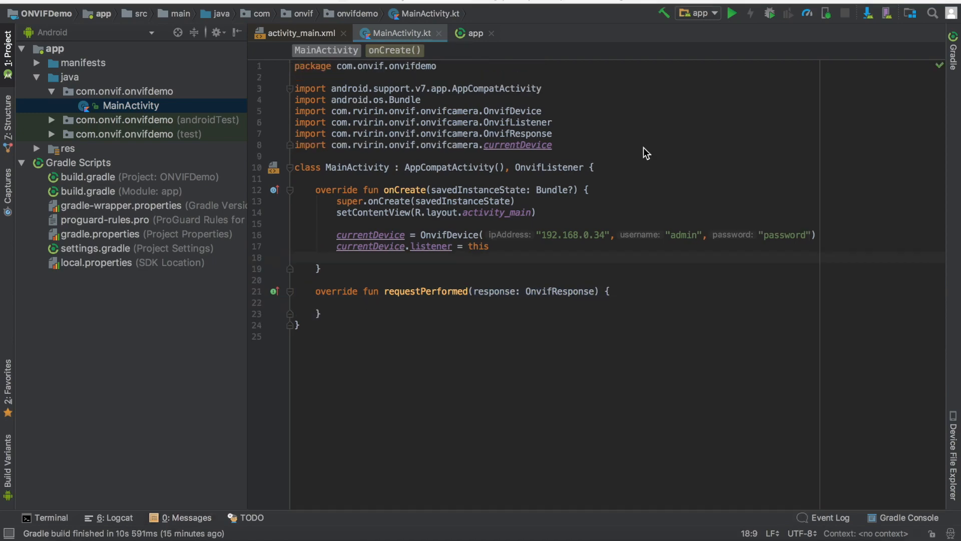
- Call currentDevice.getServices() in onCreate after the listener assignment
click(489, 246)
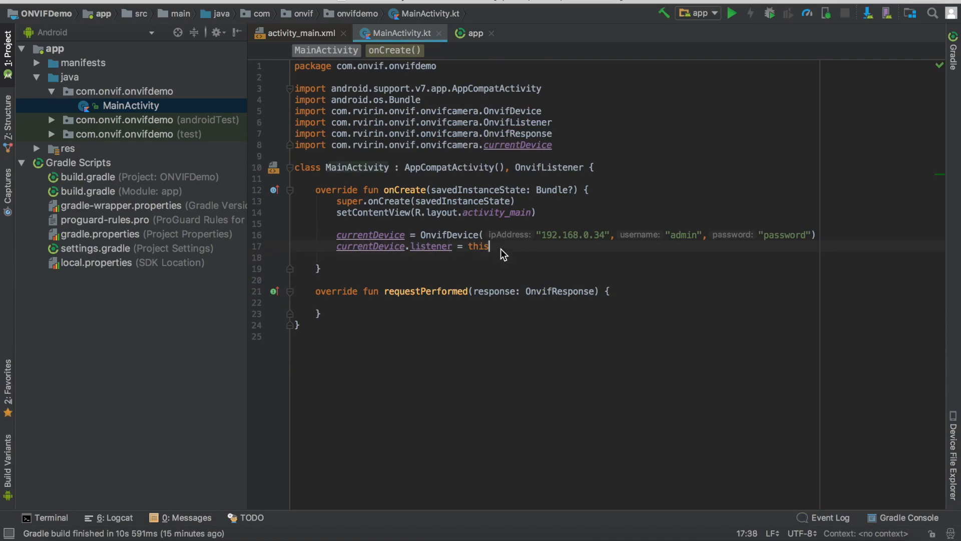
text(currentDevice.)
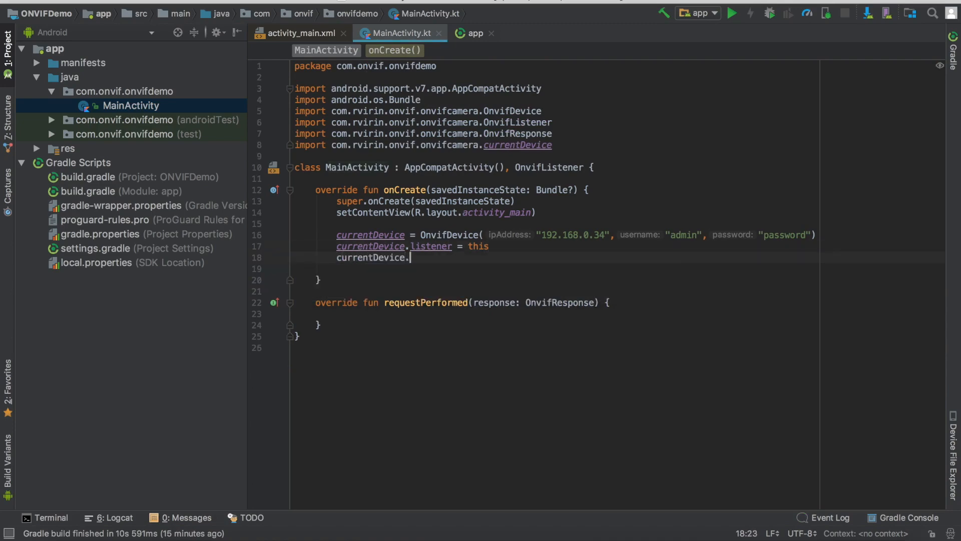
text(getServices()
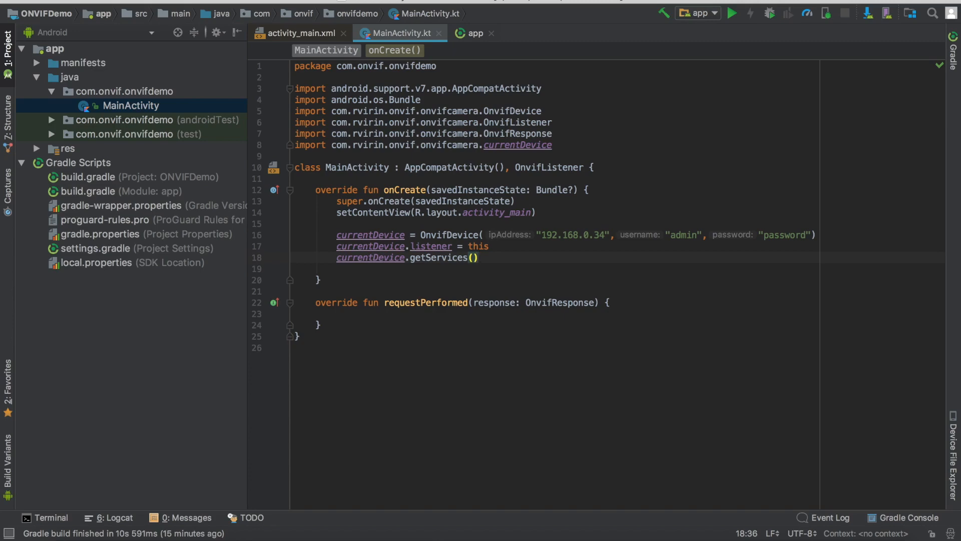
click(480, 257)
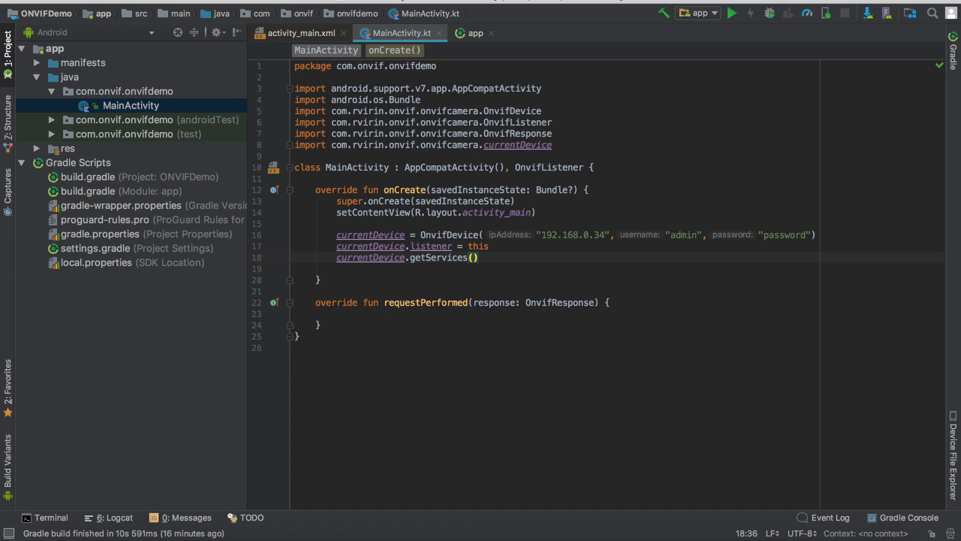
- Log response.parsingUIMessage under the INFO tag via Log.d in requestPerformed
click(436, 314)
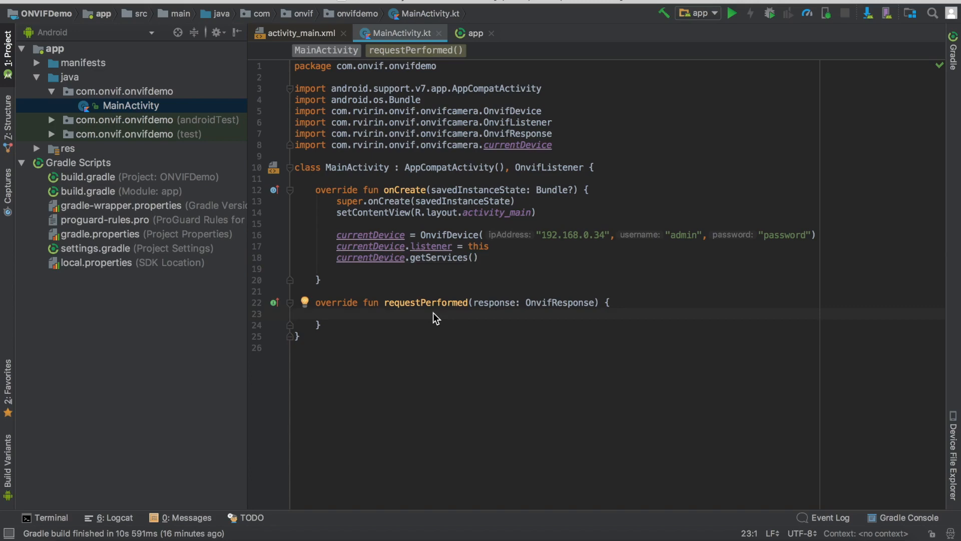
text(Lo)
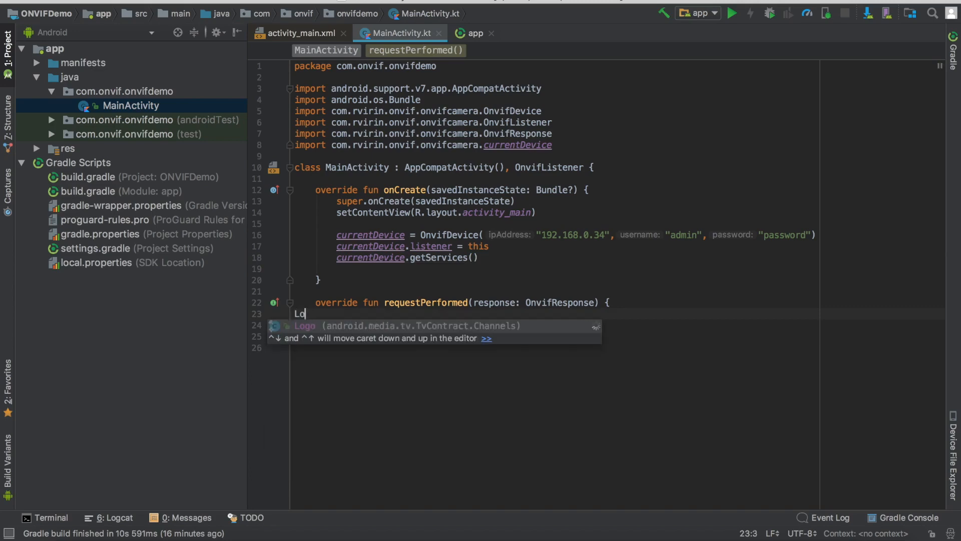
text(.)
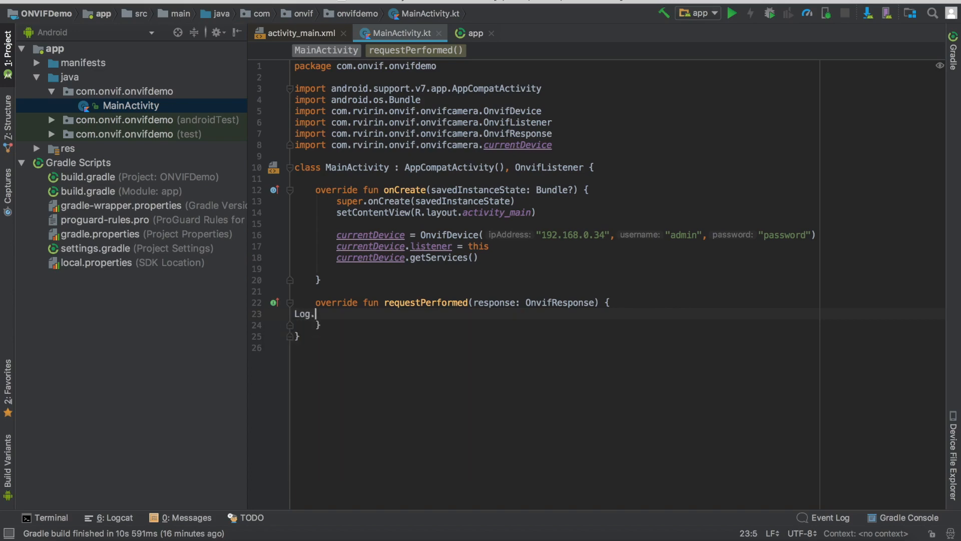
text(d("INFO",response)
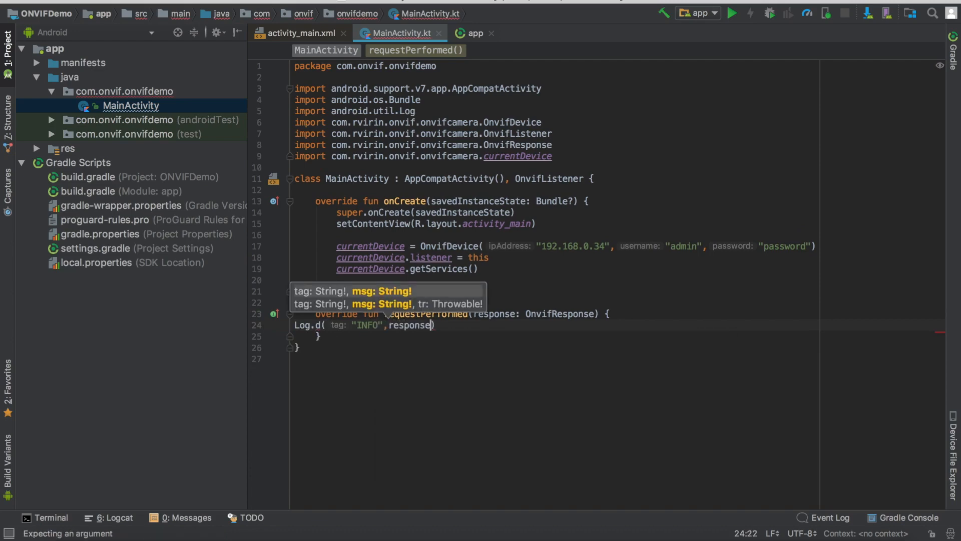
text(.parsingUIMessage)
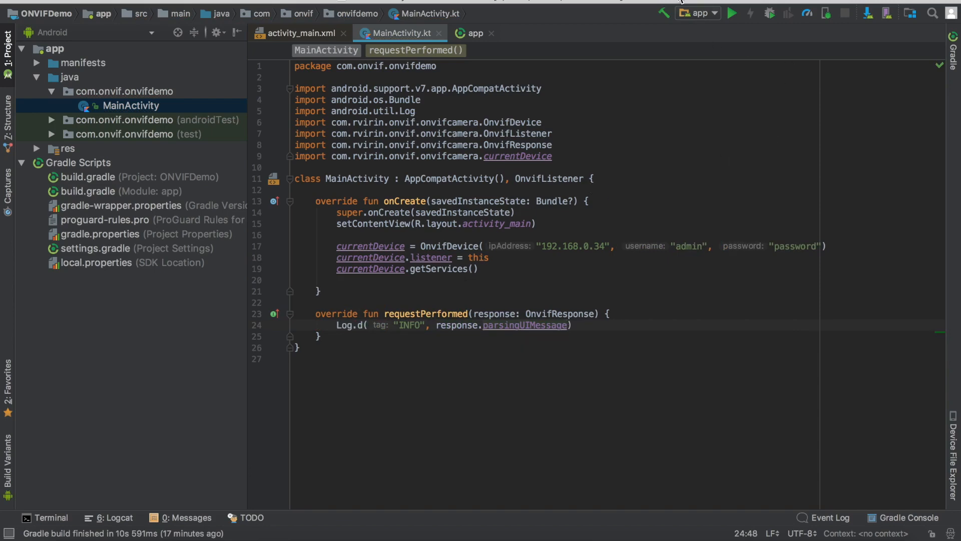
- Run the app in debug and confirm the console reports 'service URIs retrieved'
click(750, 13)
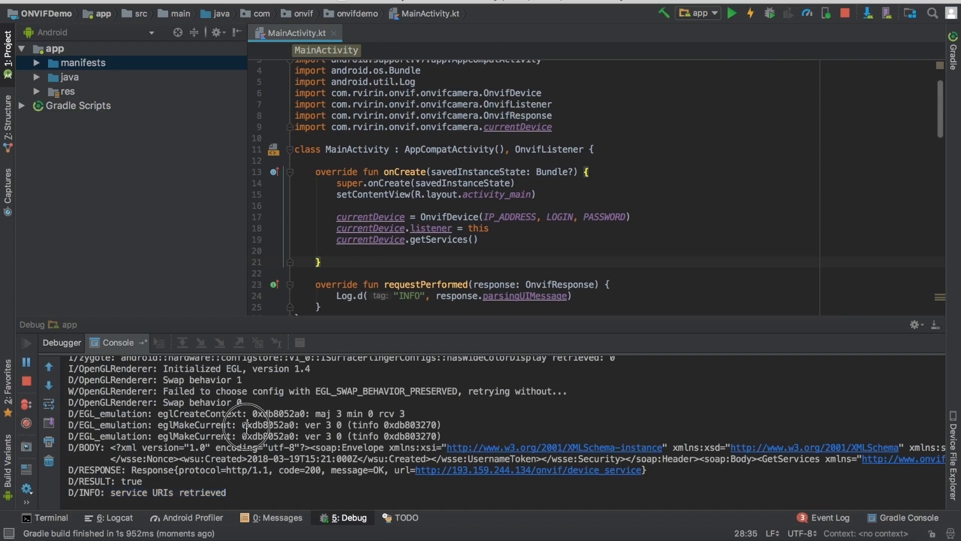
mouse_move(189, 493)
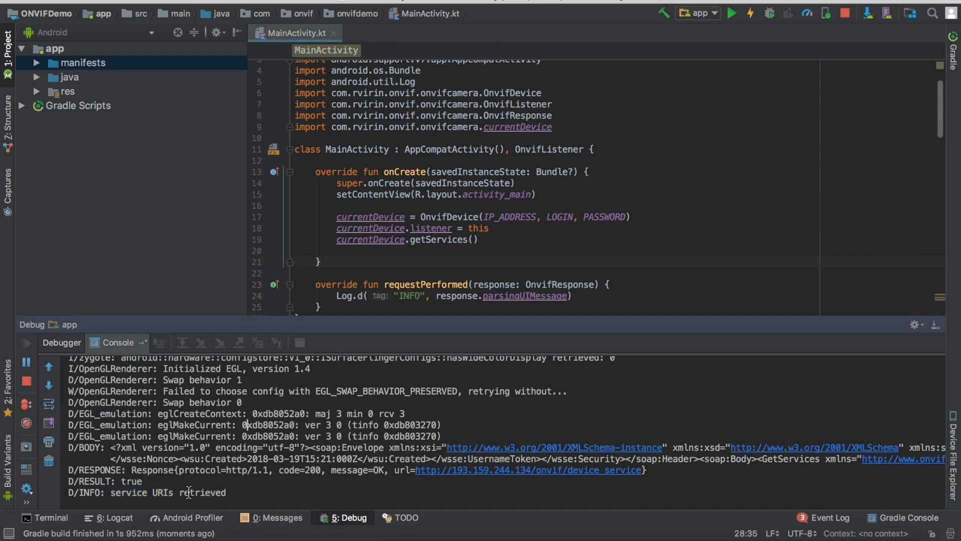
mouse_move(236, 479)
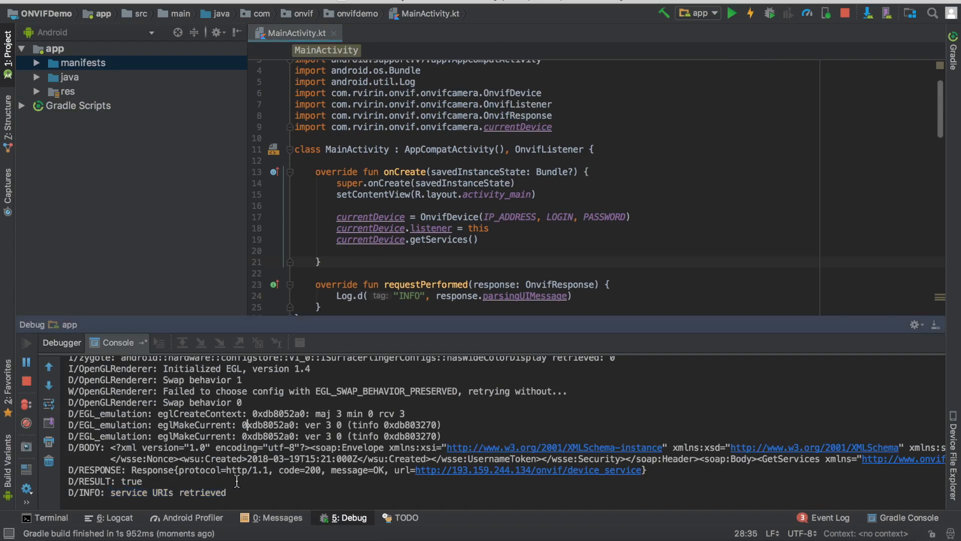
mouse_move(755, 67)
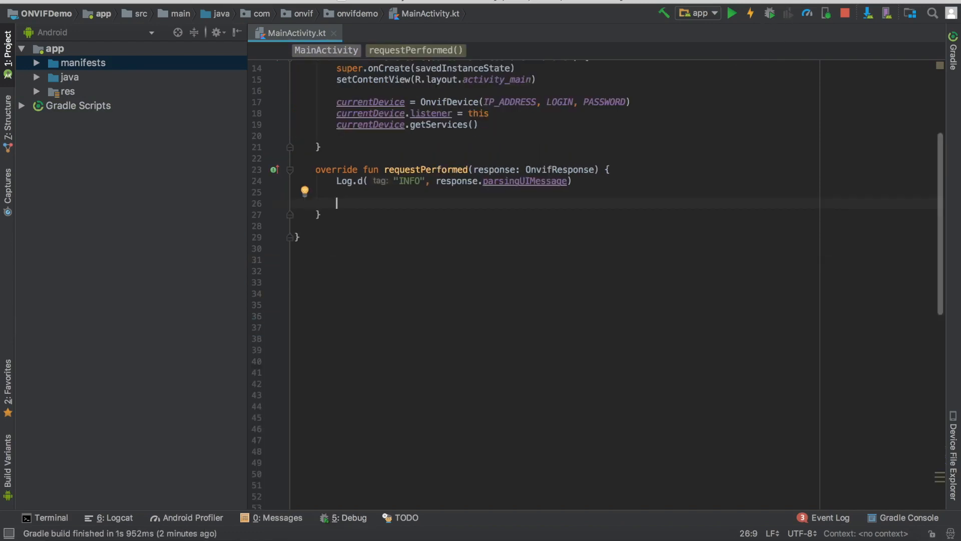
- Add a GetServices branch calling currentDevice.getDeviceInformation() and start a debug run
text(if (response.request.type ==)
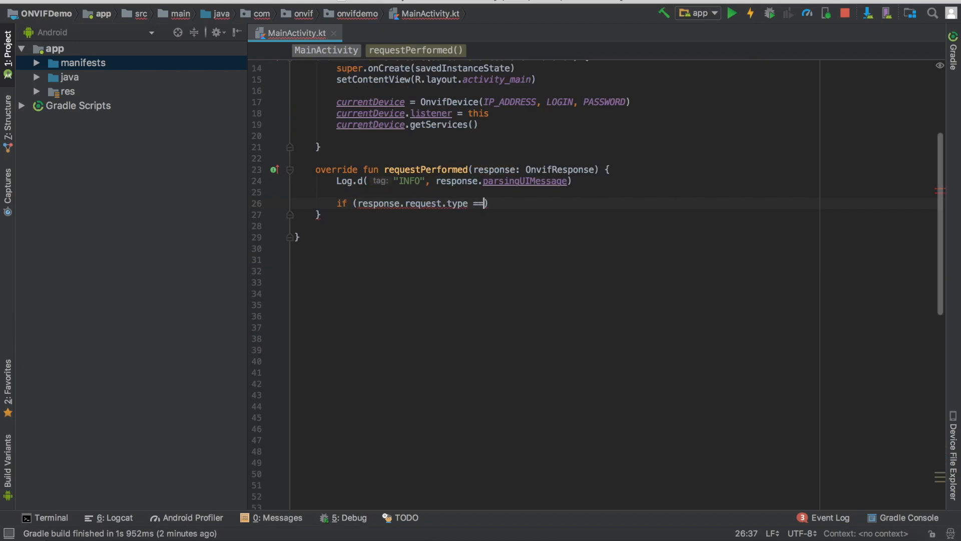
text(GE)
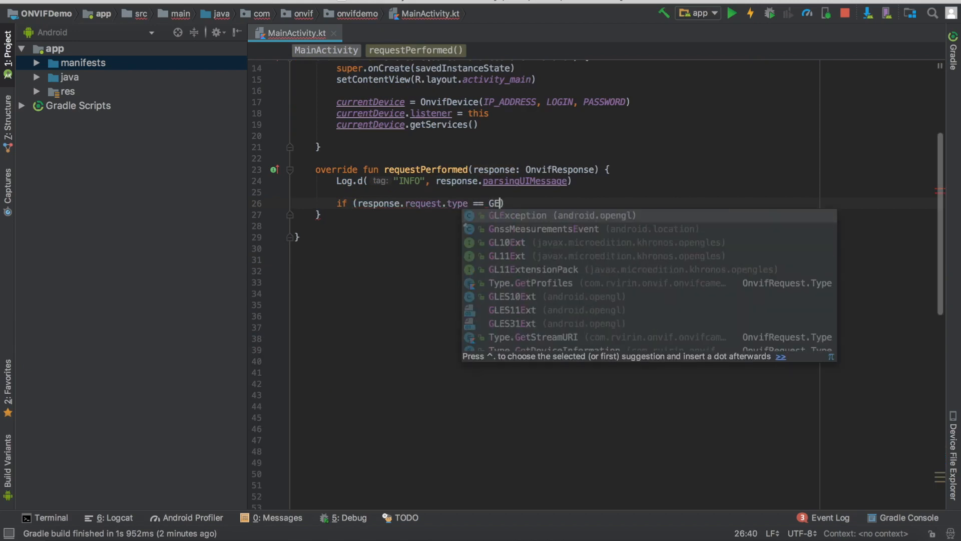
text(ts)
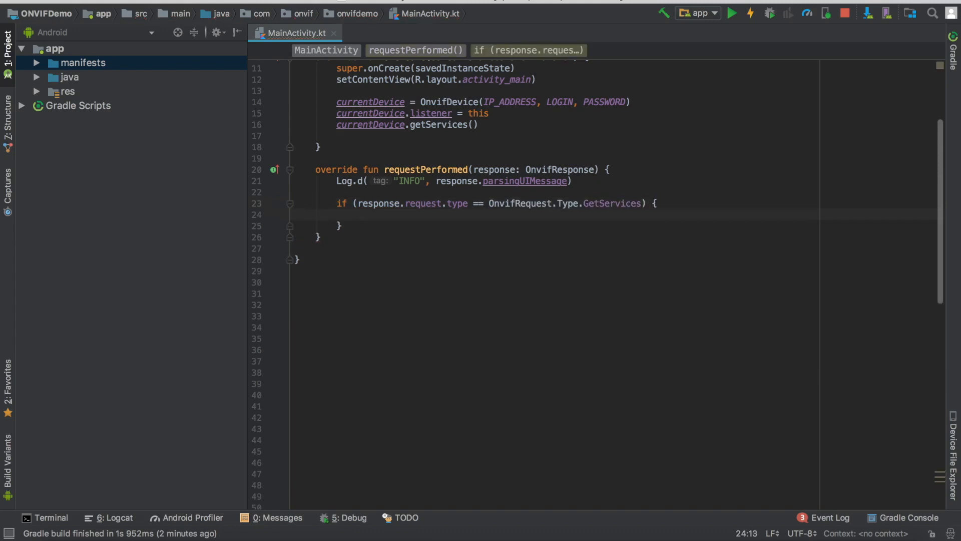
click(357, 215)
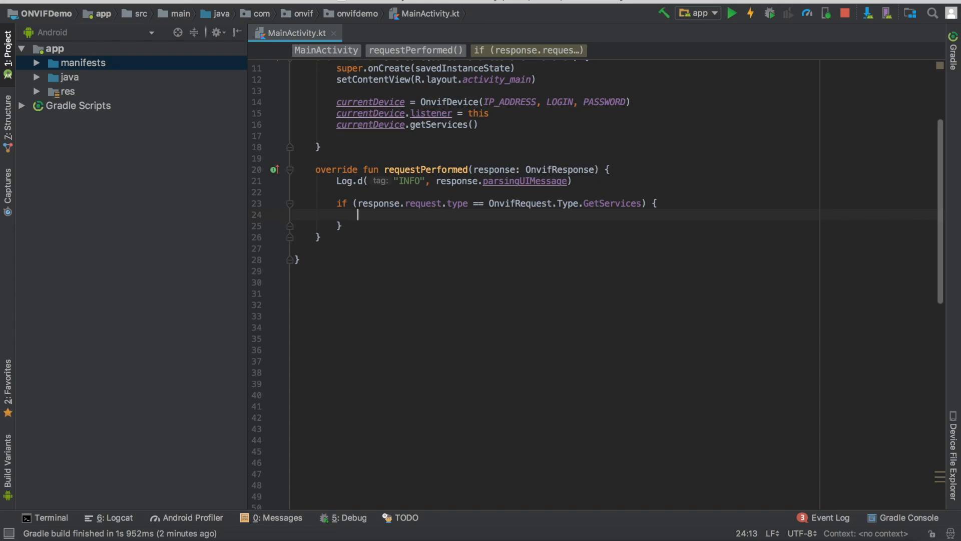
text(curn)
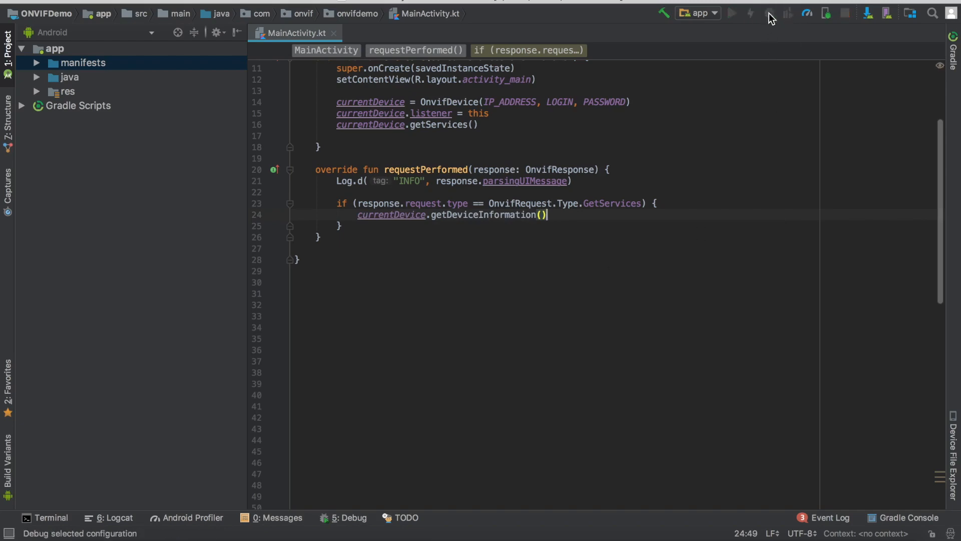
click(769, 13)
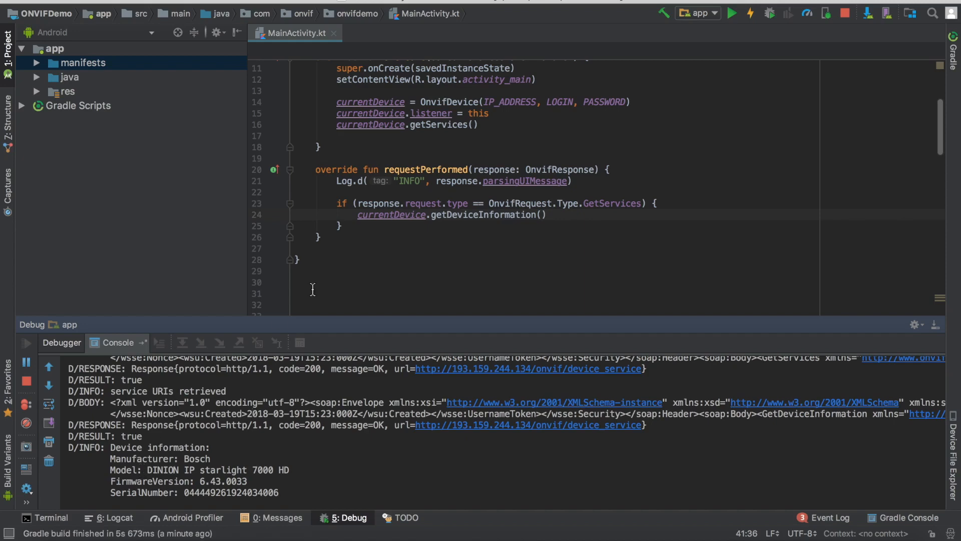
mouse_move(376, 228)
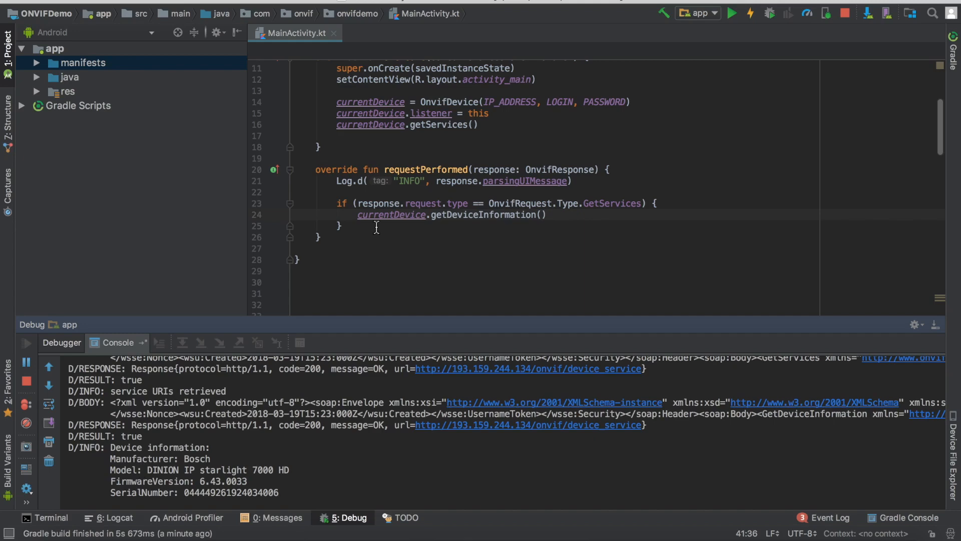
- Add an else-if branch reusing the request-type condition after the GetServices block
click(347, 225)
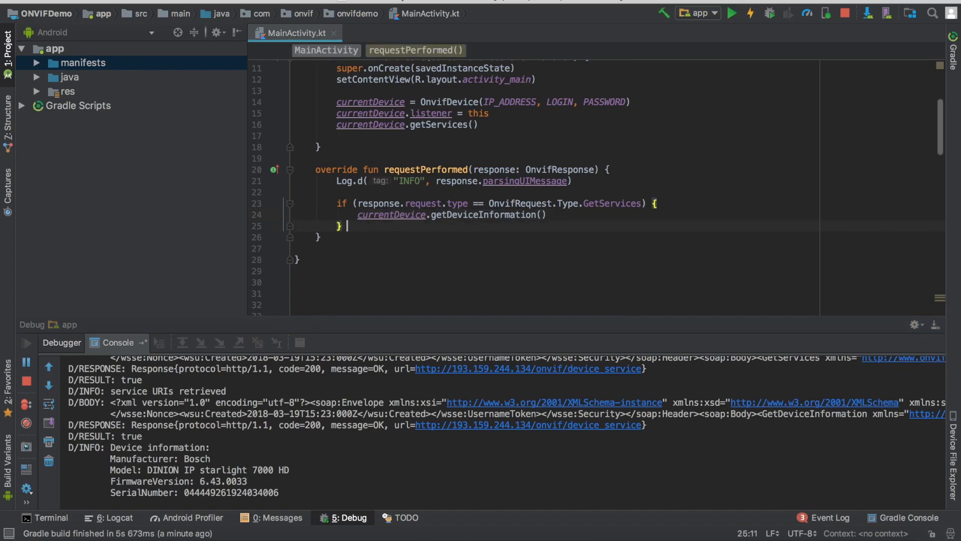
text(else)
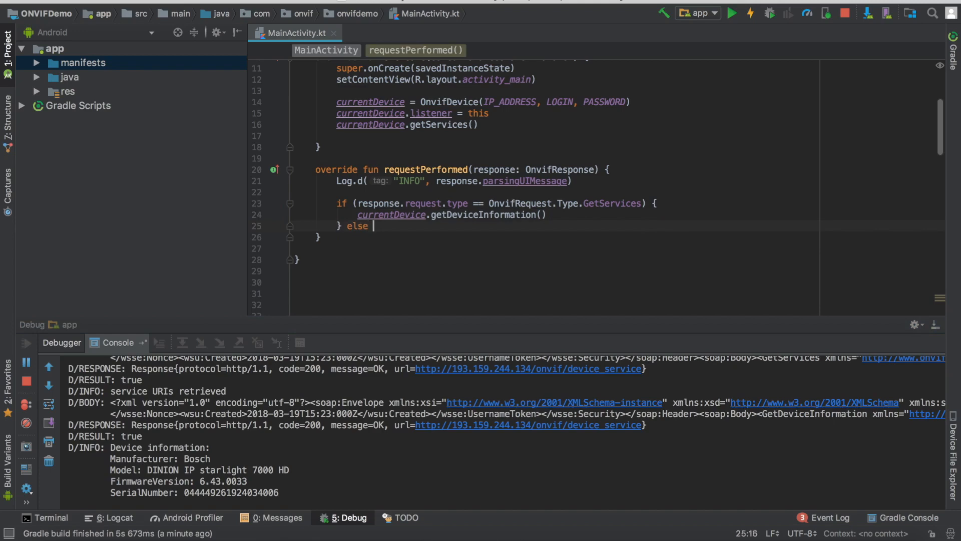
text(if)
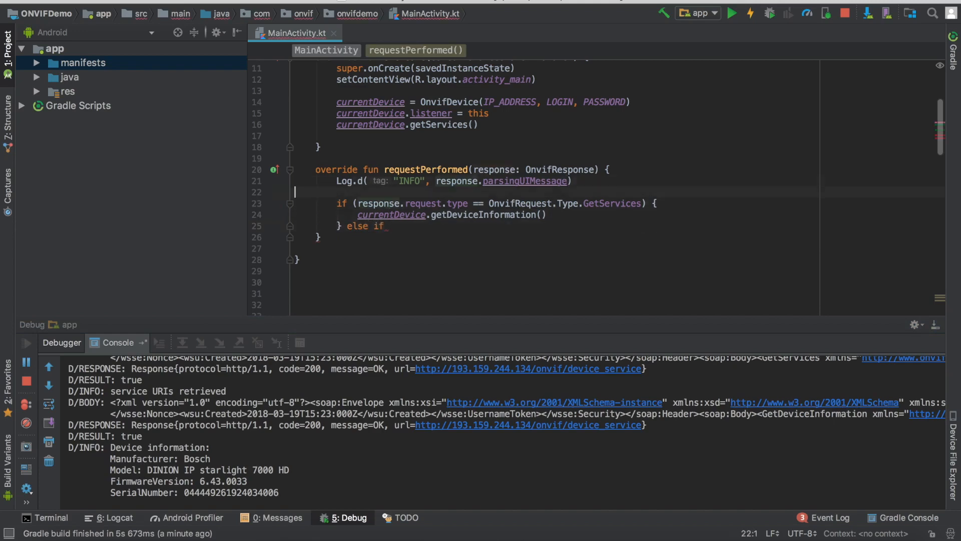
click(354, 204)
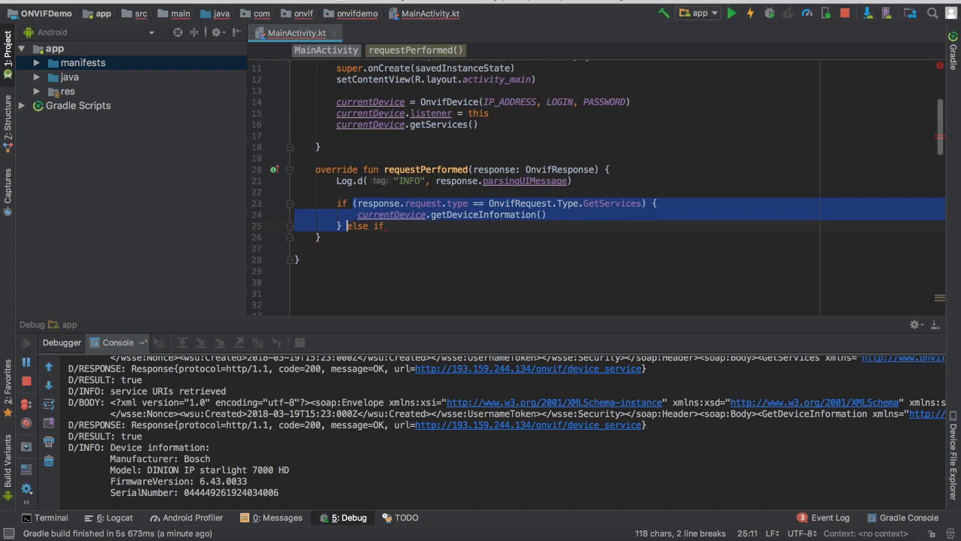
text((response.request.type == OnvifRequest.Type.GetServices) {)
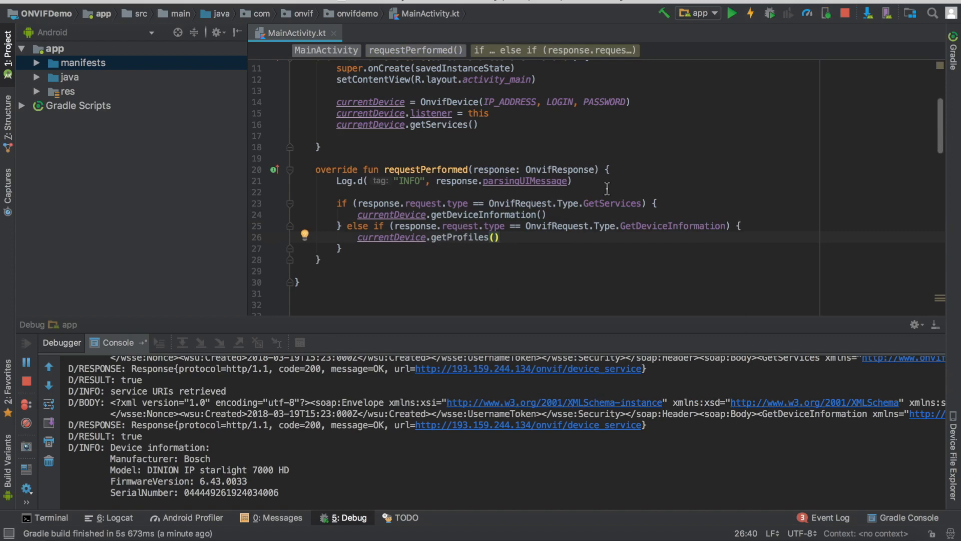
- Duplicate the GetDeviceInformation branch and change the new one to check GetProfiles
click(341, 248)
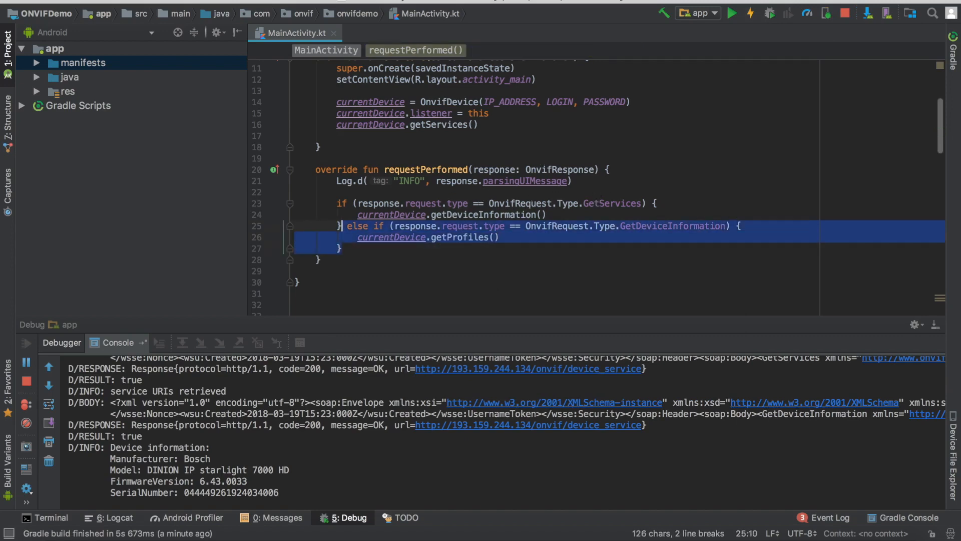
key(enter)
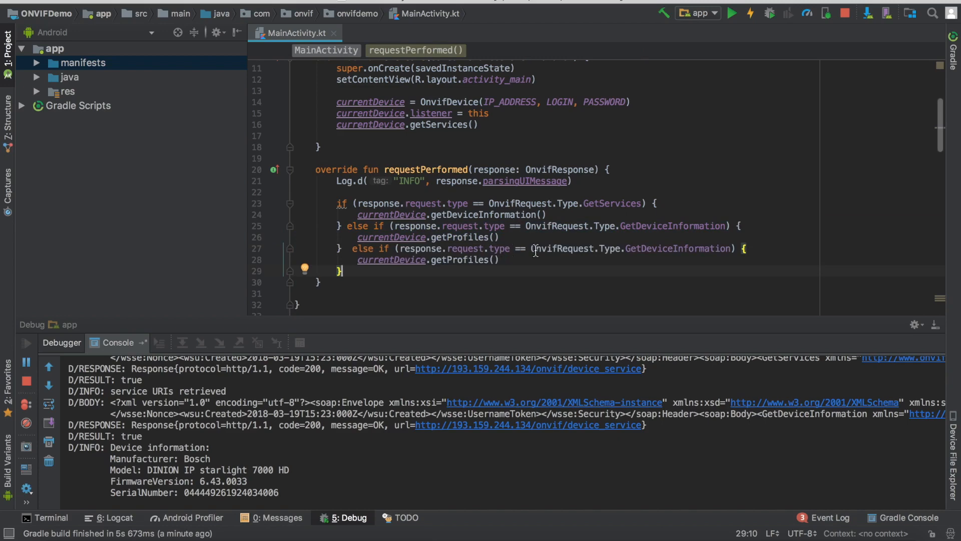
click(640, 248)
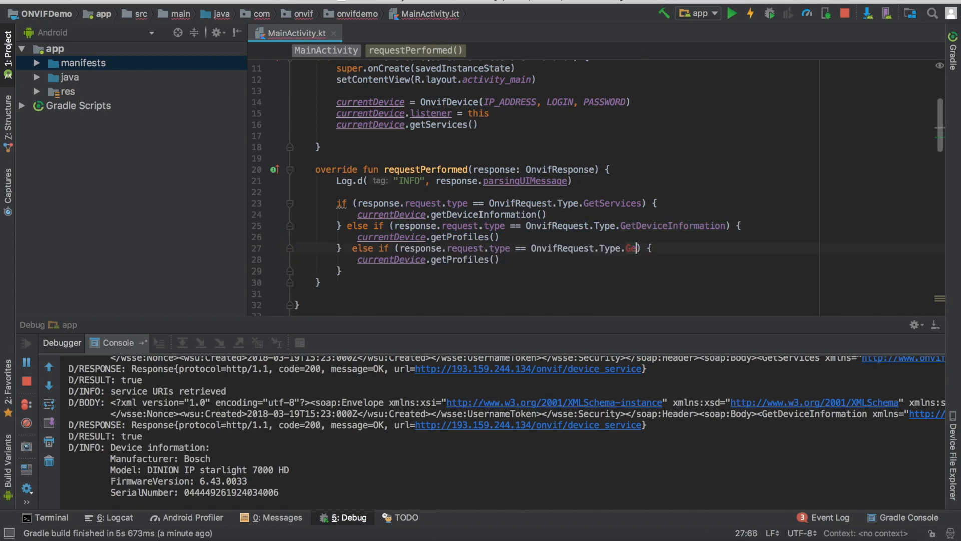
text(Ge)
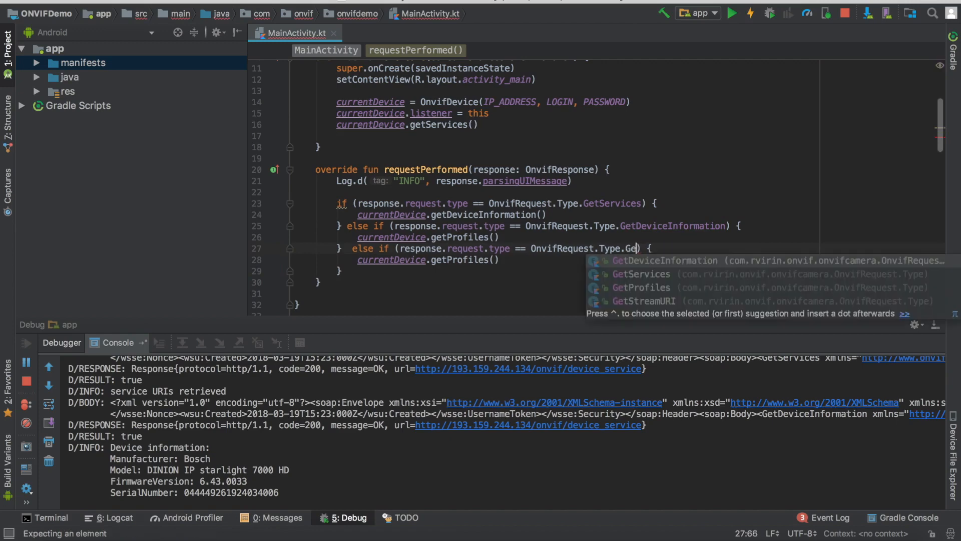
text(tProfiles)
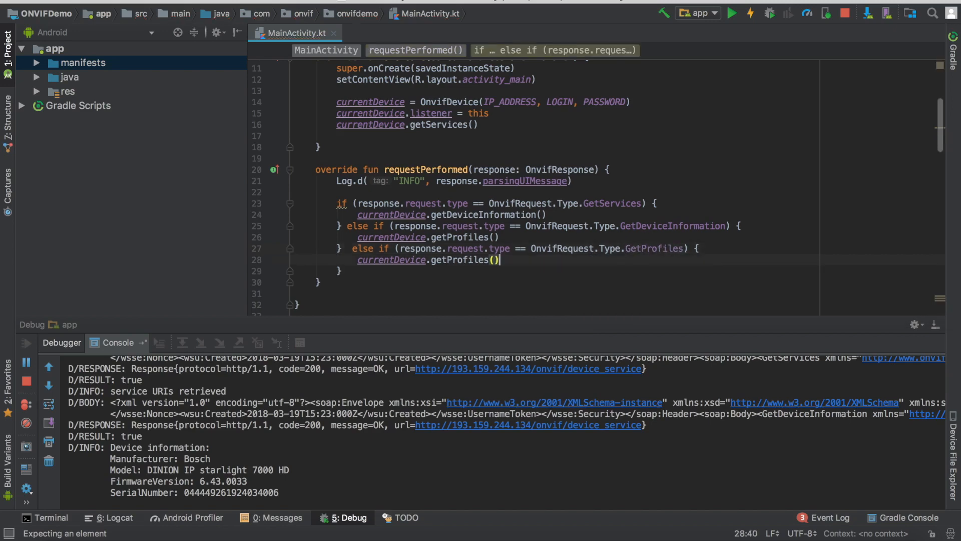
- Make the GetProfiles branch call getStreamURI(currentDevice.mediaProfiles.first())
click(450, 259)
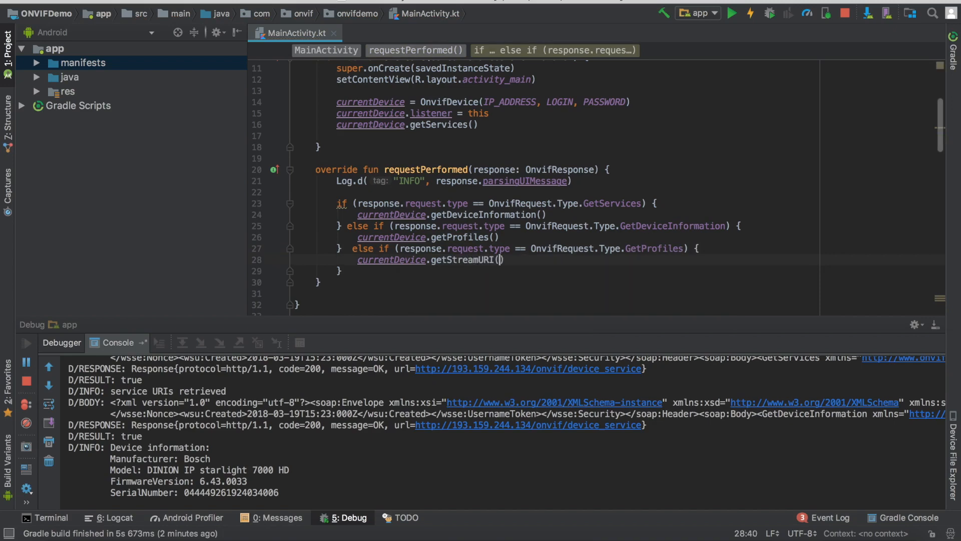
text(currentDevice.mediaPro)
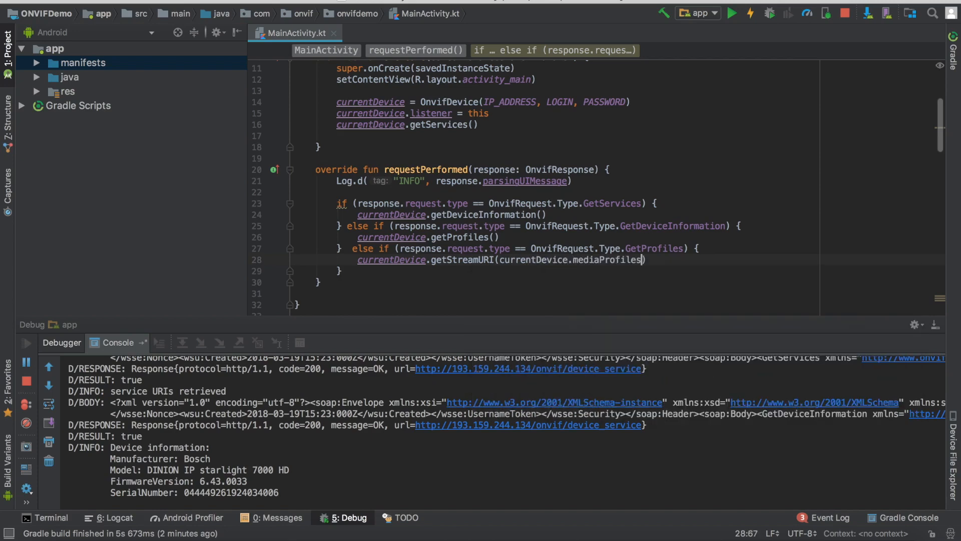
text(first()
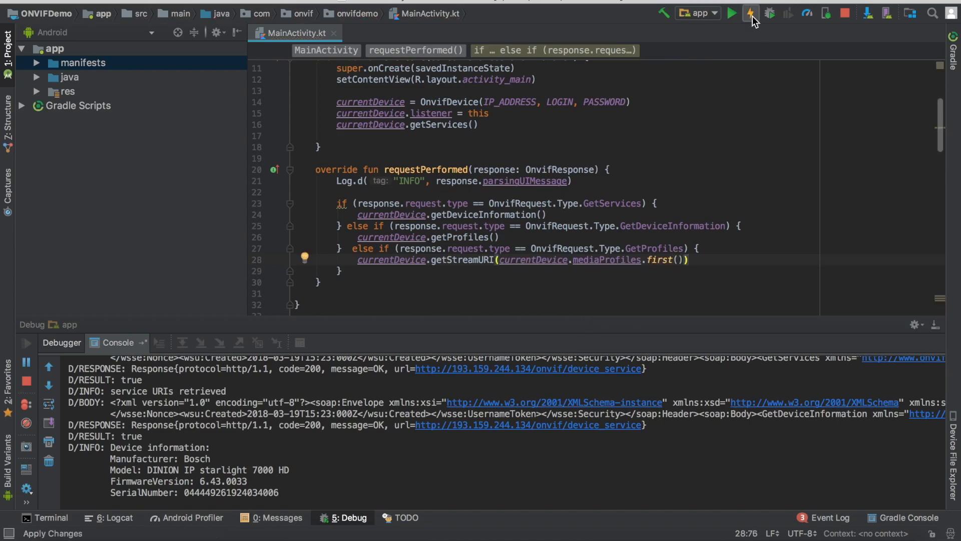
- Restart the app under the debugger and check the console output for the retrieved profiles and RTSP URI
click(750, 13)
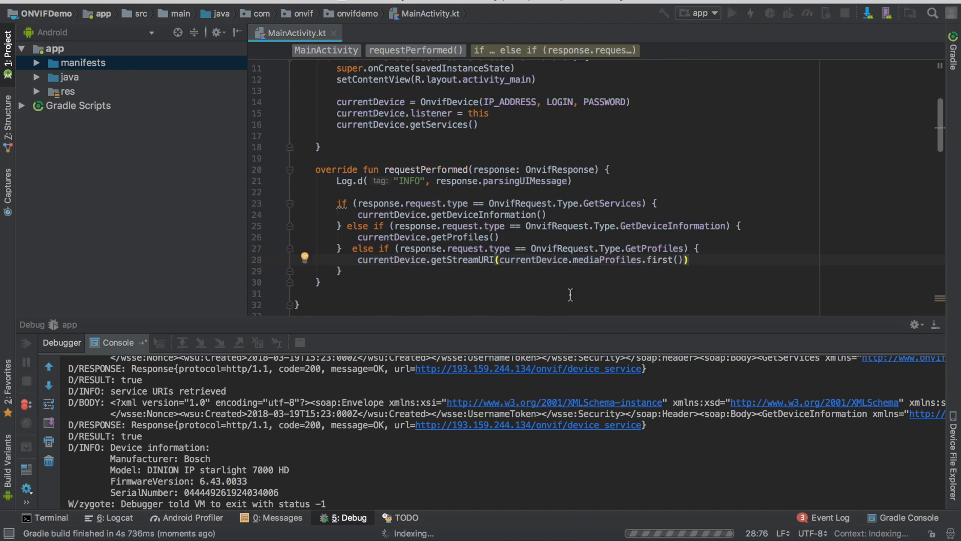
click(733, 13)
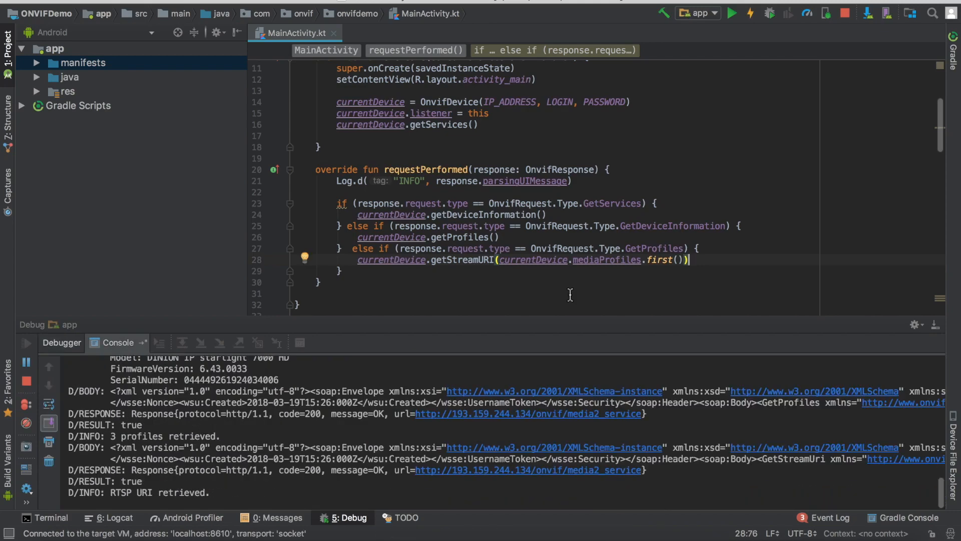
click(429, 180)
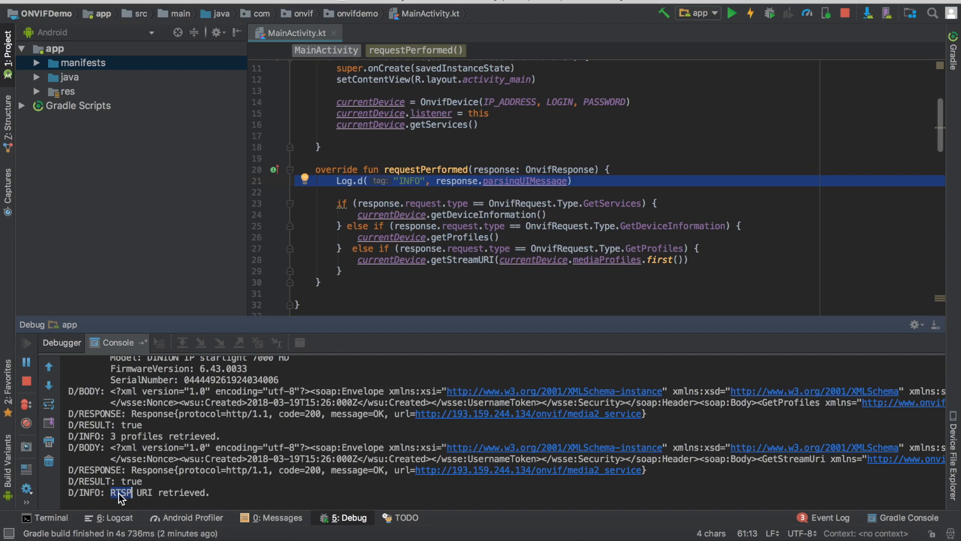
mouse_move(532, 313)
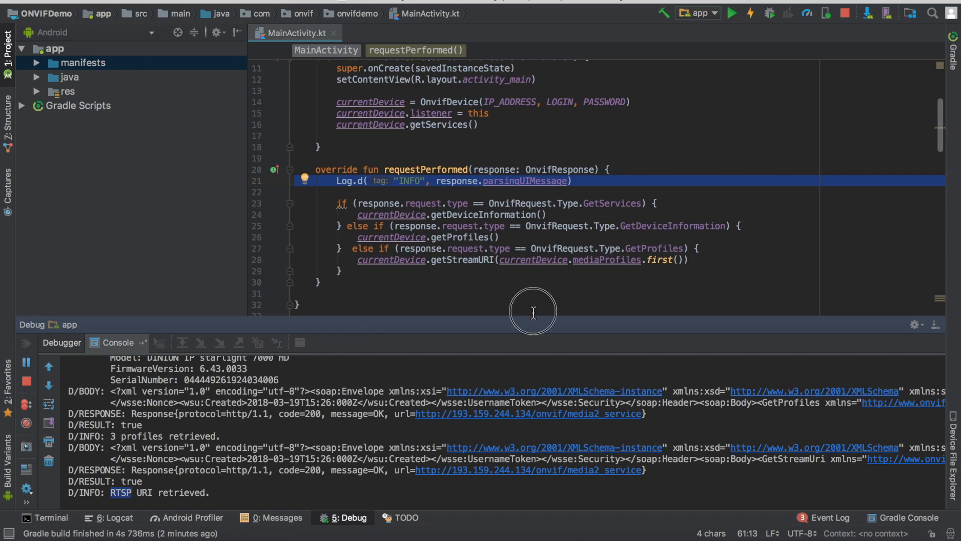
click(533, 313)
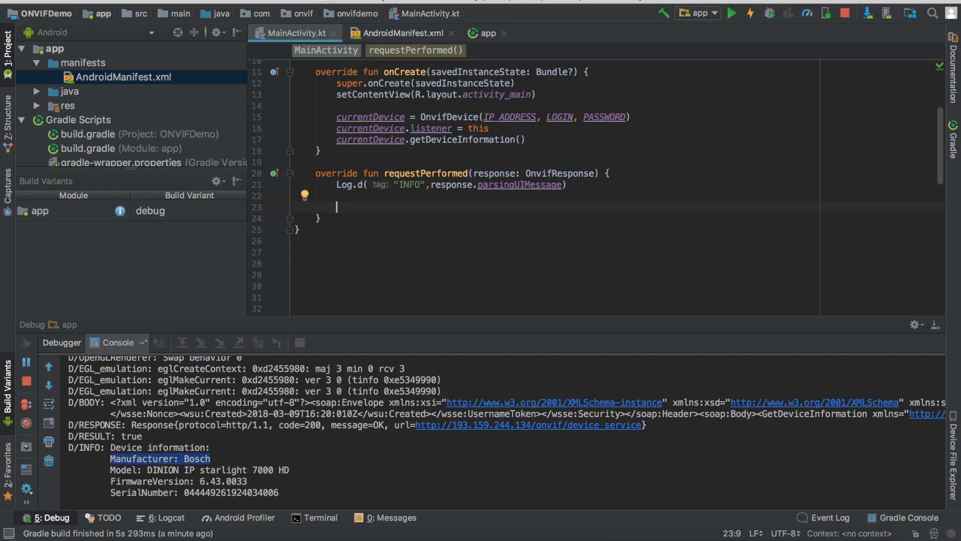
- Add if (response.request.type == GetDeviceInformation) { currentDevice.getProfiles() } via code completion
text(cur)
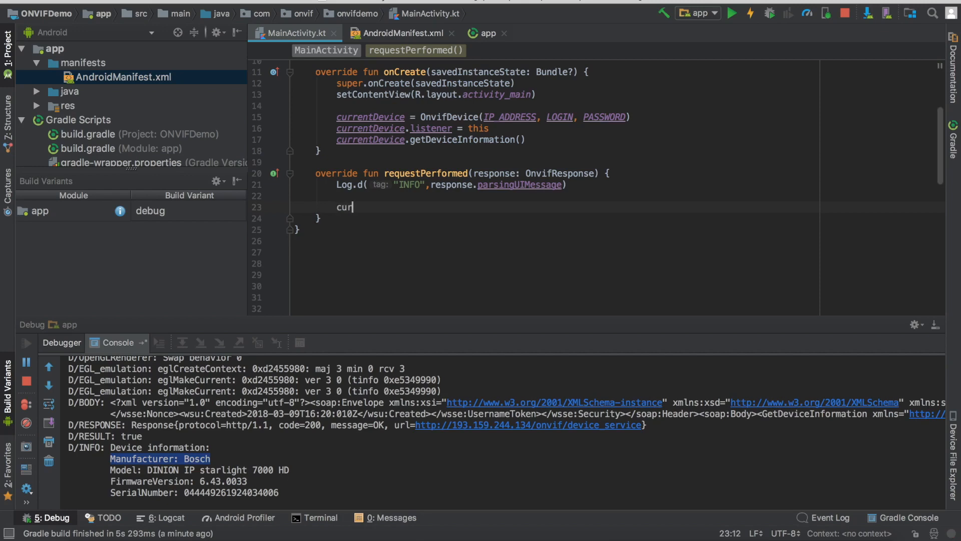
text(if ()
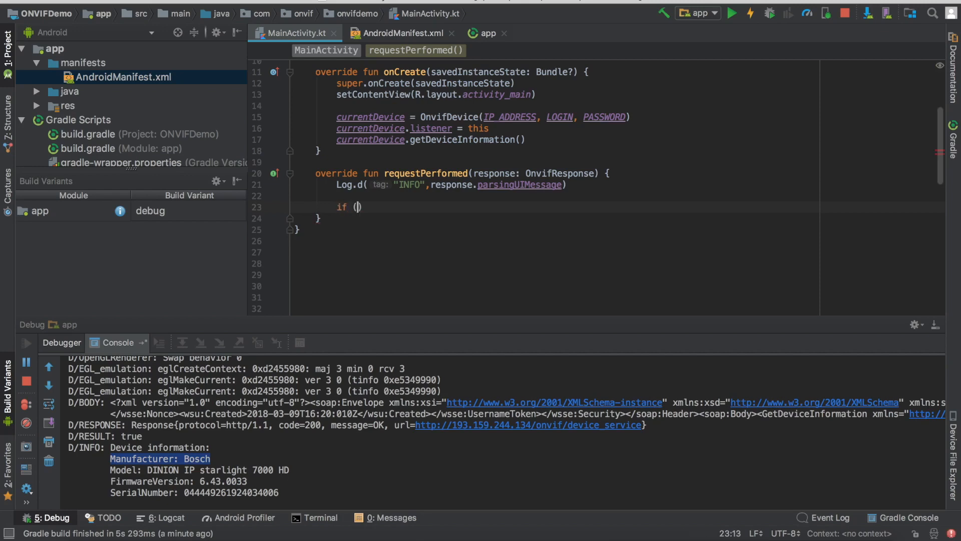
text(res)
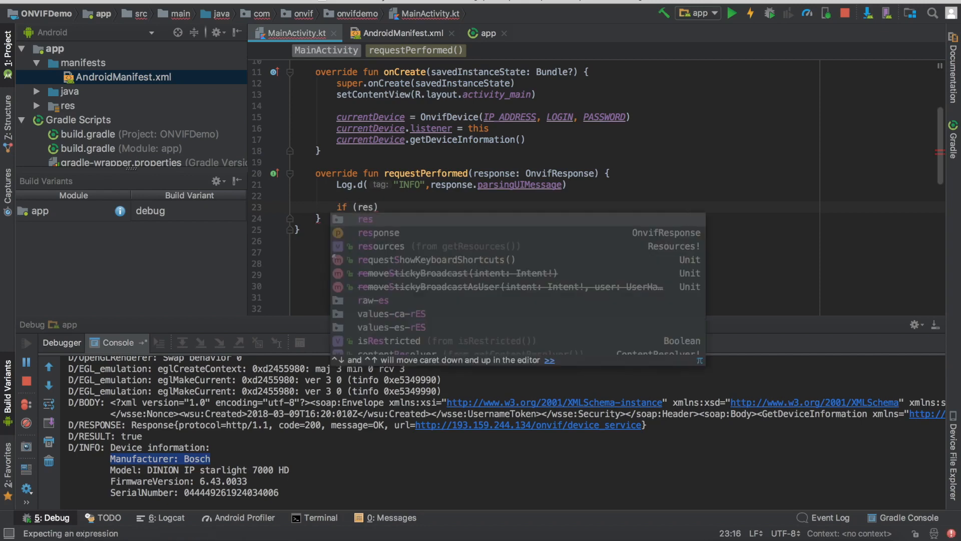
text(response.request.type)
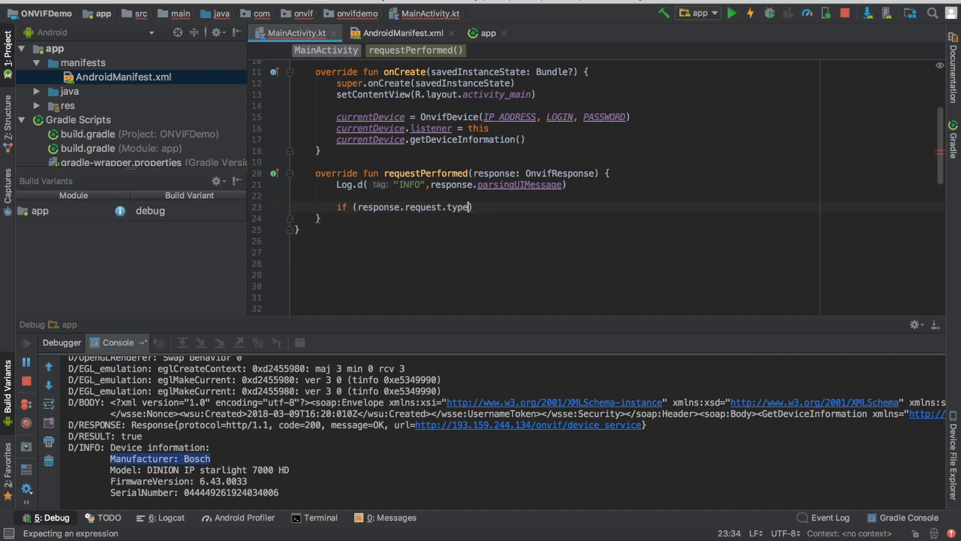
text(== GE)
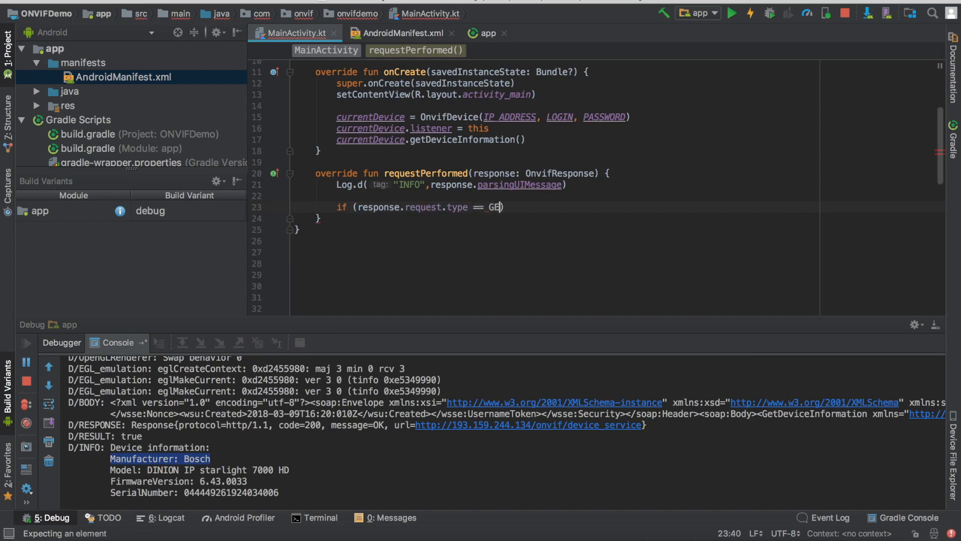
text(Type.GetDeviceInformation)
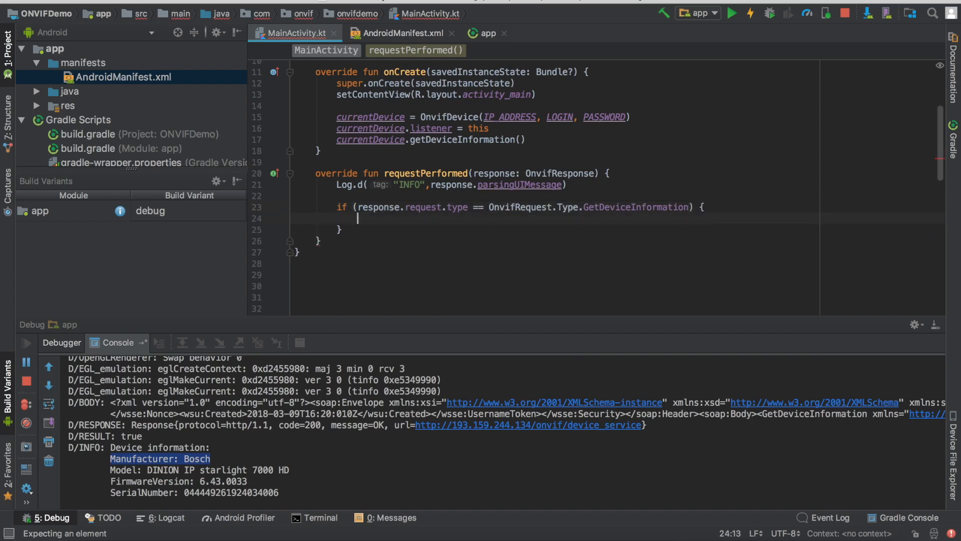
text(currentDevice.)
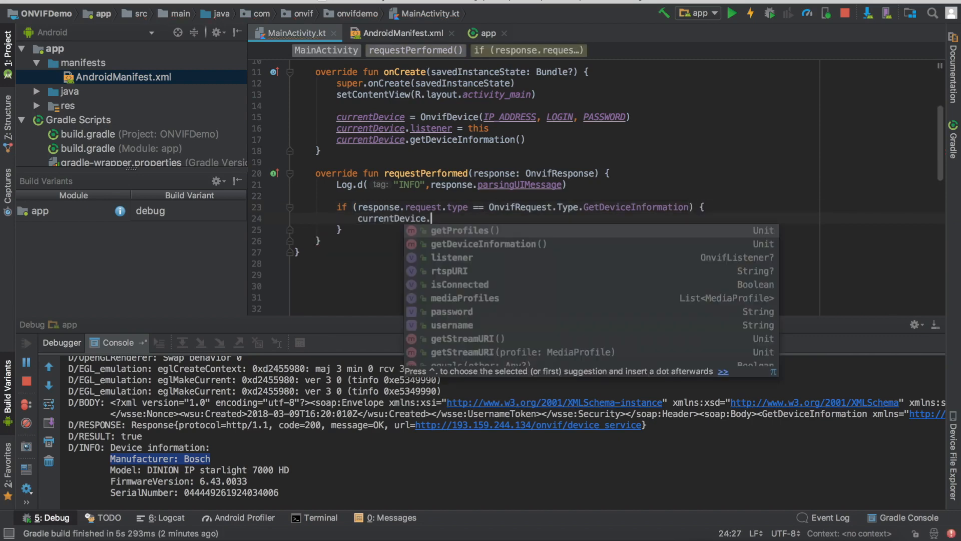
click(460, 230)
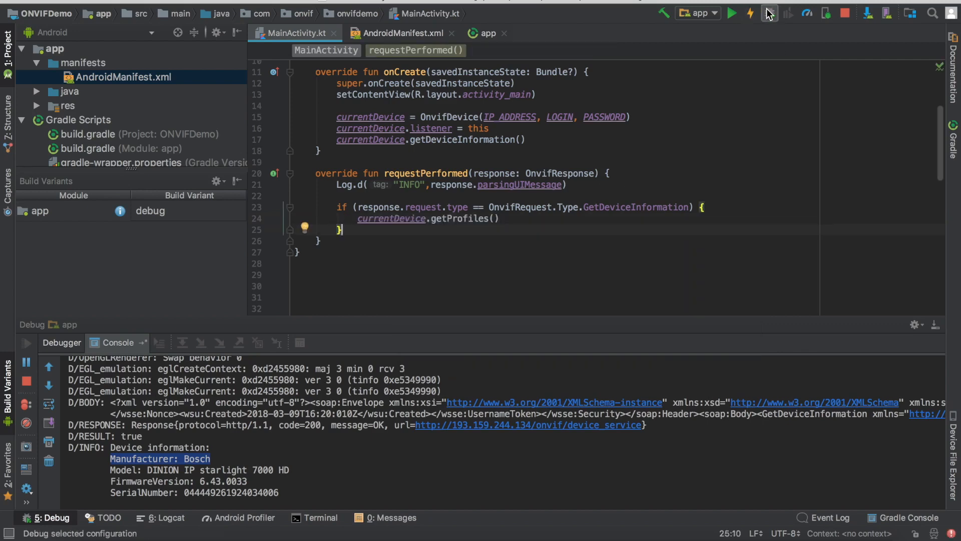
- Debug the app and pick out the '3 profiles retrieved' line in the console
click(845, 13)
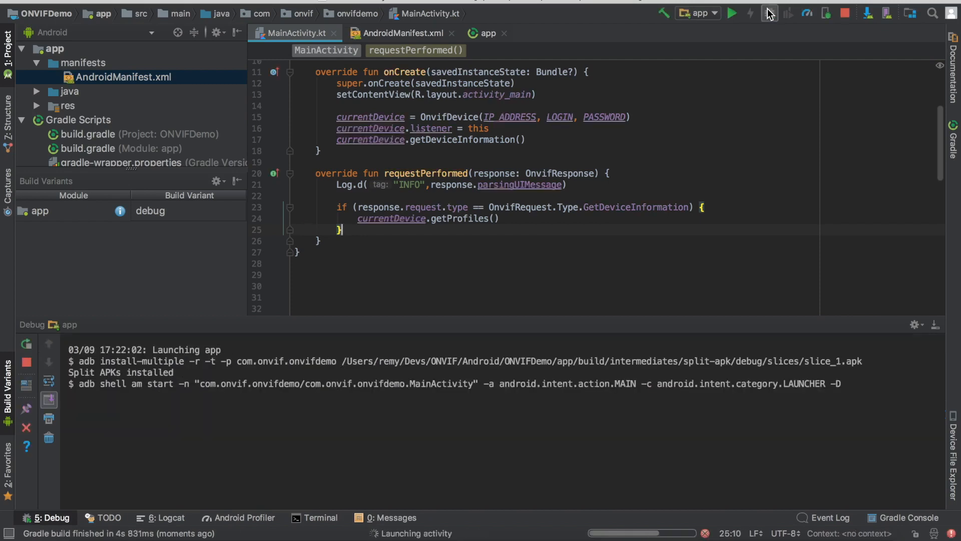
click(750, 13)
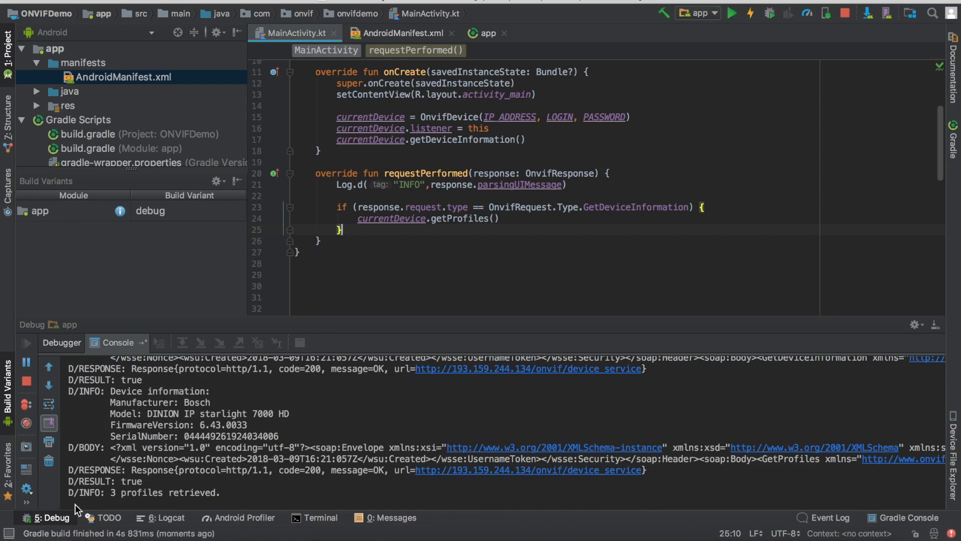
double_click(162, 492)
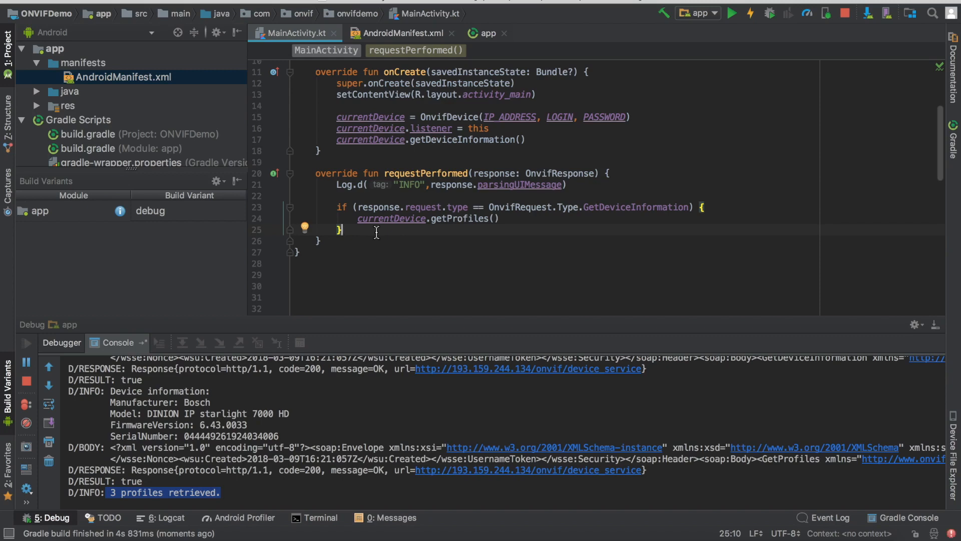
- Add an else-if branch reusing the condition with the type changed to GetProfiles
text(else)
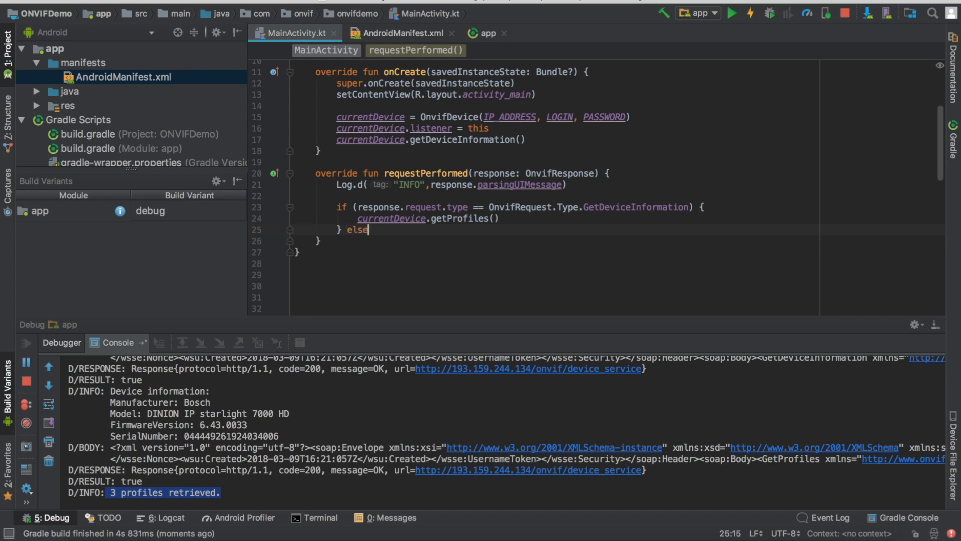
click(357, 207)
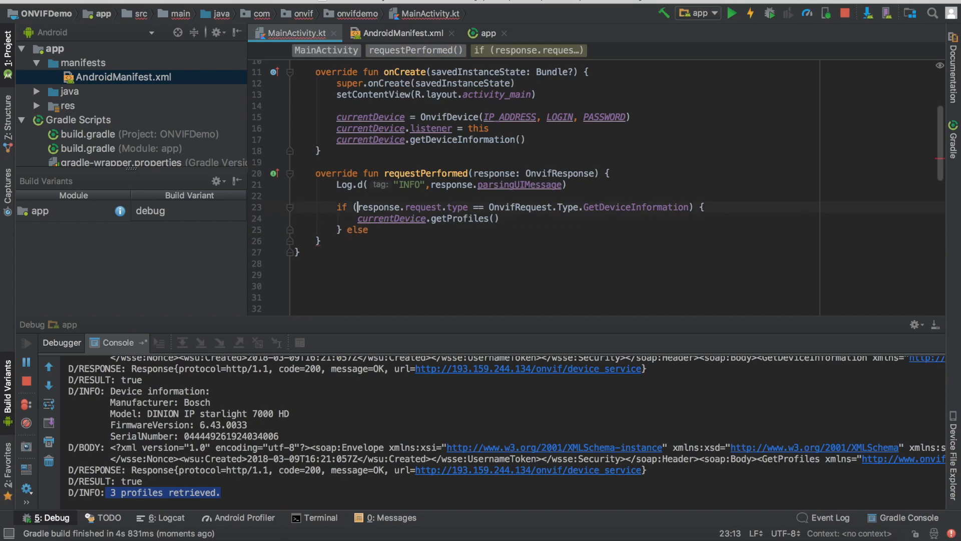
click(500, 219)
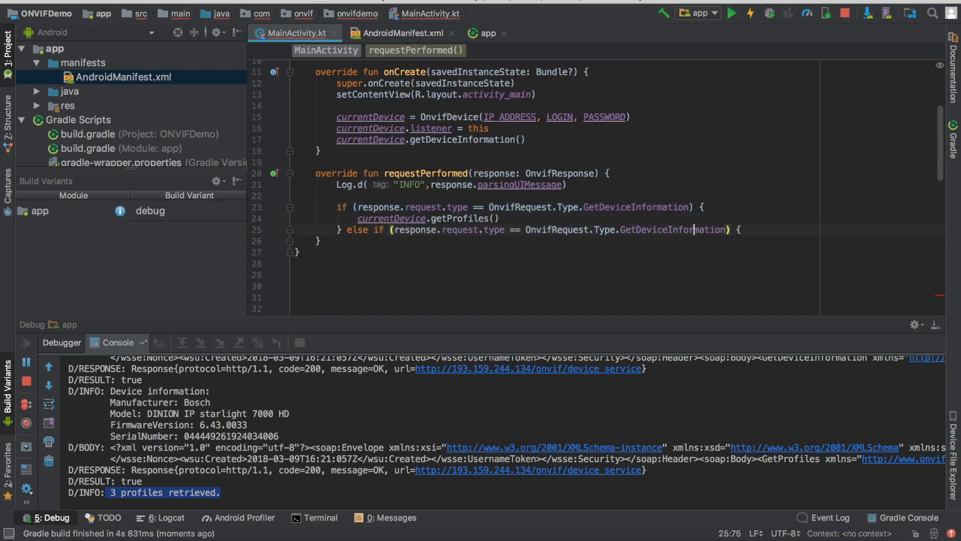
double_click(673, 230)
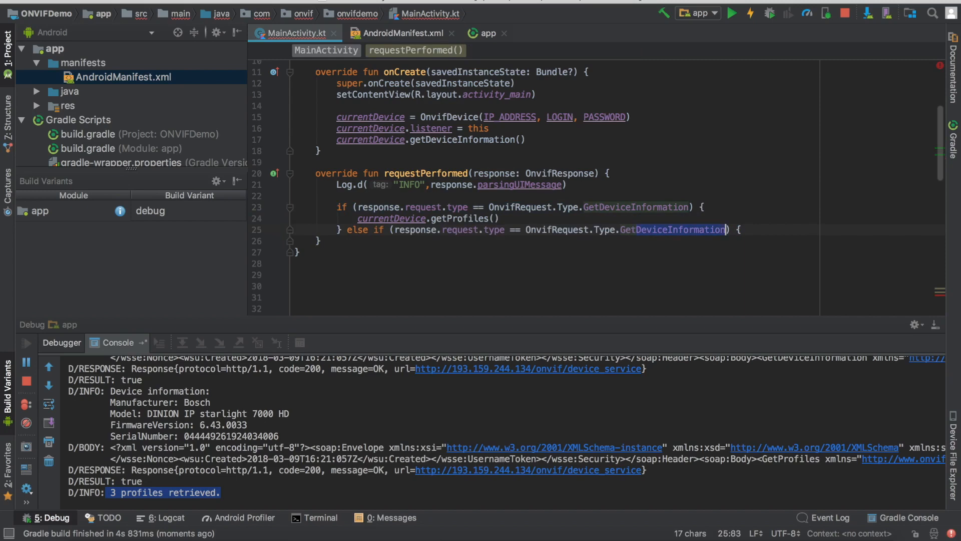
text(GetProfiles)
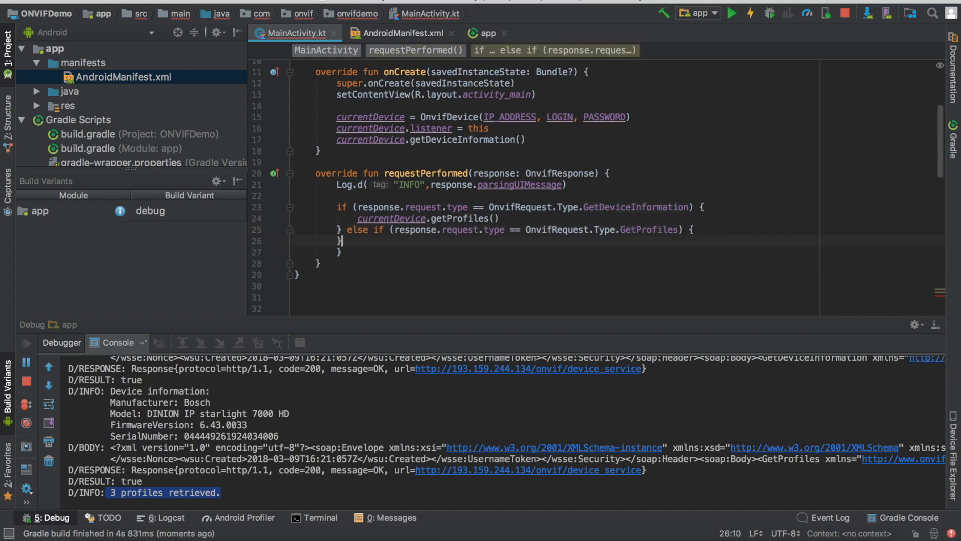
- Call currentDevice.mediaProfiles.firstOrNull()?.let { getStreamURI(it) } inside the GetProfiles branch
text(currentDevice.mediaProfiles.firstOrNull()?.let {)
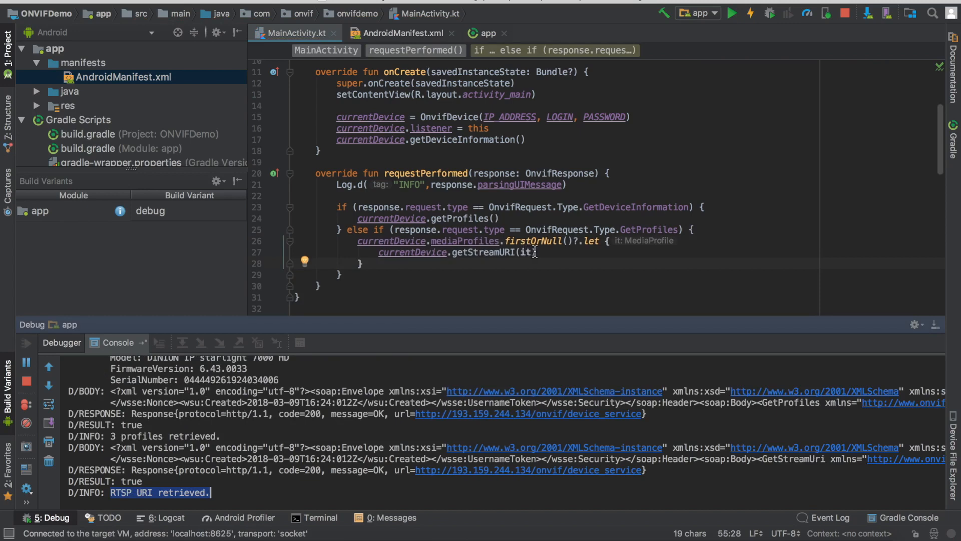
click(539, 253)
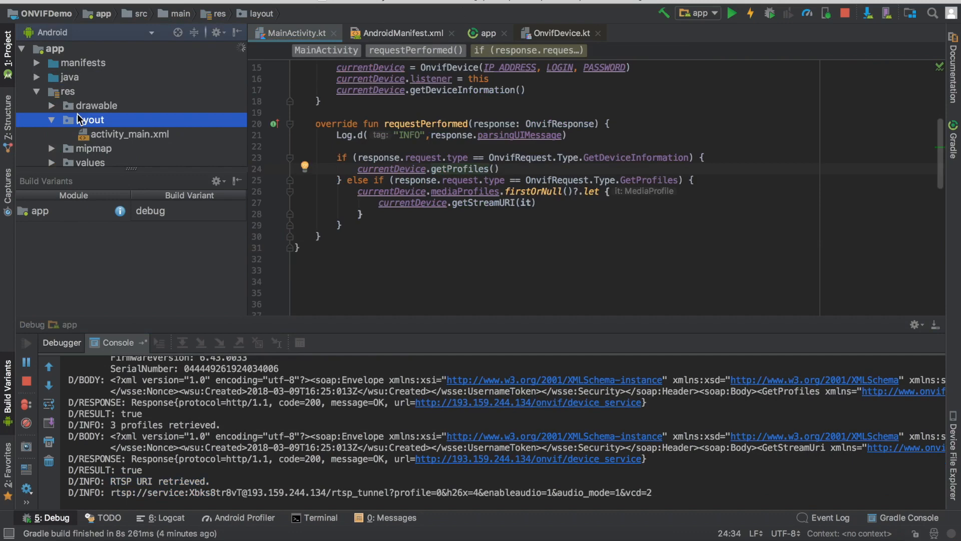
- In activity_main.xml replace the Hello World TextView with a SurfaceView constrained to all edges at 0
double_click(132, 133)
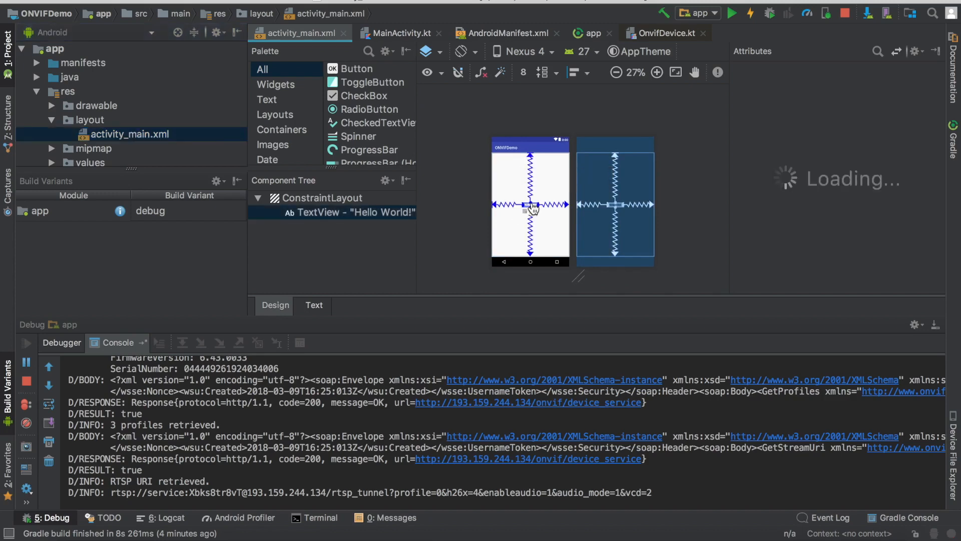
click(531, 204)
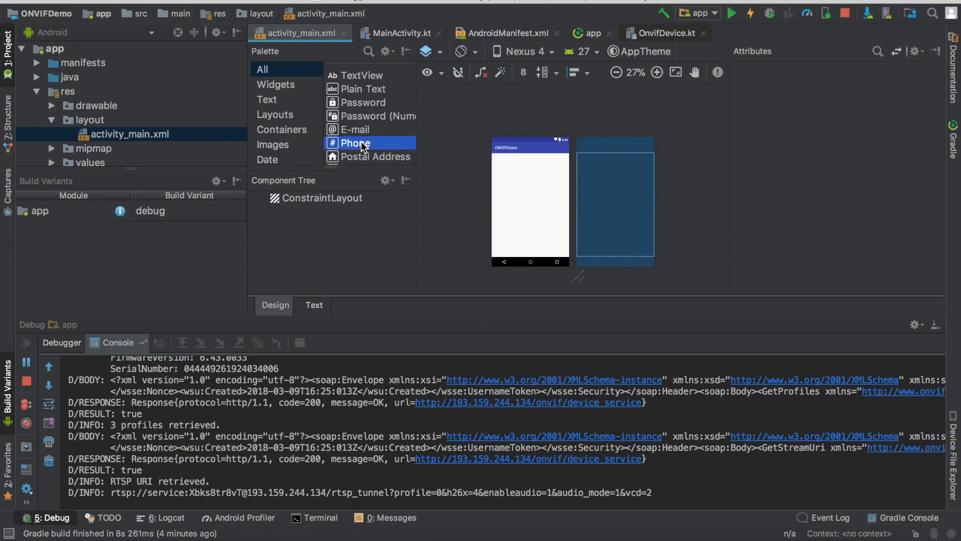
text(sur)
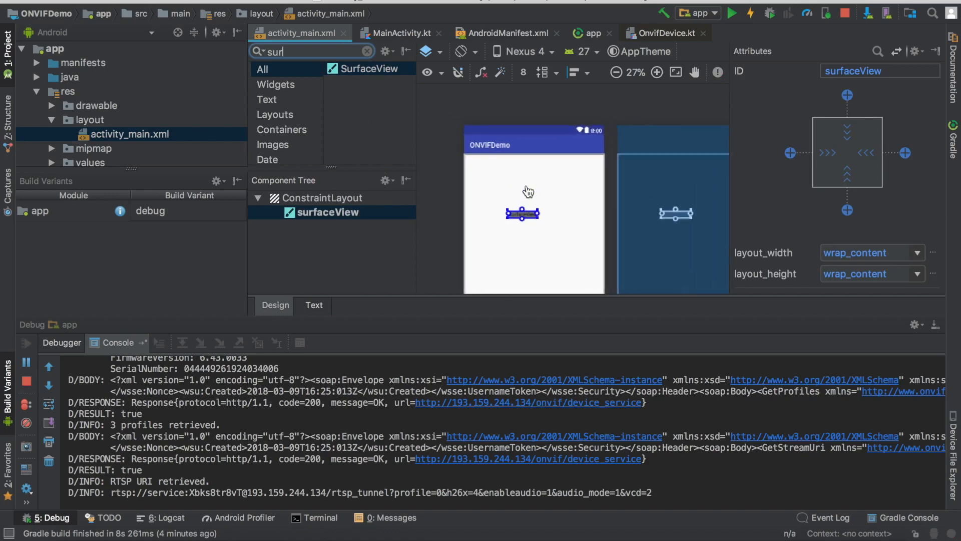
click(656, 72)
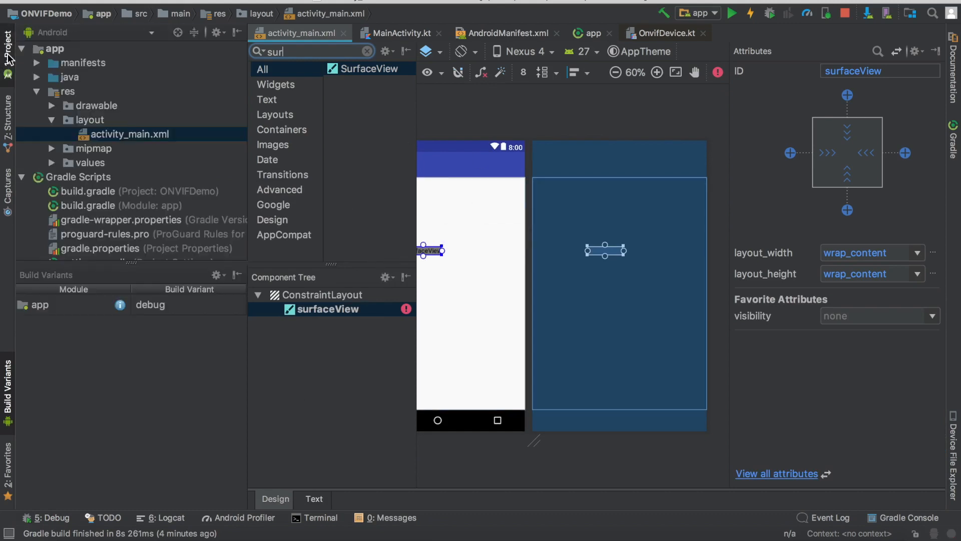
click(8, 43)
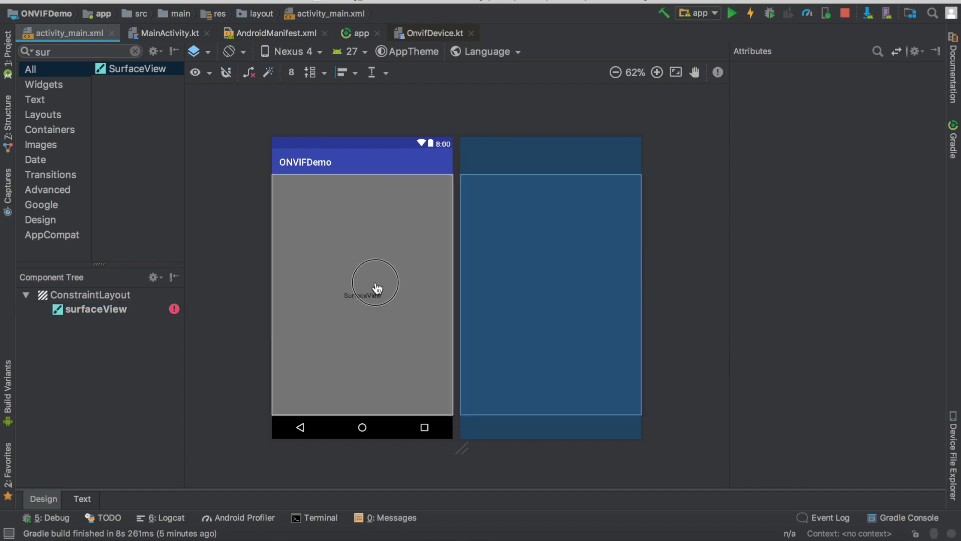
click(362, 294)
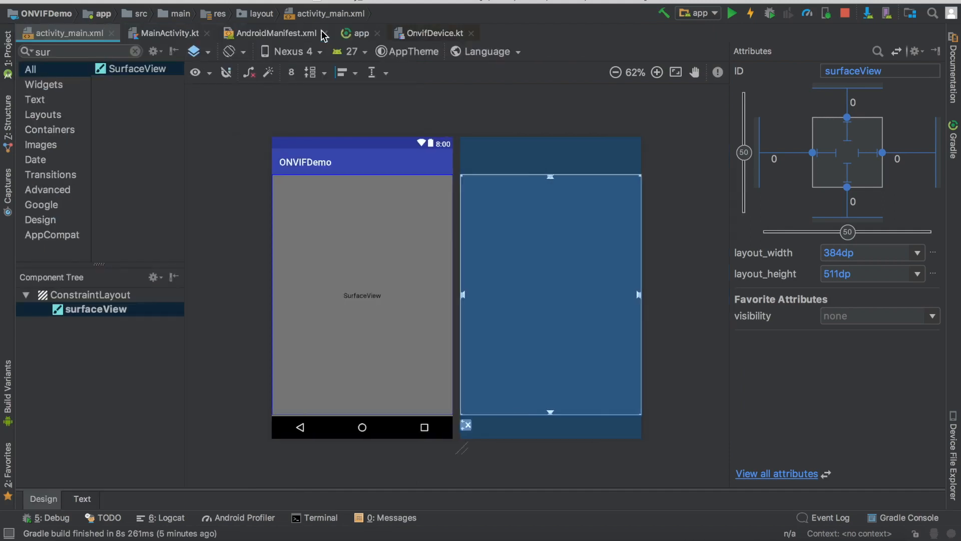
mouse_move(171, 38)
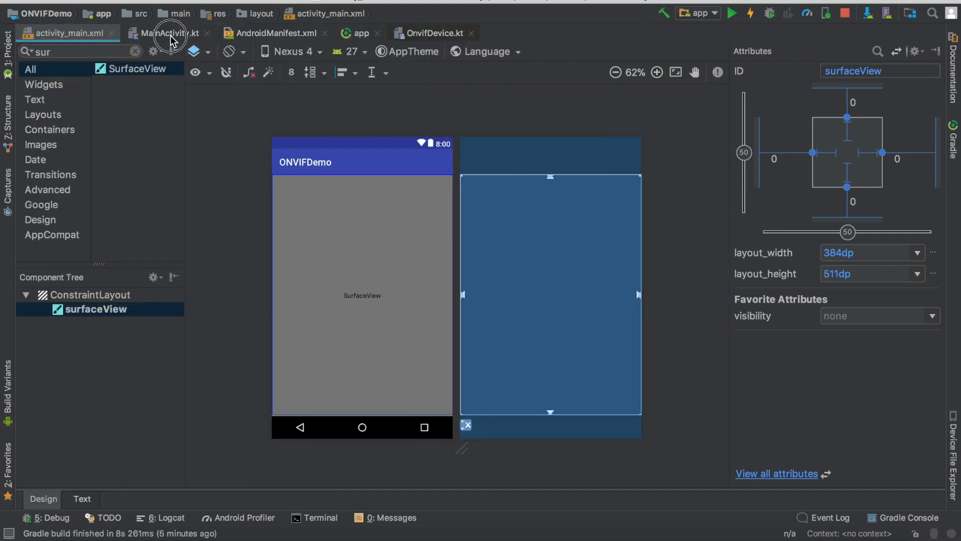
- Add an else-if branch for GetStreamURI responses that sets up the surface view and VlcVideoLibrary
click(168, 32)
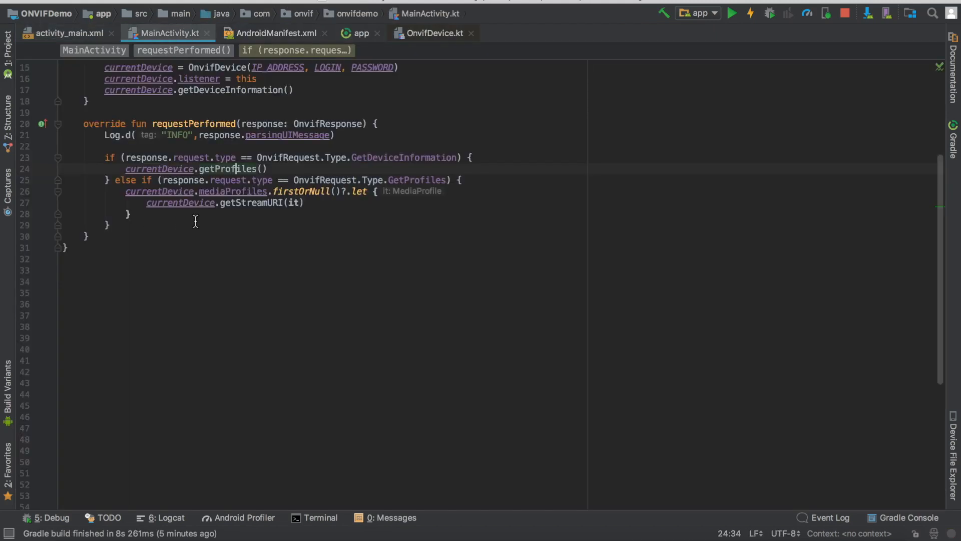
click(109, 225)
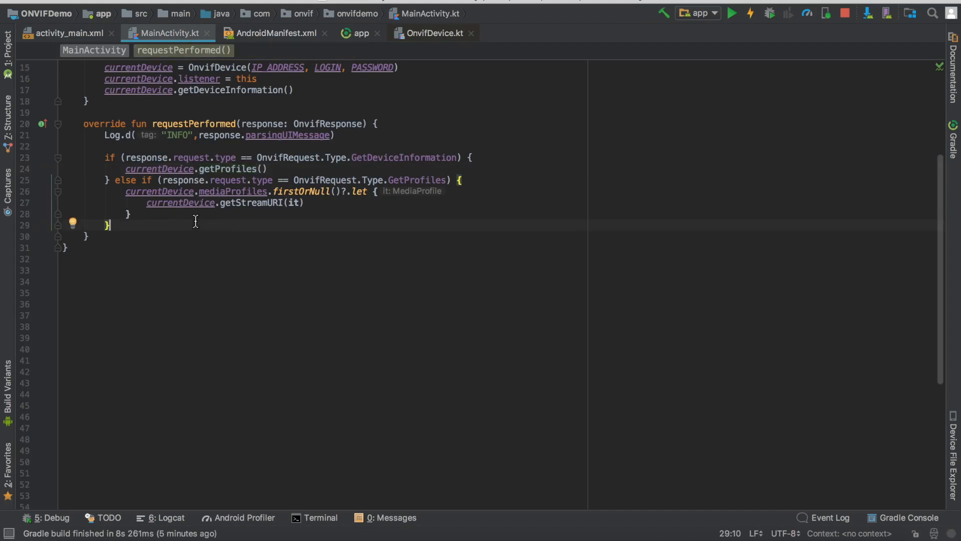
text(else if)
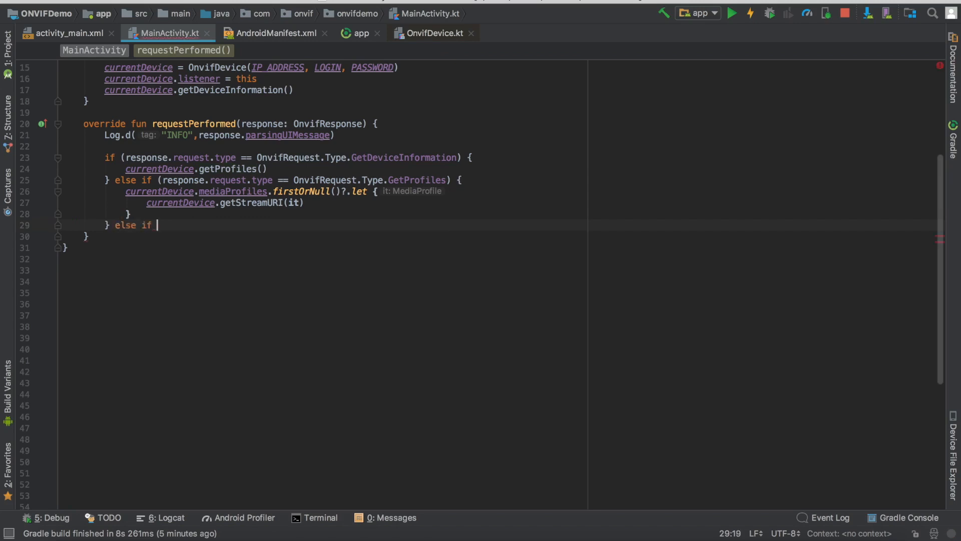
text((re)
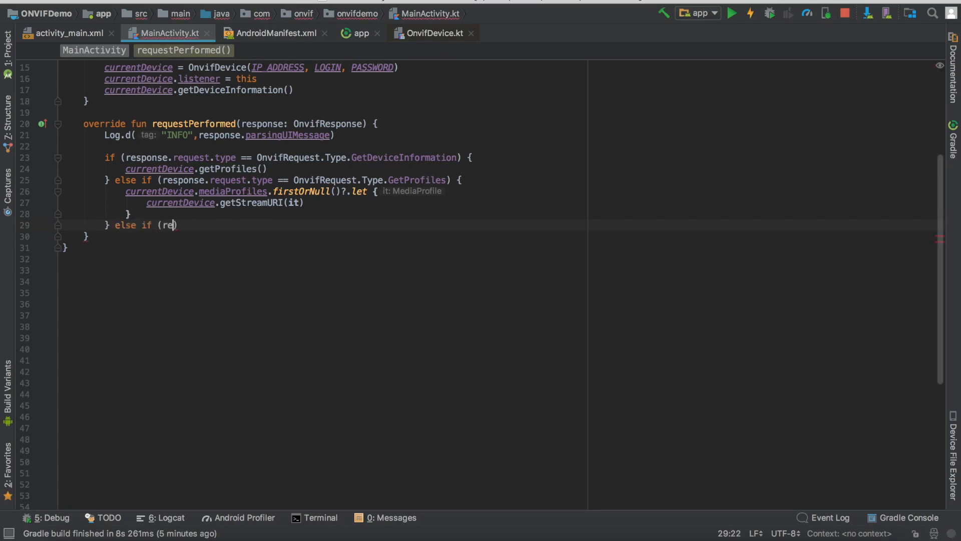
text(quest.r)
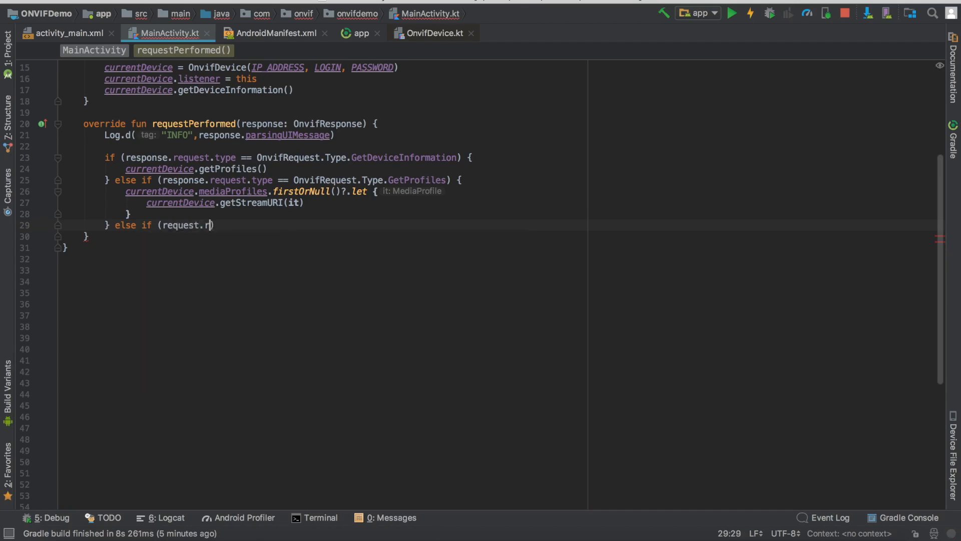
text(e)
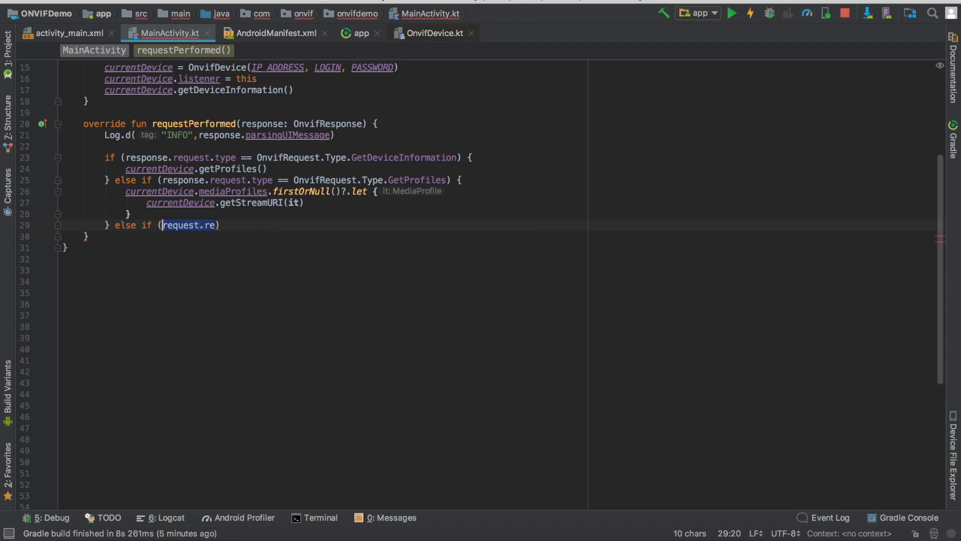
text(response)
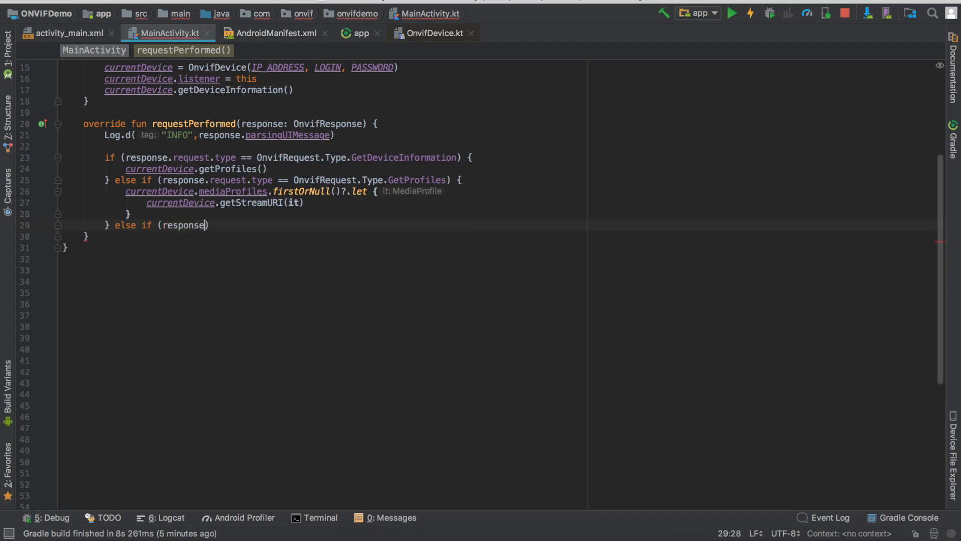
text(.request.type)
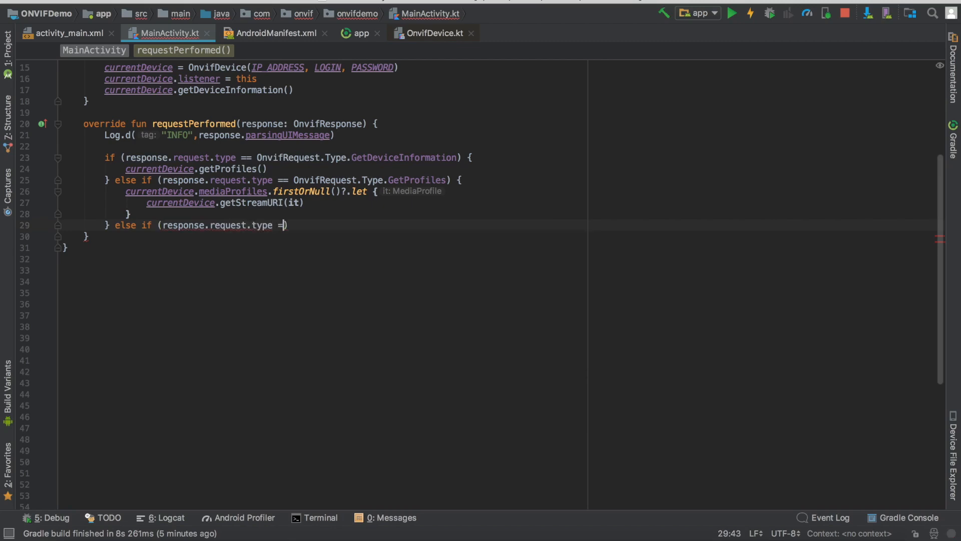
text(=)
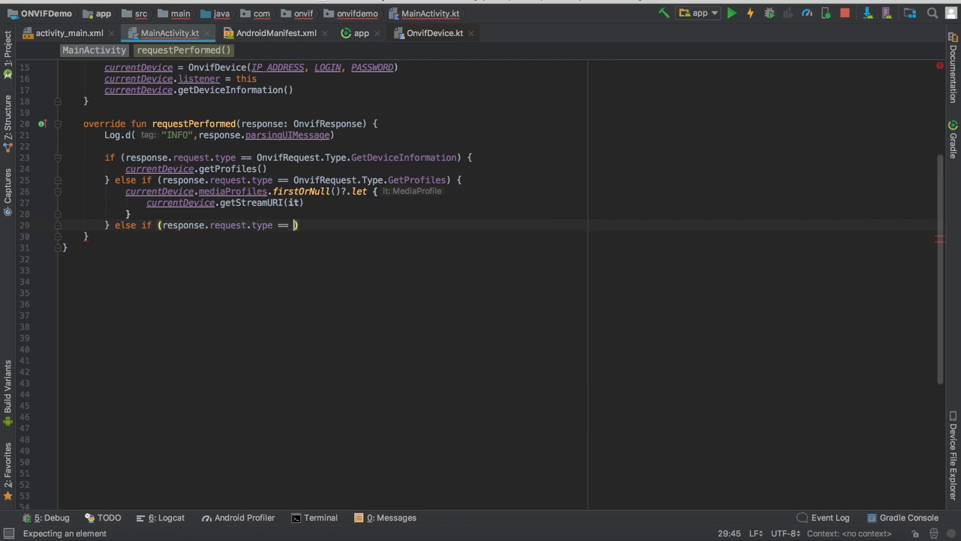
text(getstr)
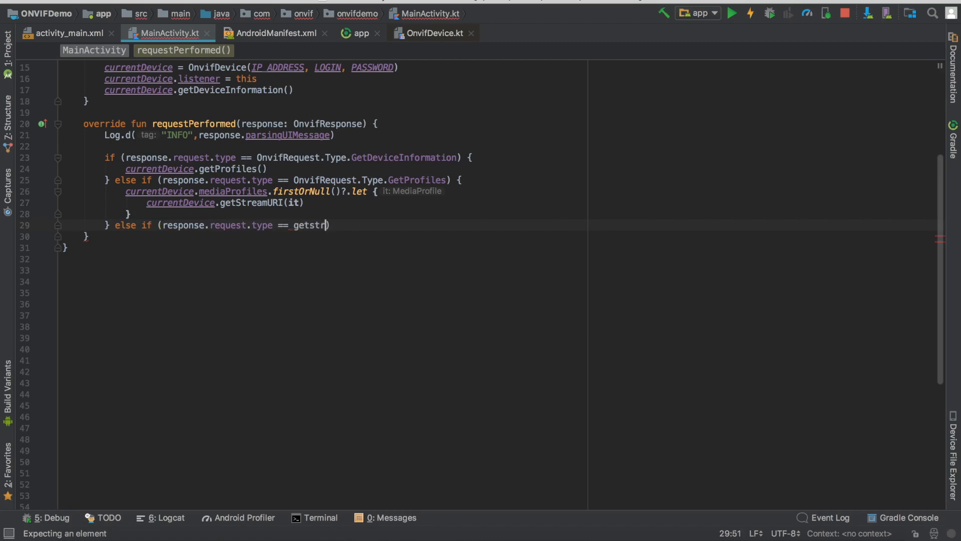
key(BackSpace)
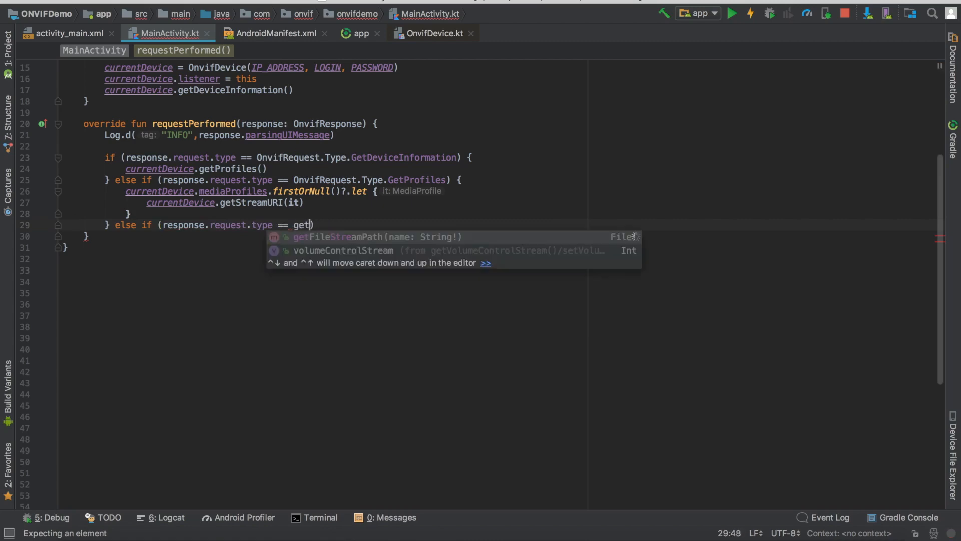
text(St)
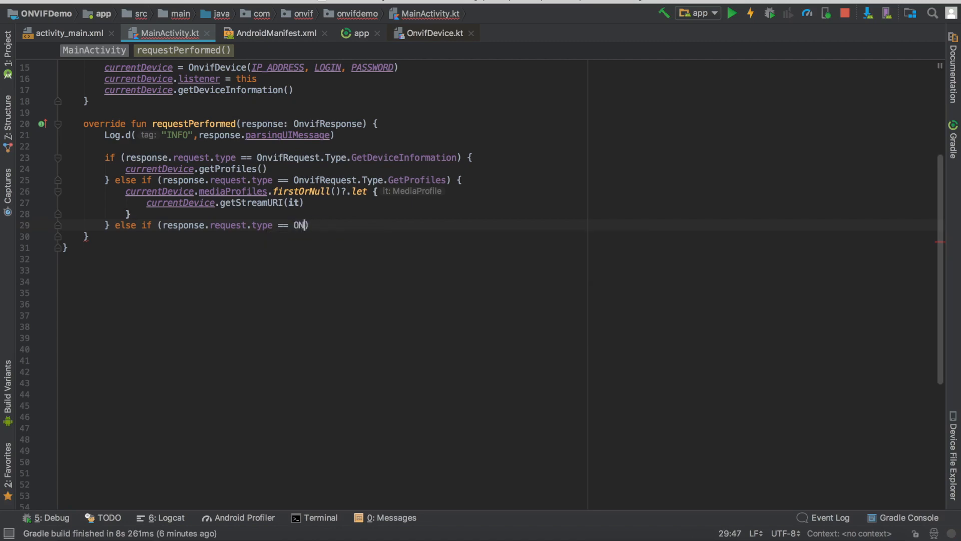
text(vifRequest.ty)
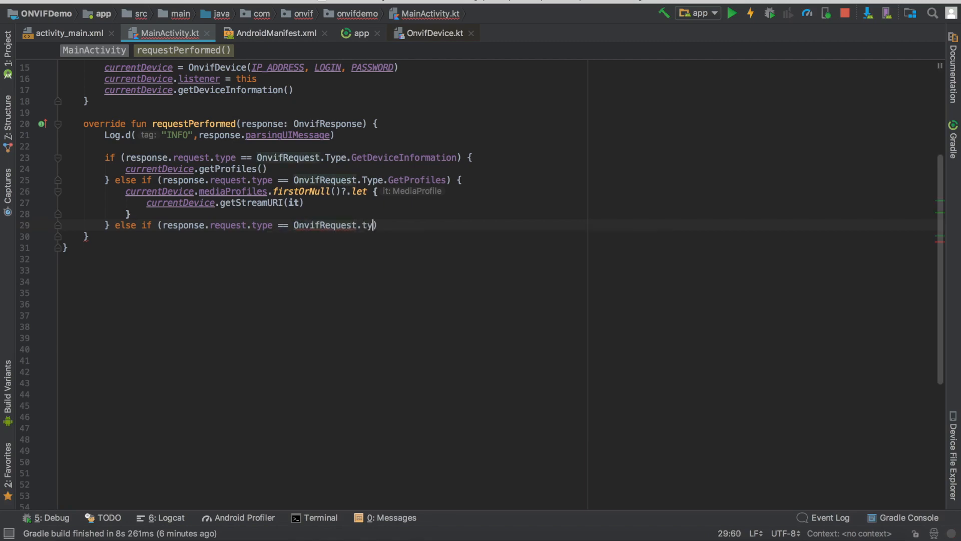
text(pe)
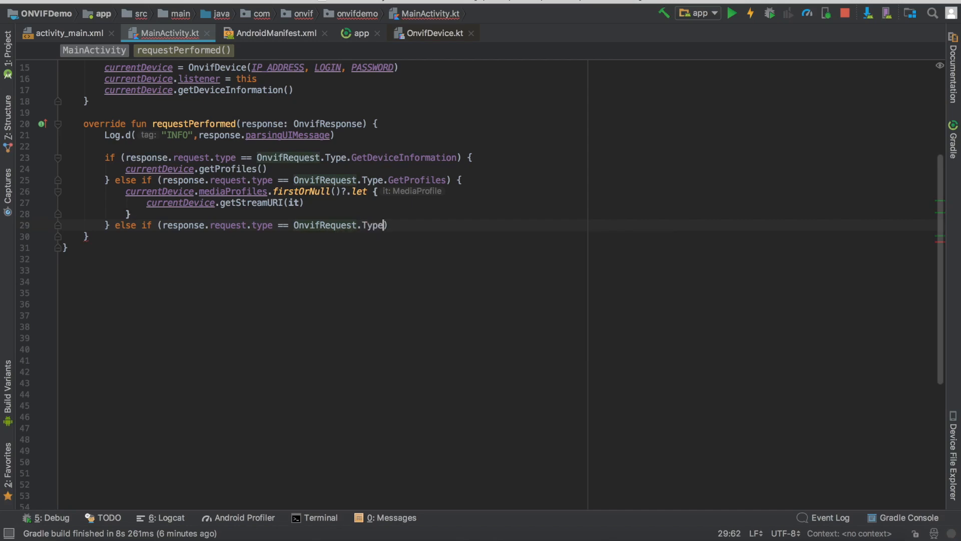
text(GetStreamURI)
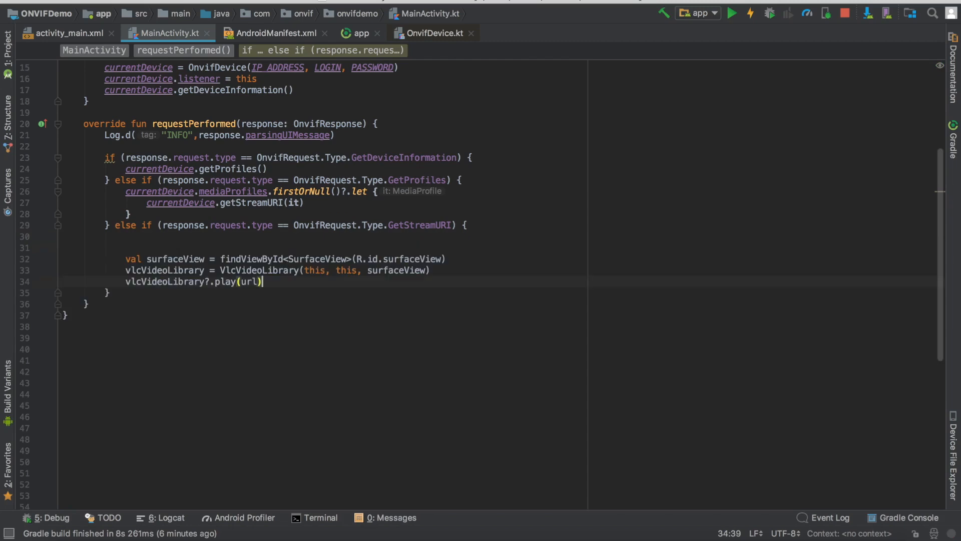
- Wrap playback in currentDevice.rtspURI?.let { uri -> vlcVideoLibrary?.play(uri) }
double_click(249, 282)
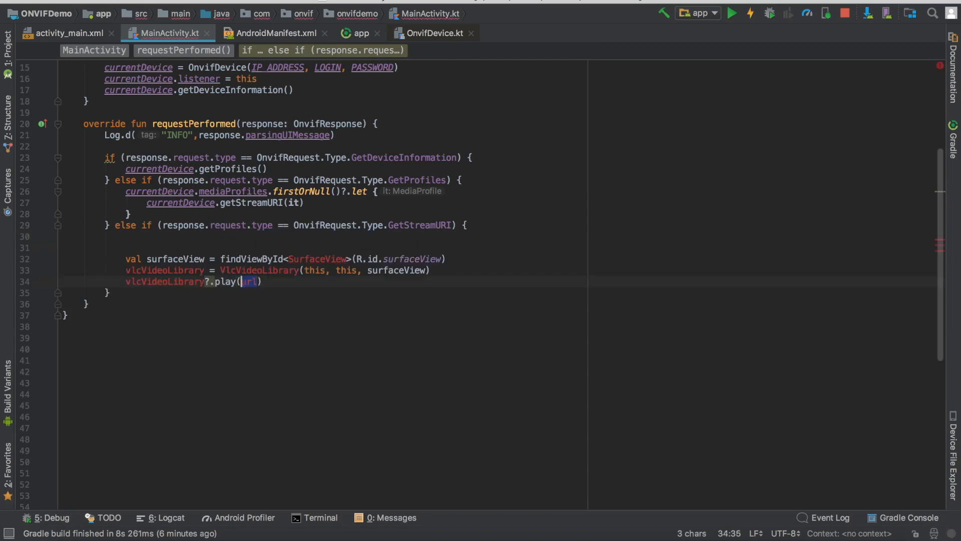
text(currentDevice.)
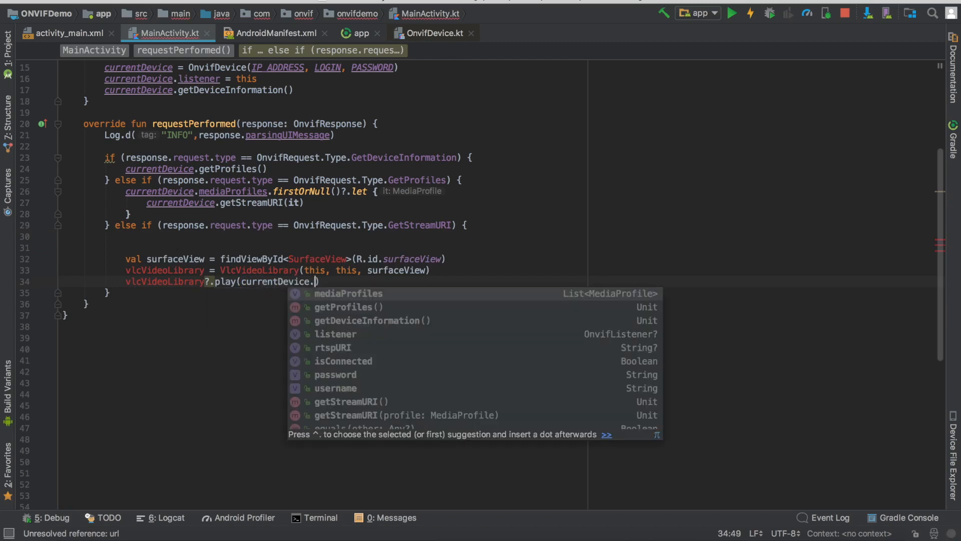
text(ur)
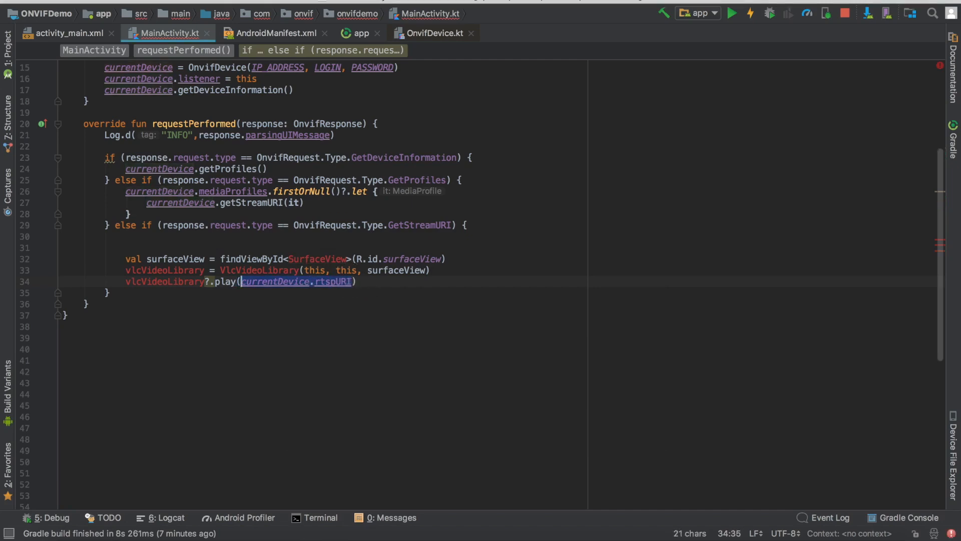
key(Backspace)
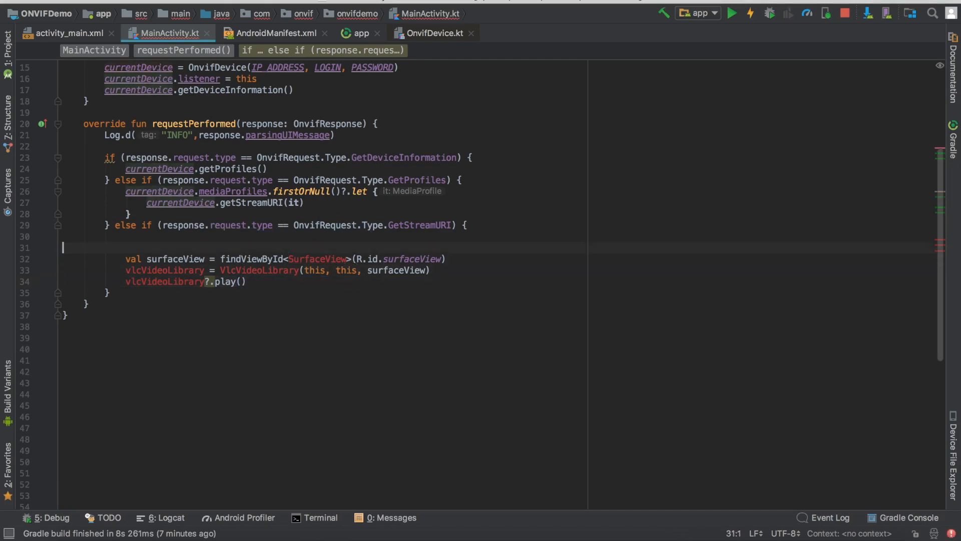
click(126, 247)
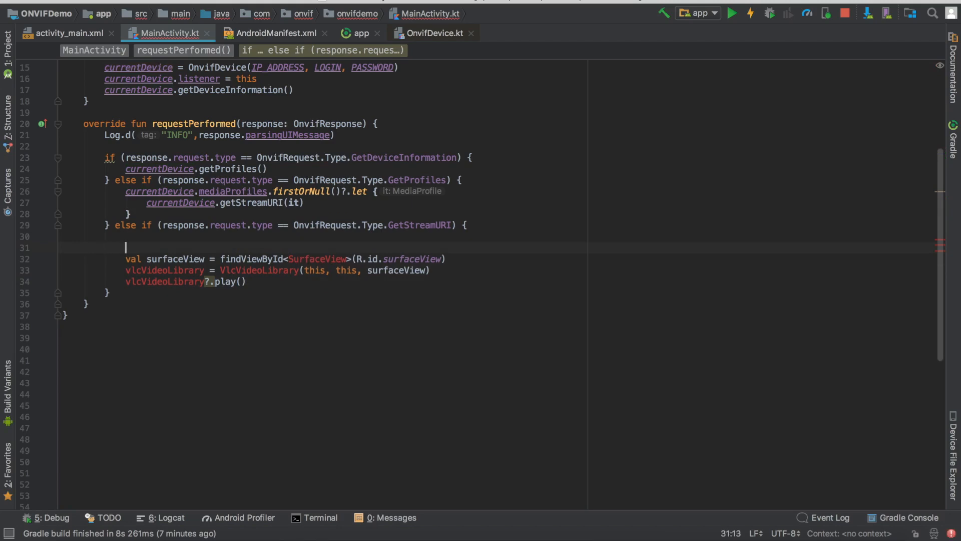
text(currentDevice.rtspURI.)
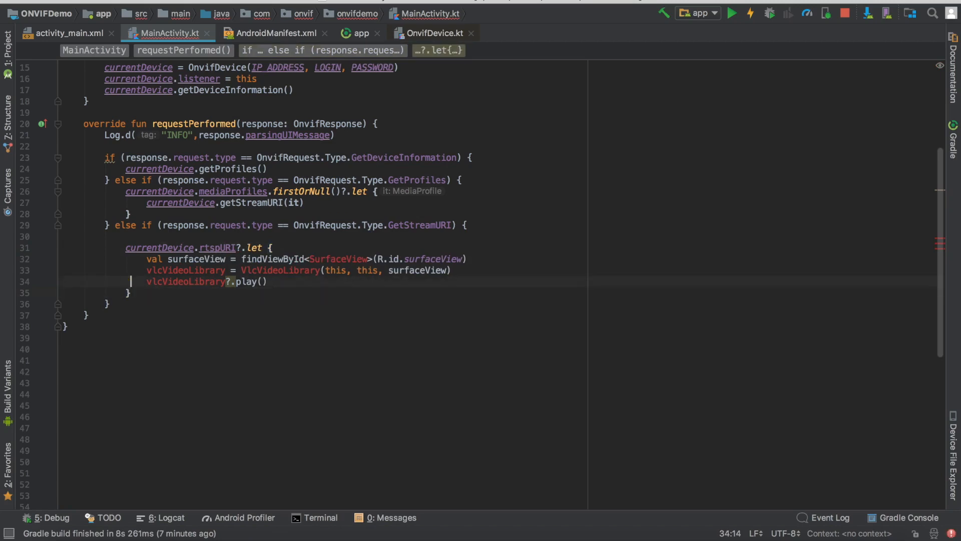
click(268, 247)
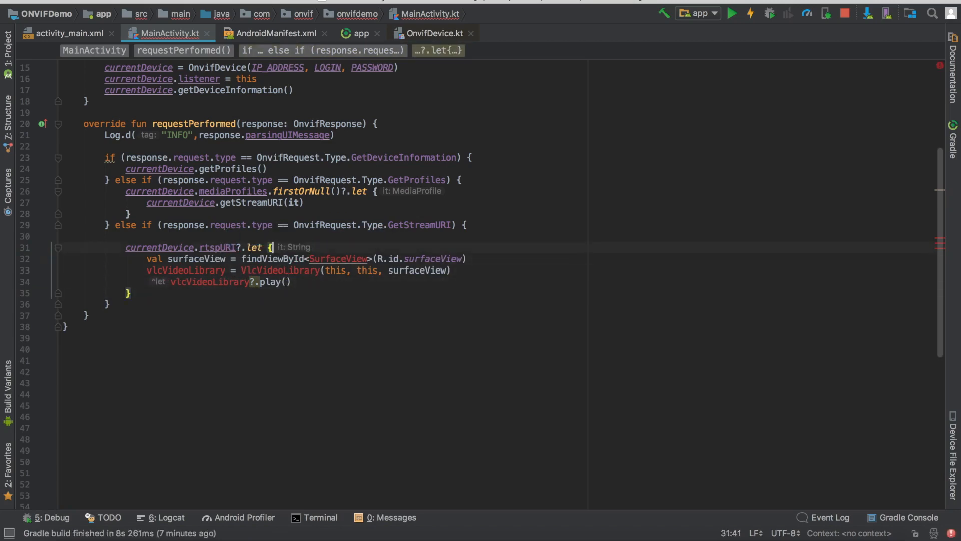
text(uri ->)
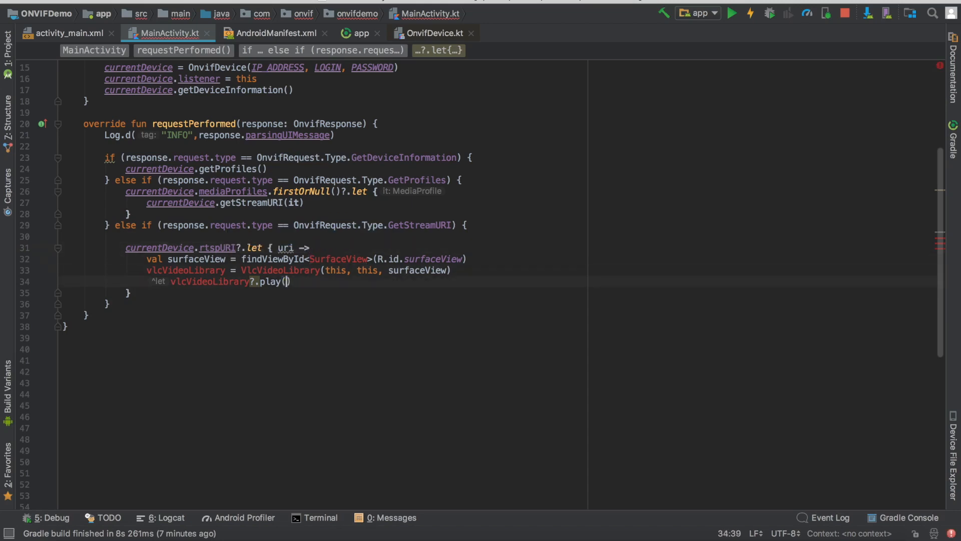
text(uri)
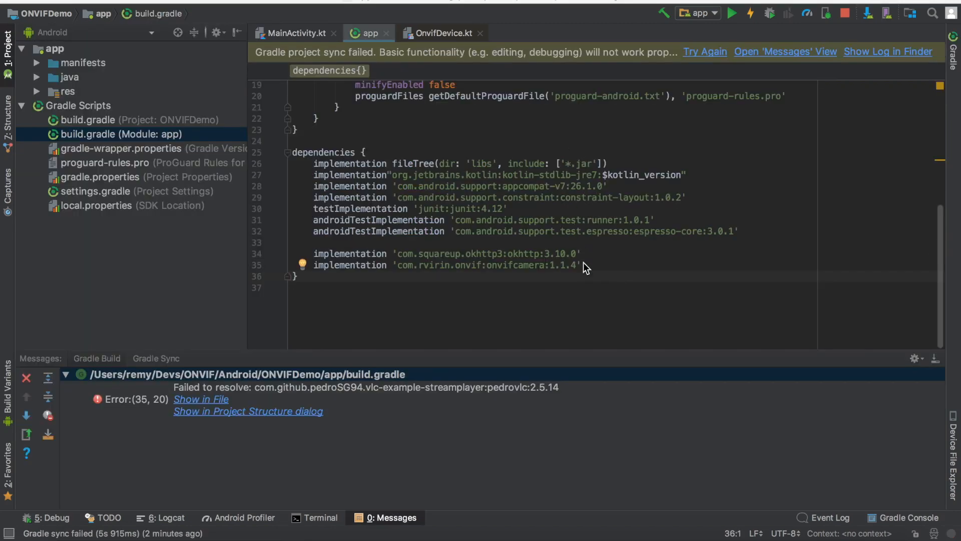
- Add implementation 'com.github.pedroSG94.vlc-example-streamplayer:pedrovlc:2.5.14' and the jitpack.io maven repository to build.gradle
key(enter)
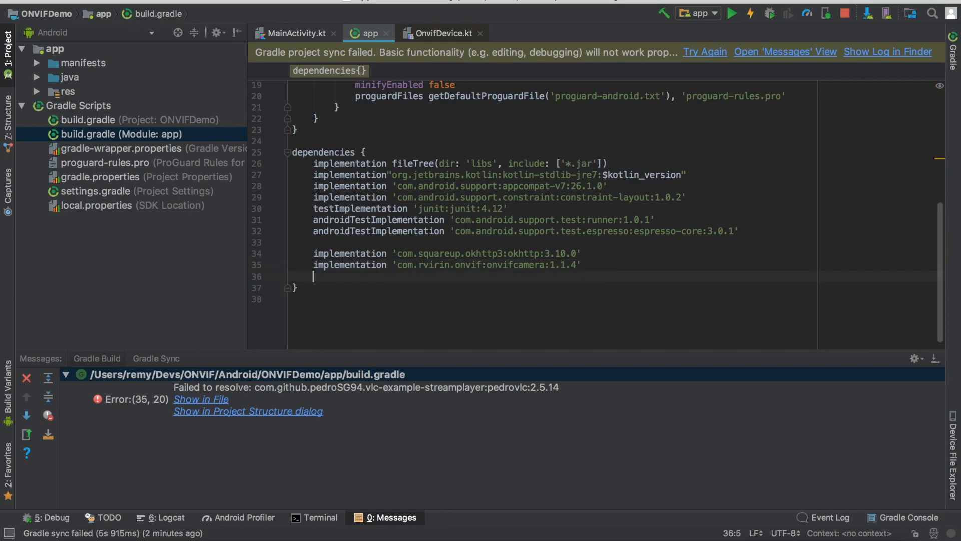
text(implementation 'com.github.pedroSG94.vlc-example-streamplayer:pedrovlc:2.5.14')
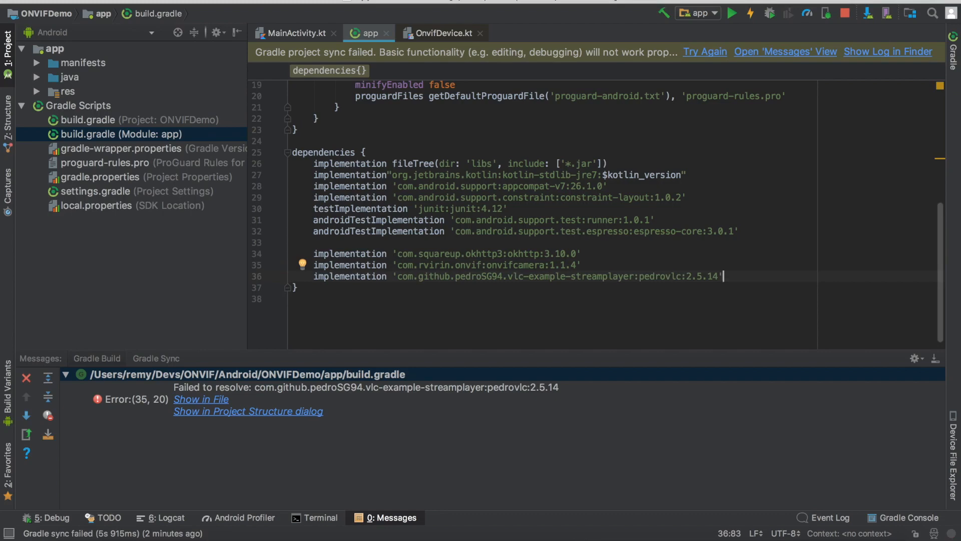
click(529, 197)
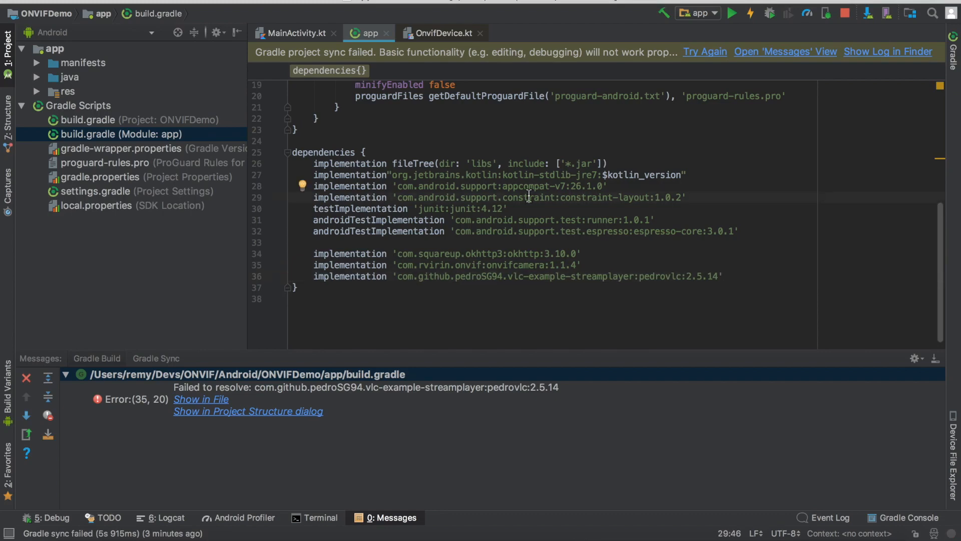
scroll(up, 3)
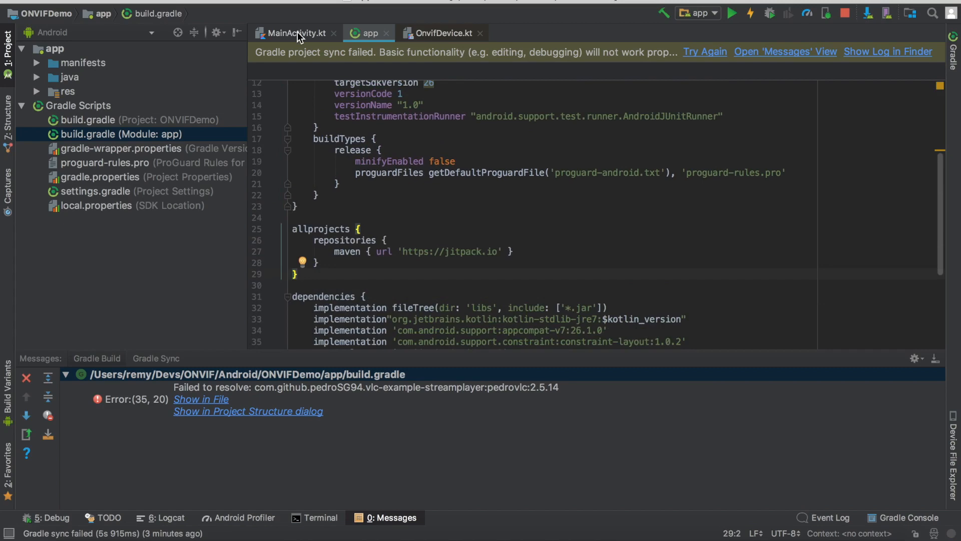
- Return to MainActivity and review the VlcVideoLibrary code after the Gradle build
click(295, 33)
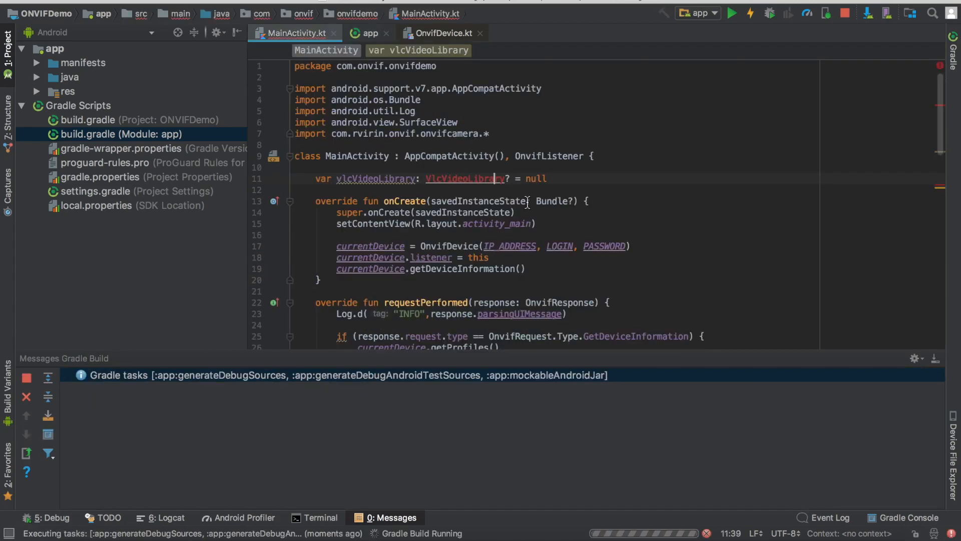
mouse_move(464, 179)
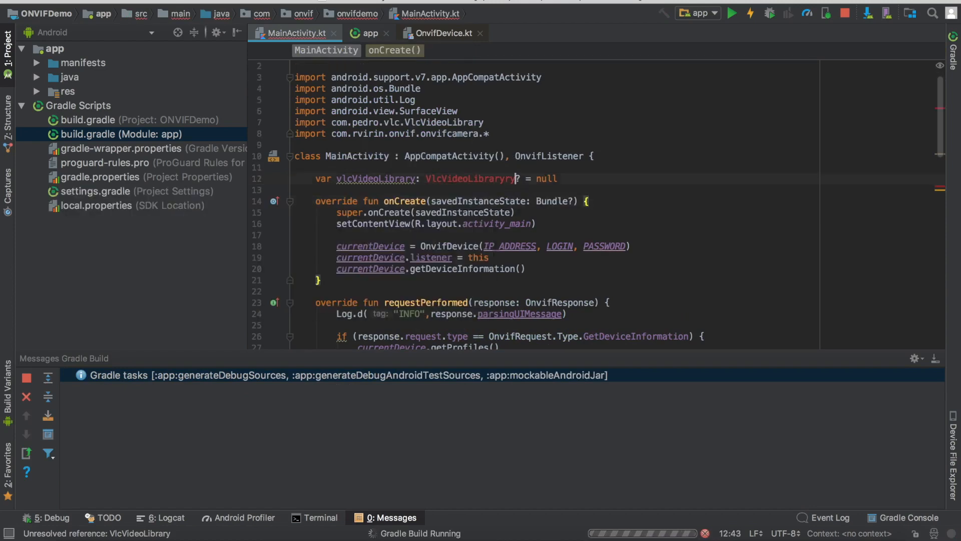
scroll(down, 3)
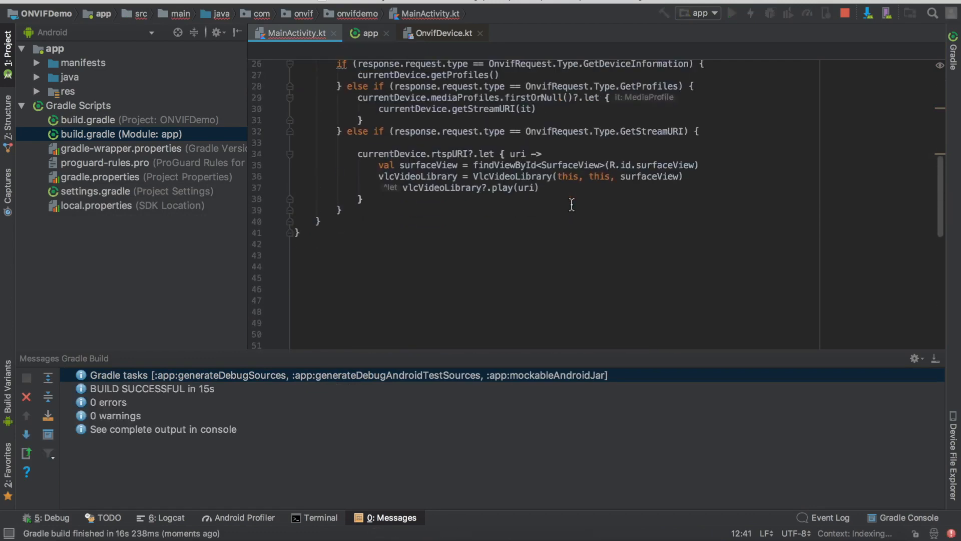
scroll(up, 3)
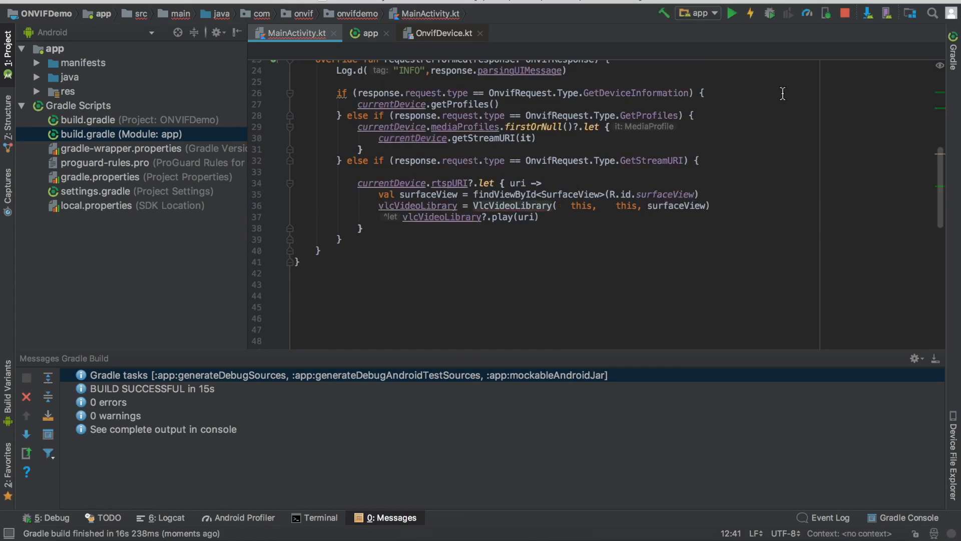
mouse_move(769, 13)
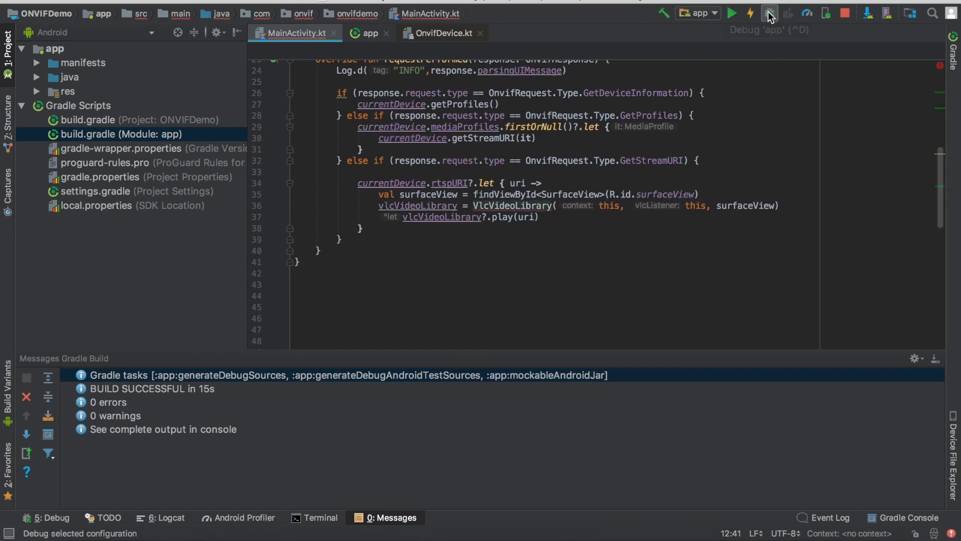
mouse_move(769, 13)
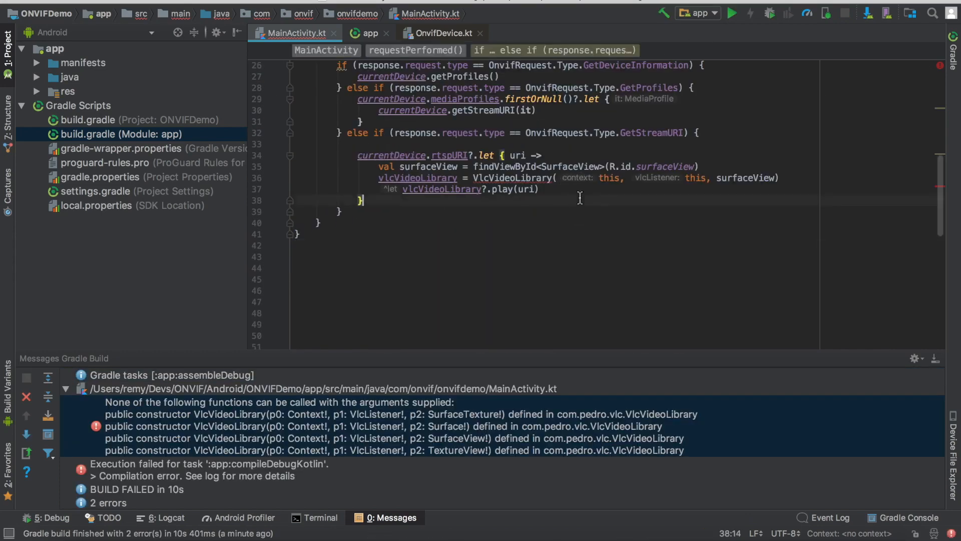
- Add VlcListener to the MainActivity class header
scroll(up, 3)
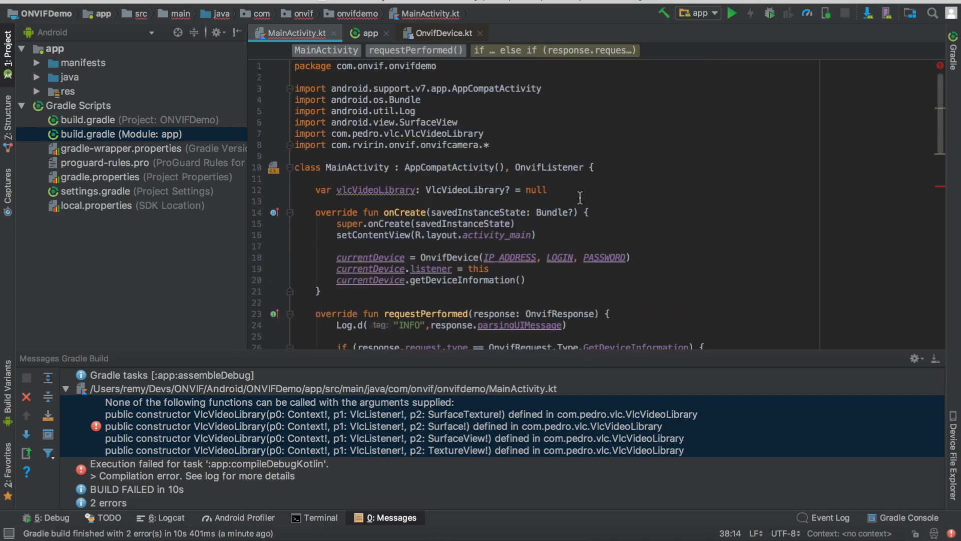
click(584, 167)
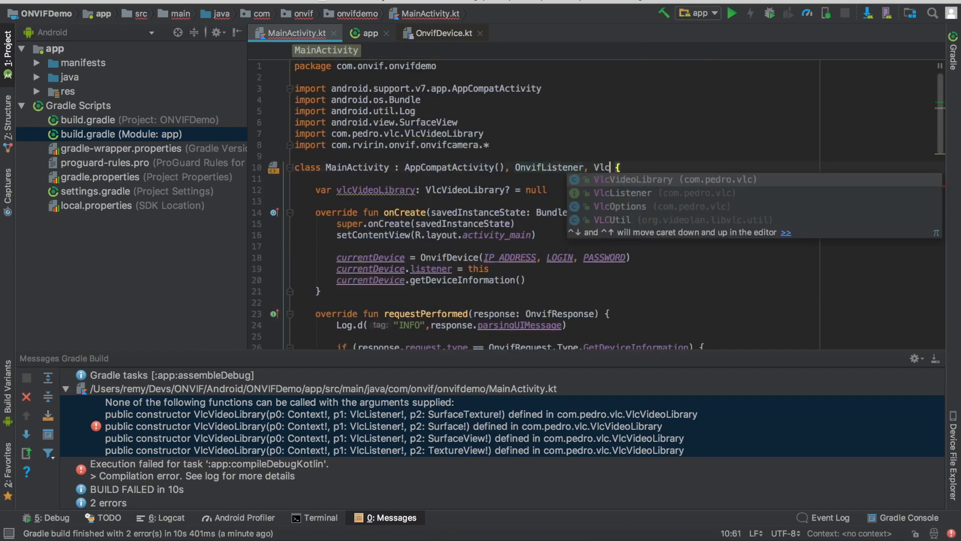
click(622, 192)
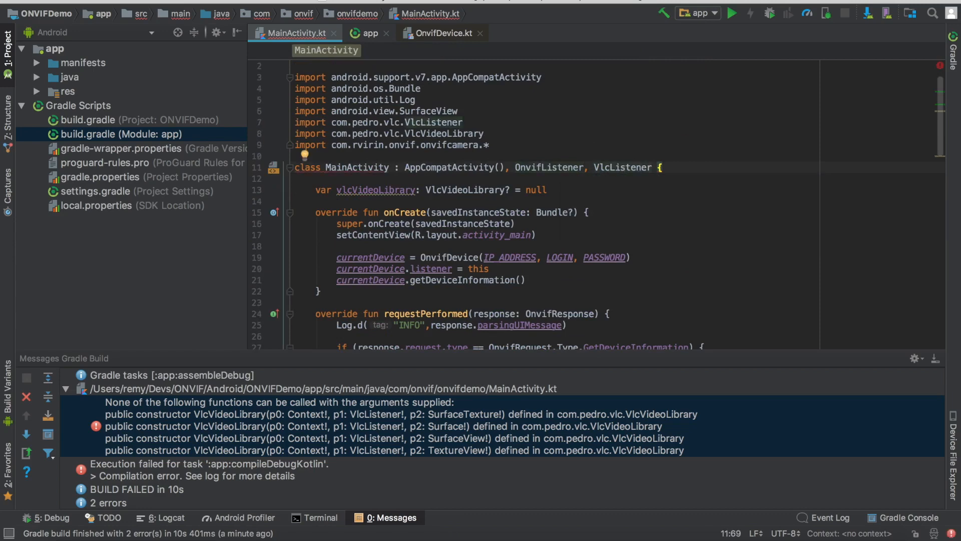
click(347, 167)
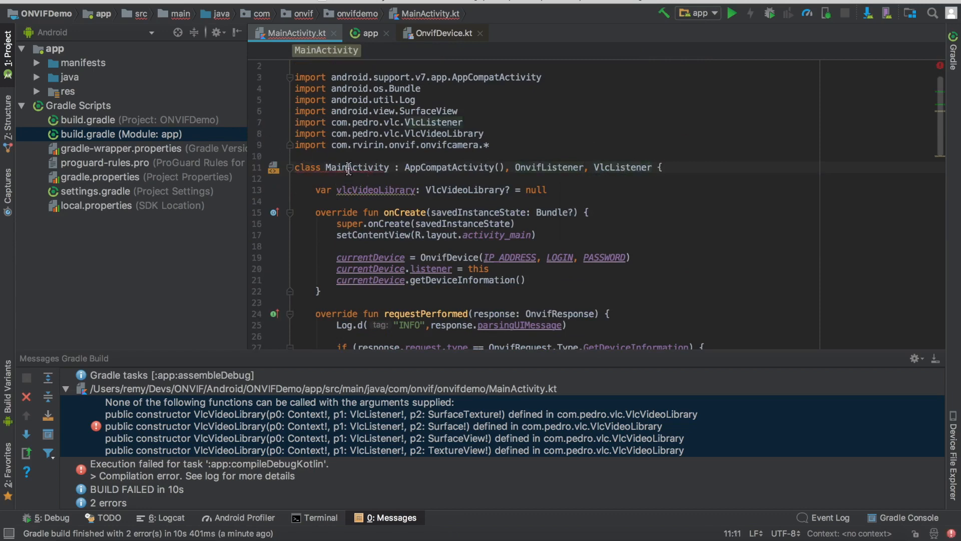
- Implement the missing VlcListener members onComplete and onError, then cut the stubs to relocate them
click(303, 154)
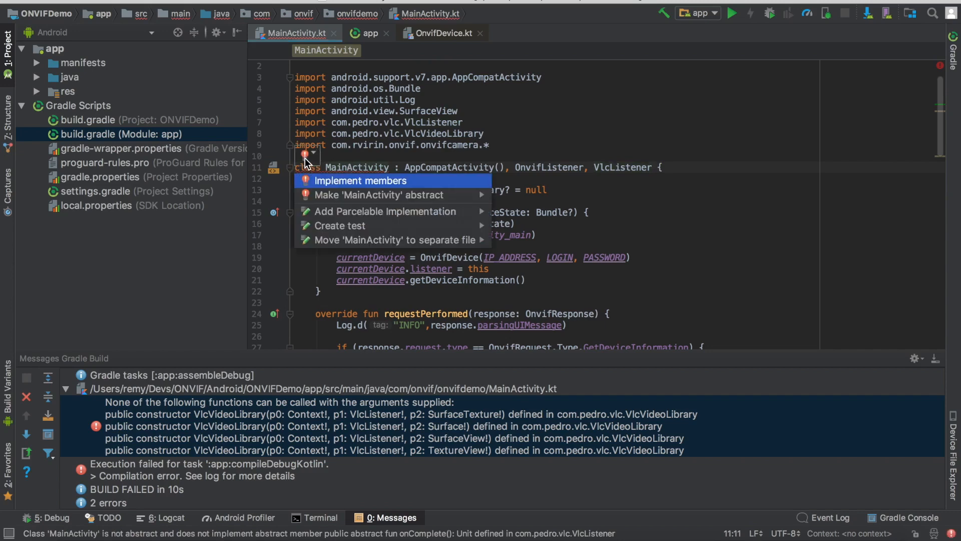
click(360, 181)
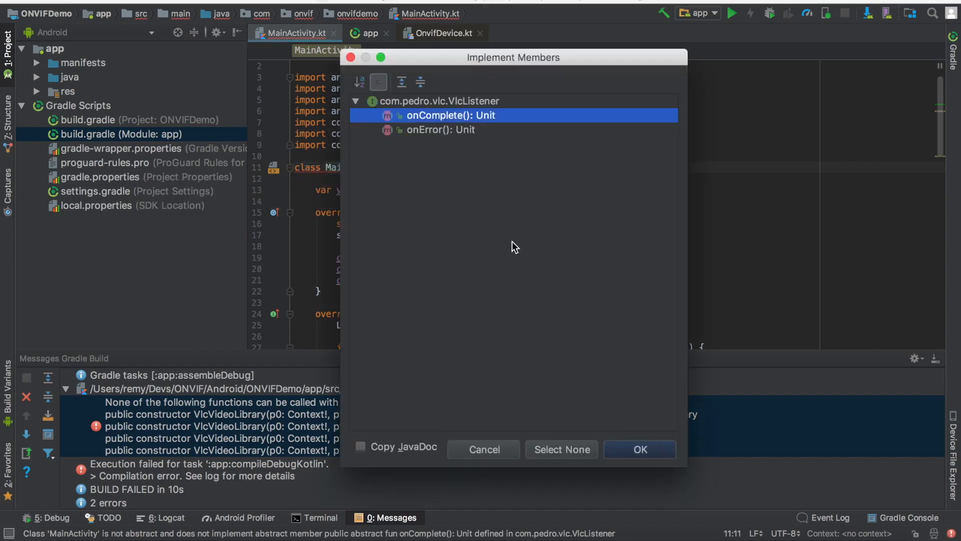
click(640, 450)
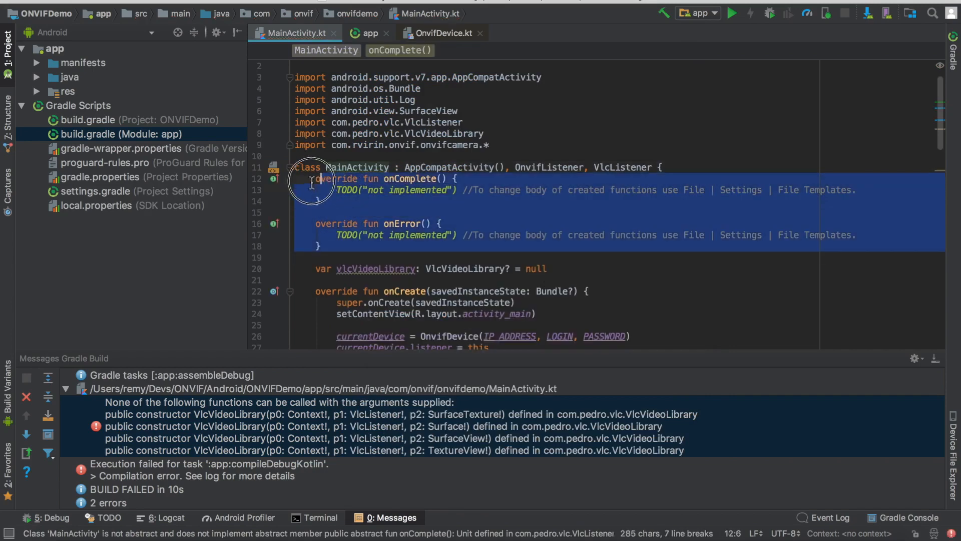
key(Delete)
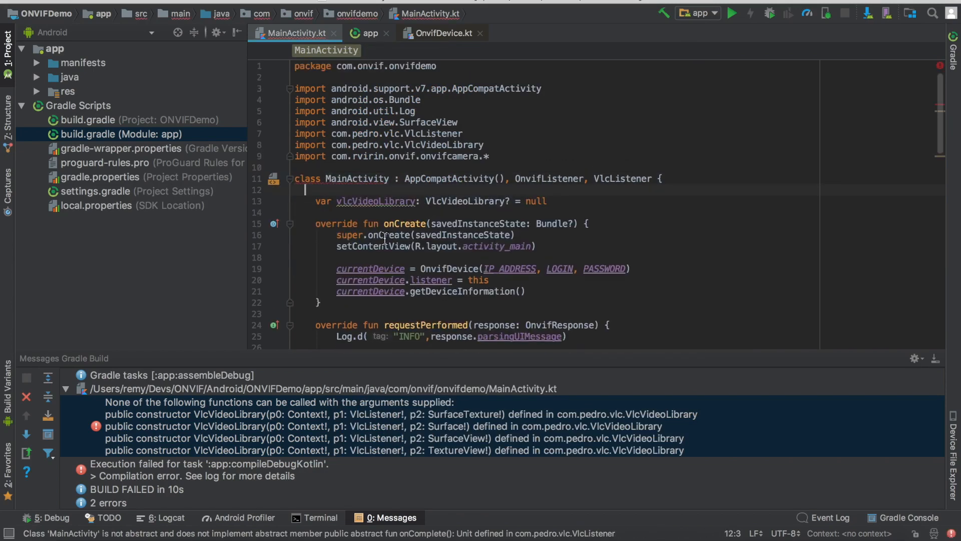
scroll(down, 3)
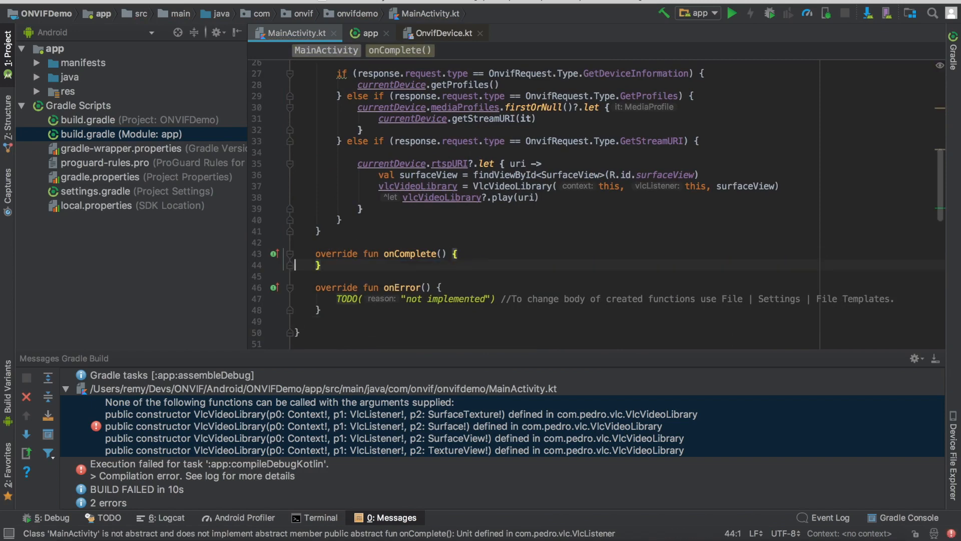
- Make onComplete show a long Toast reading "Video loading..."
key(enter)
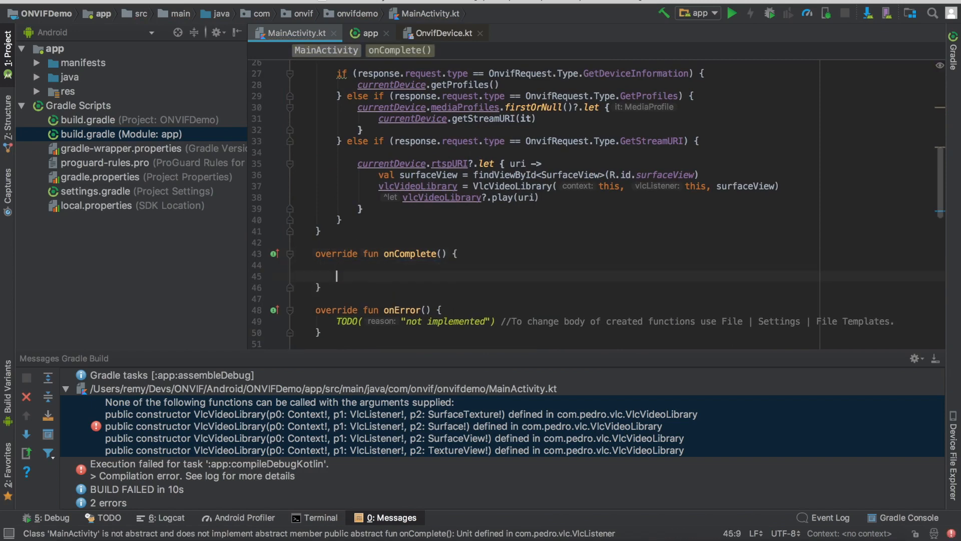
key(Backspace)
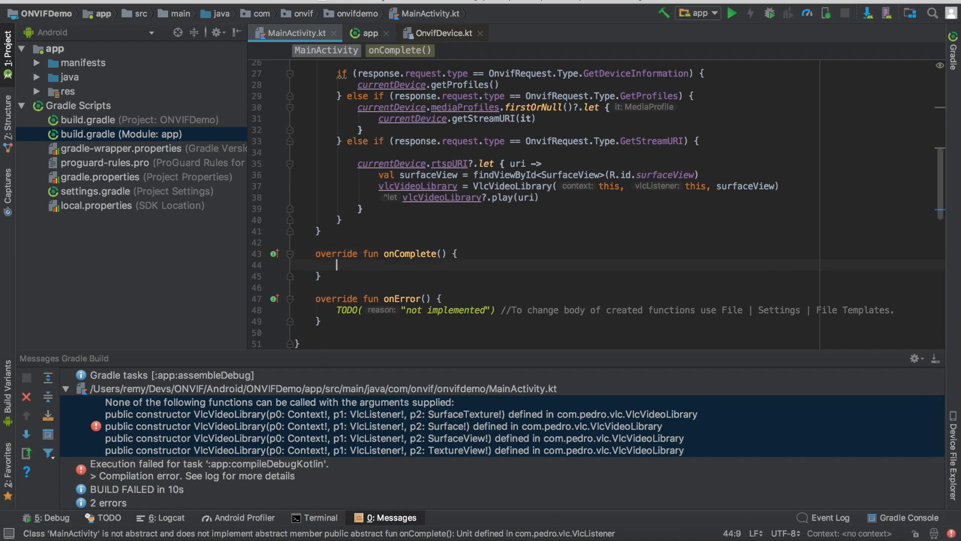
text(TO)
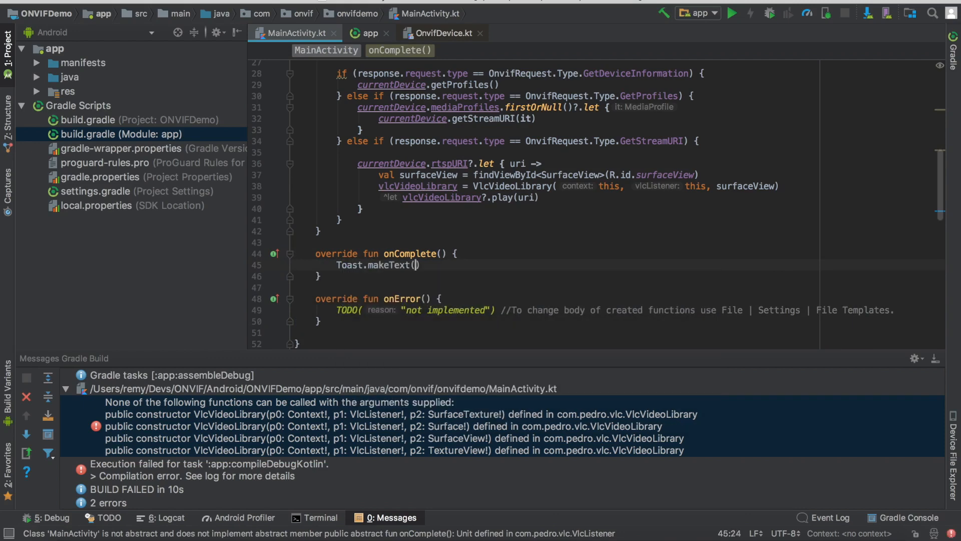
text(context: this,)
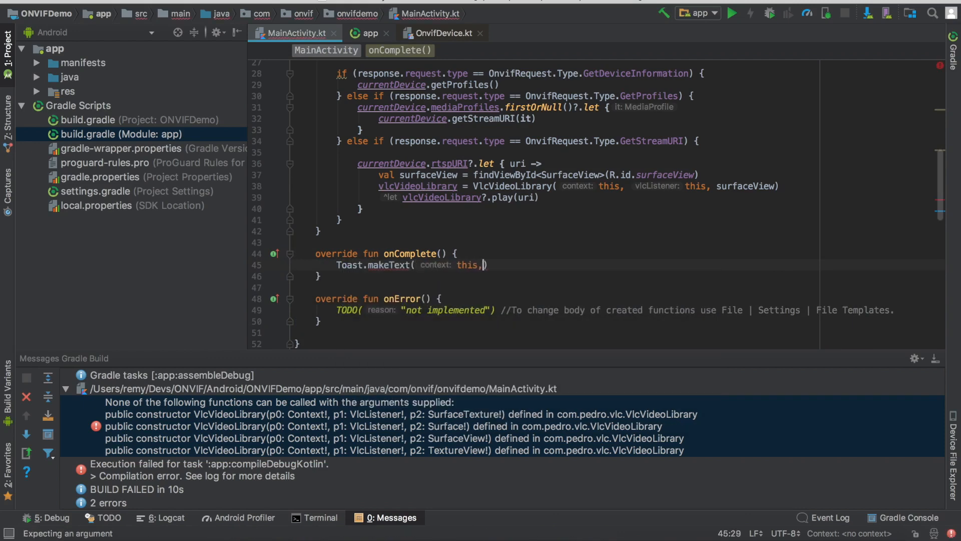
text(")
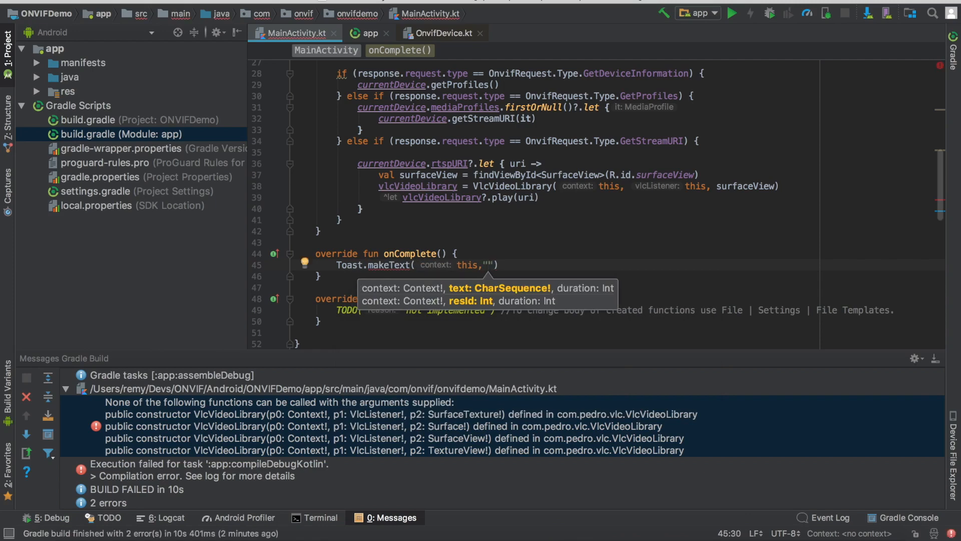
text(Video)
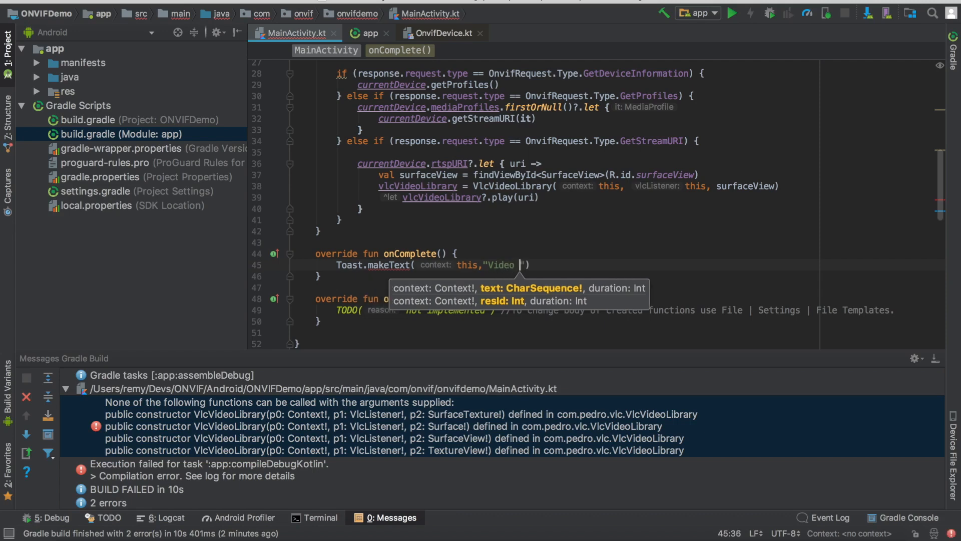
text(loadinf)
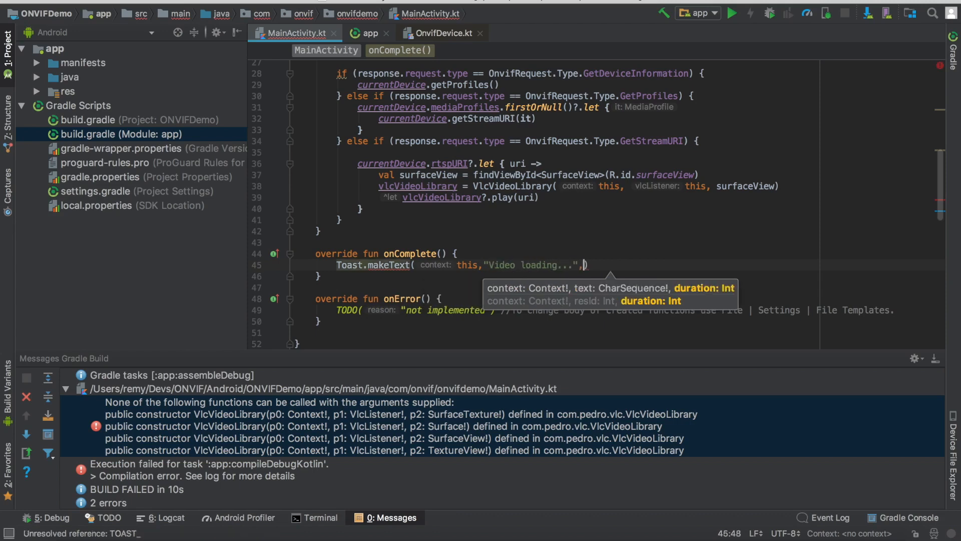
text(TO)
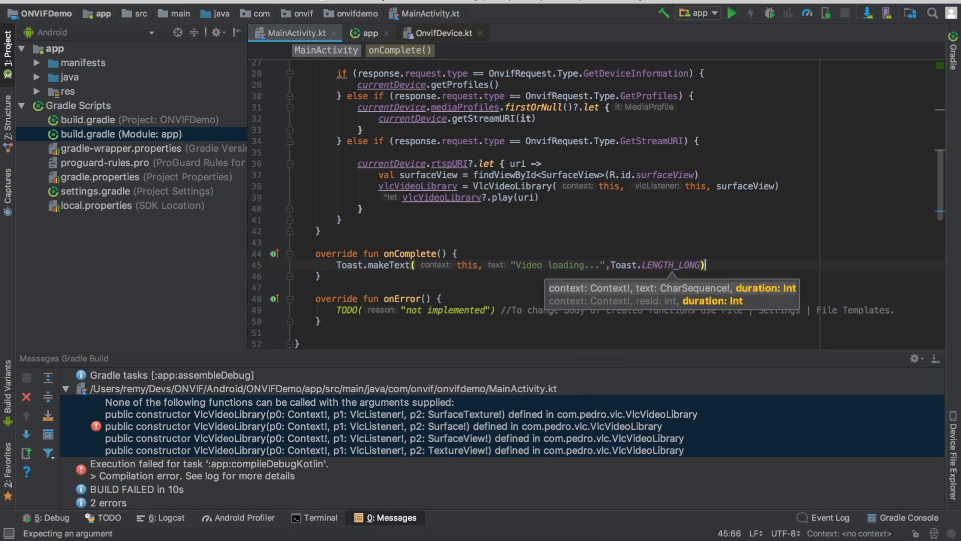
text(.show()
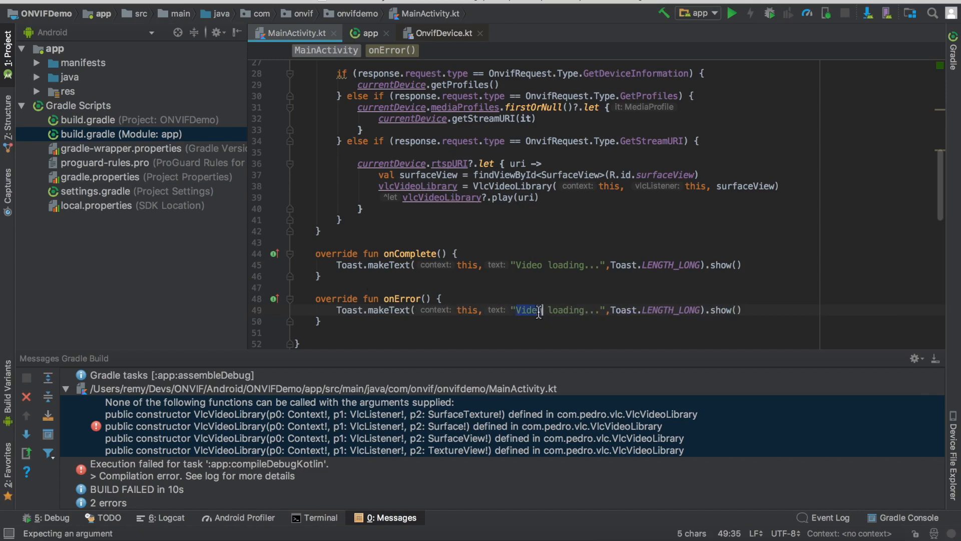
- Change the copied Toast in onError to read "Error loading video"
double_click(527, 310)
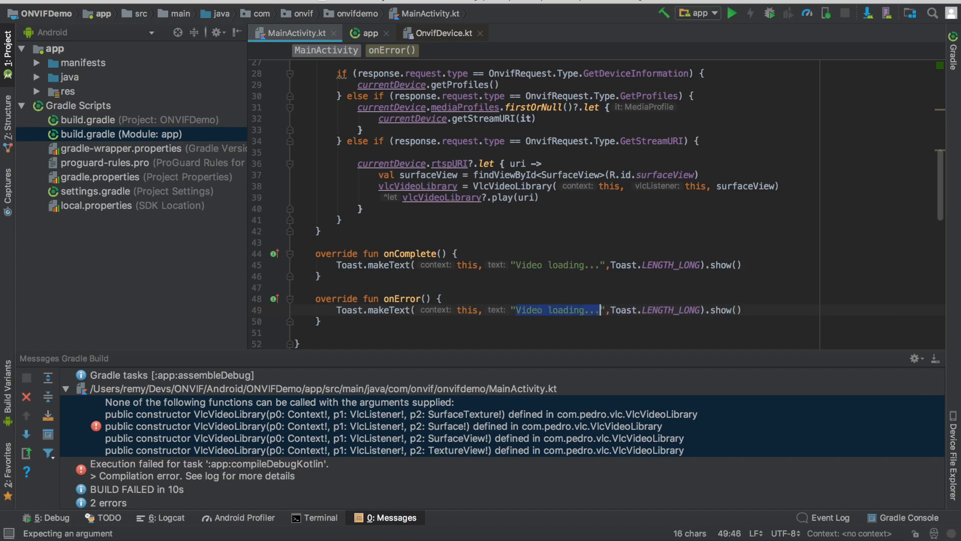
text(E)
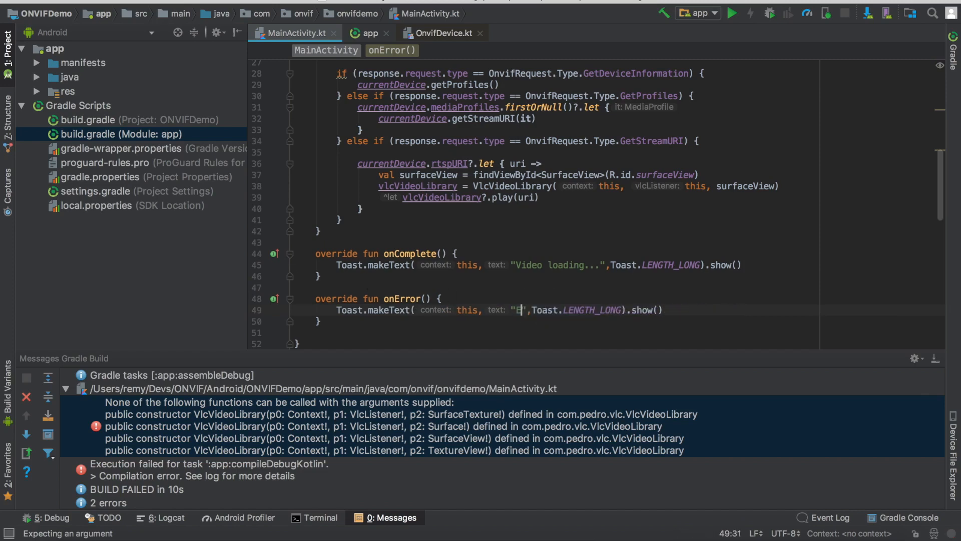
text(rror loading video)
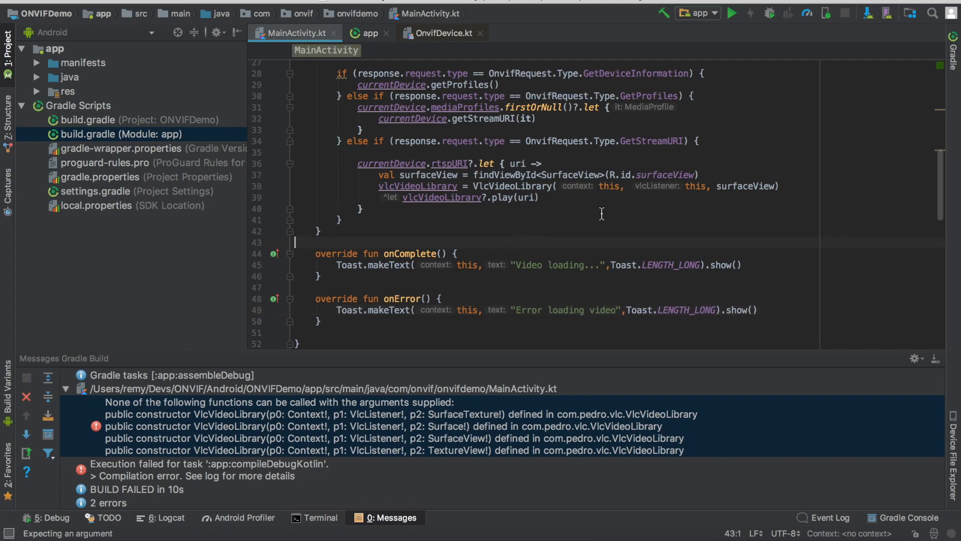
- Launch a debug build on the Pixel 2 API 27 emulator
click(769, 13)
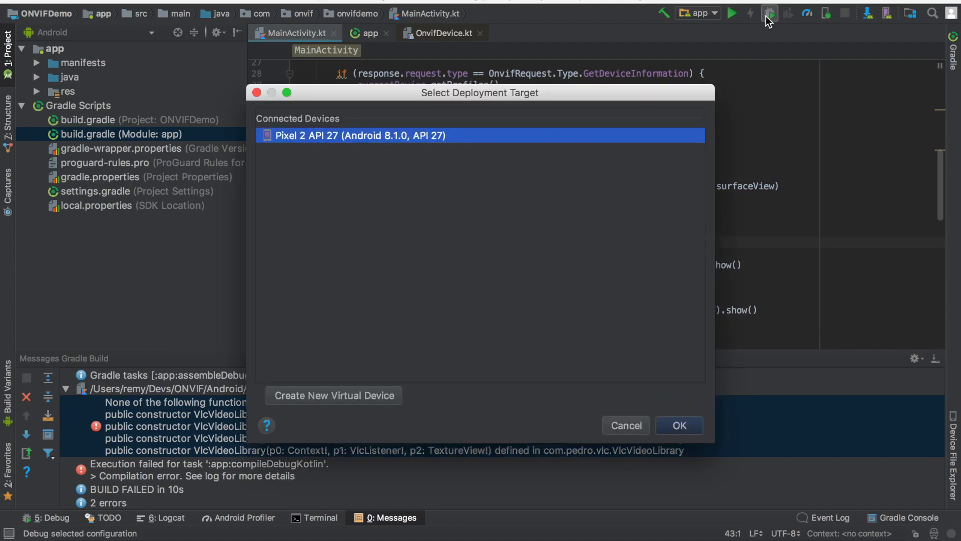
click(679, 425)
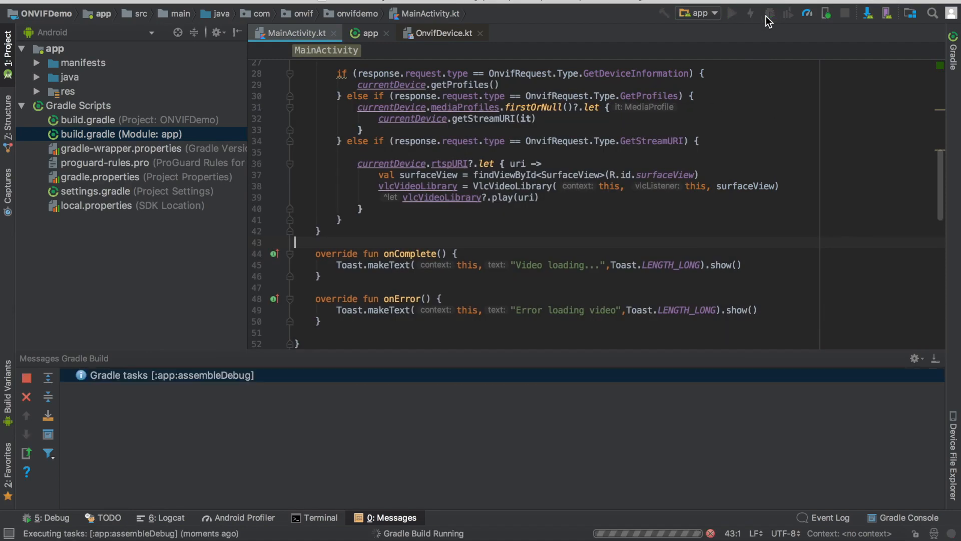